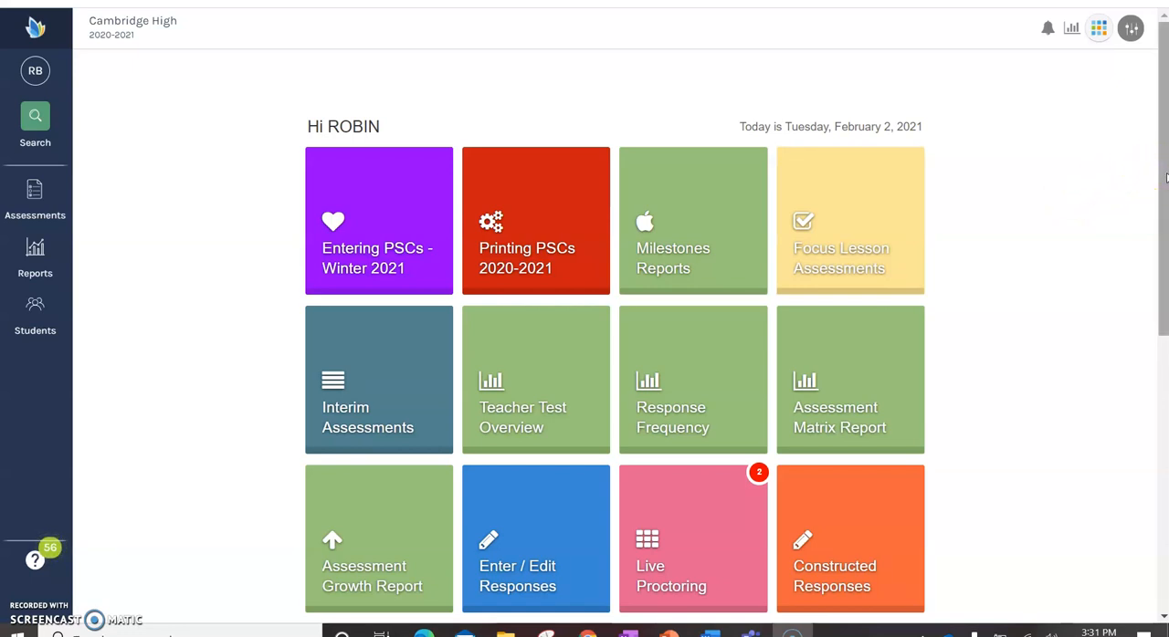
Scroll the dashboard and start Create an Assessment to list the assessment types
scroll(down, 3)
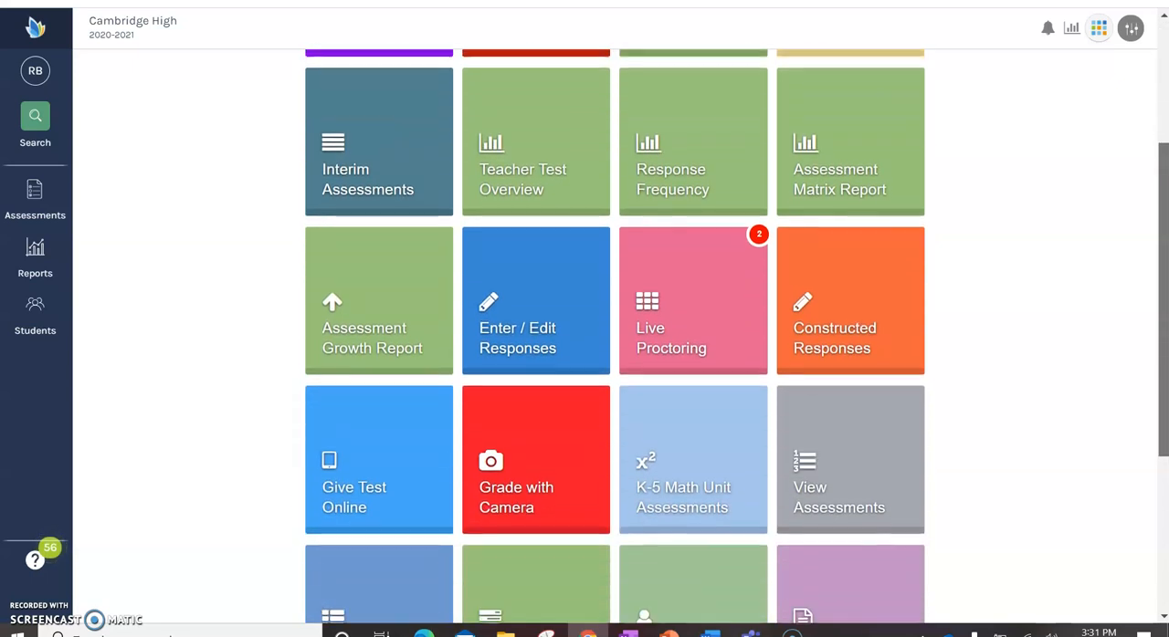
scroll(down, 3)
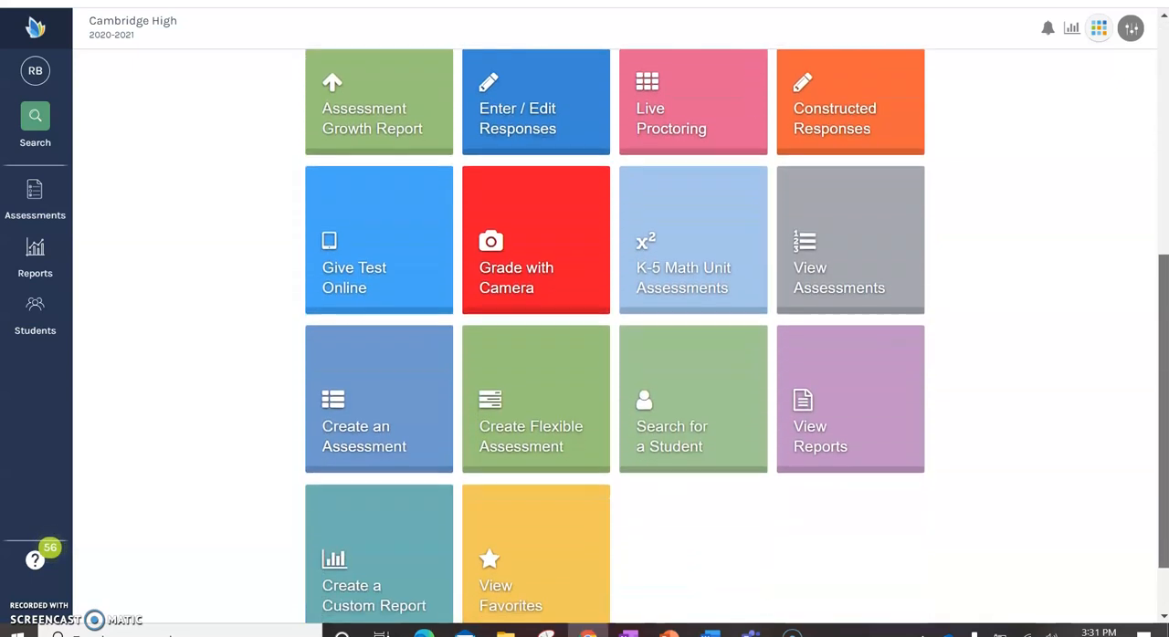
mouse_move(374, 390)
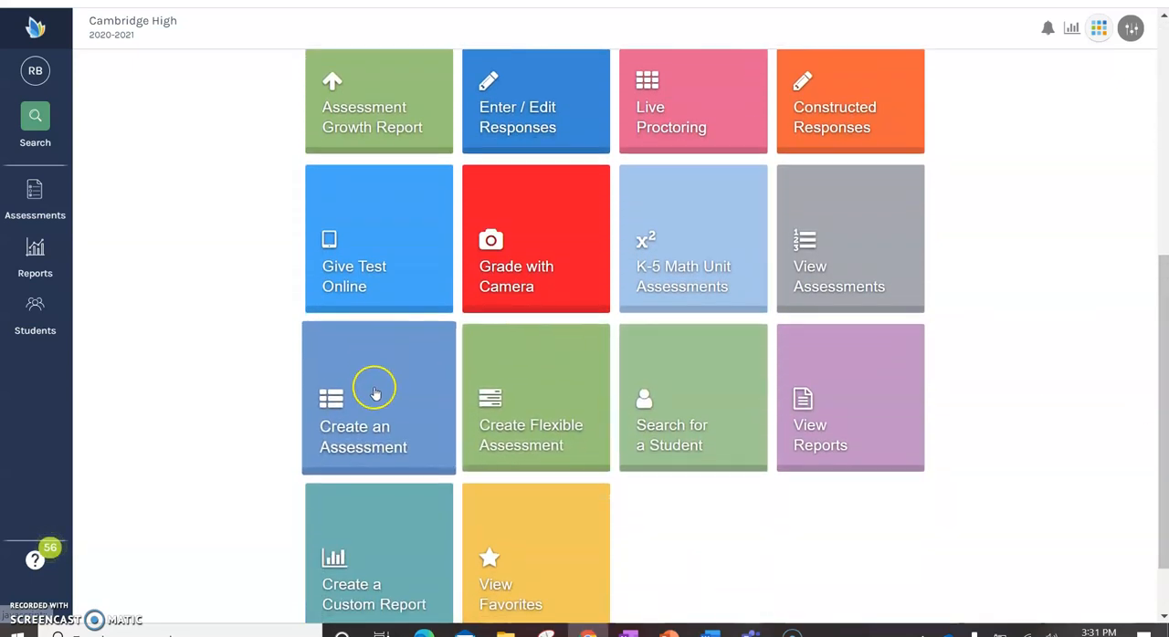
click(378, 398)
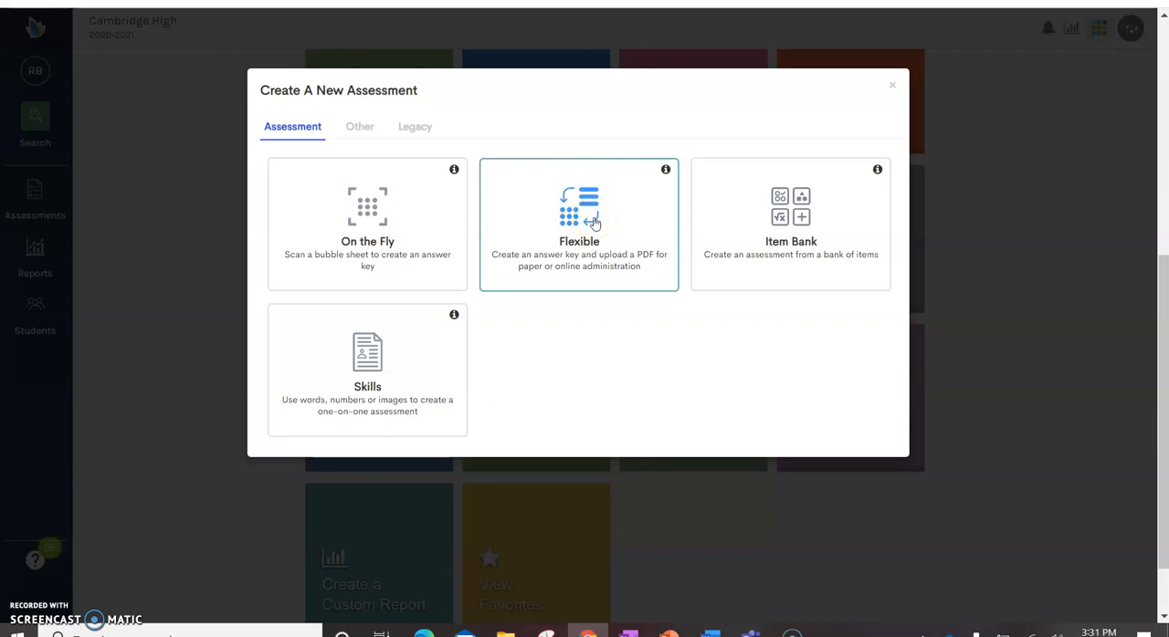
Pick the Flexible type, title it 'To Kill a Mockingbird Part 1 Retake', and create it
click(579, 224)
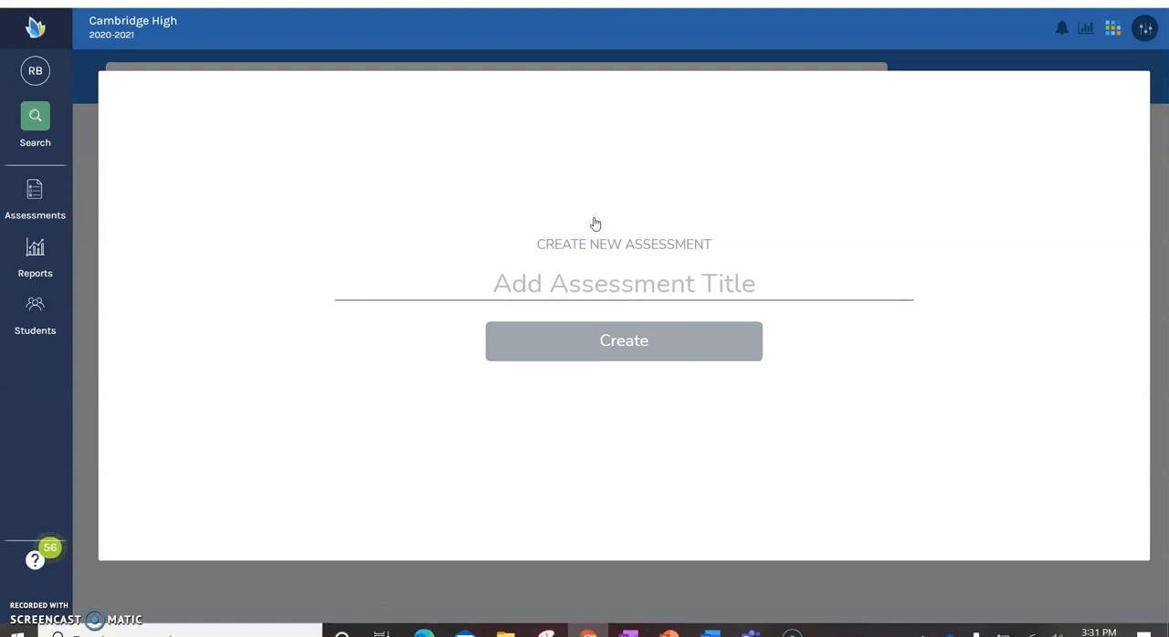
text(T)
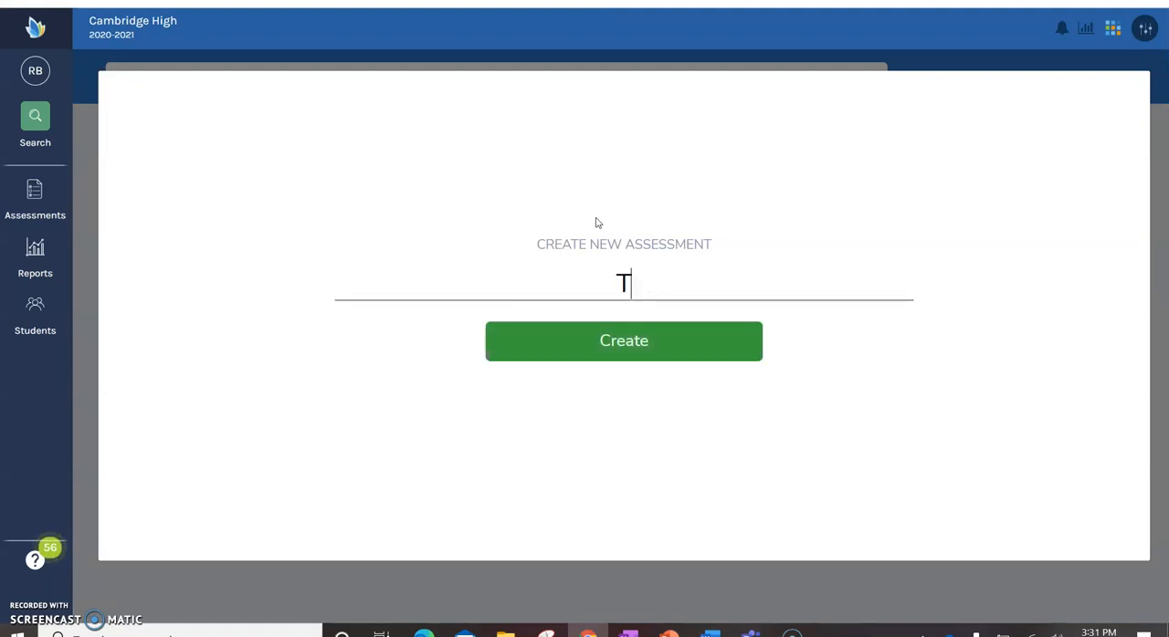
text(To Kill a)
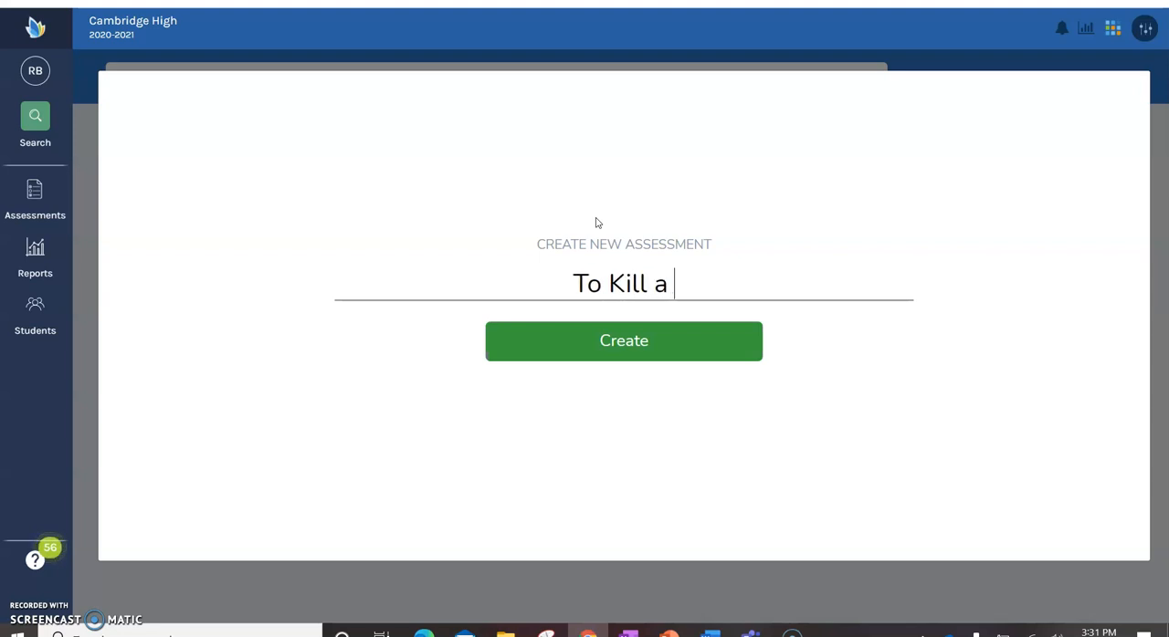
text(Mockingbird Retak)
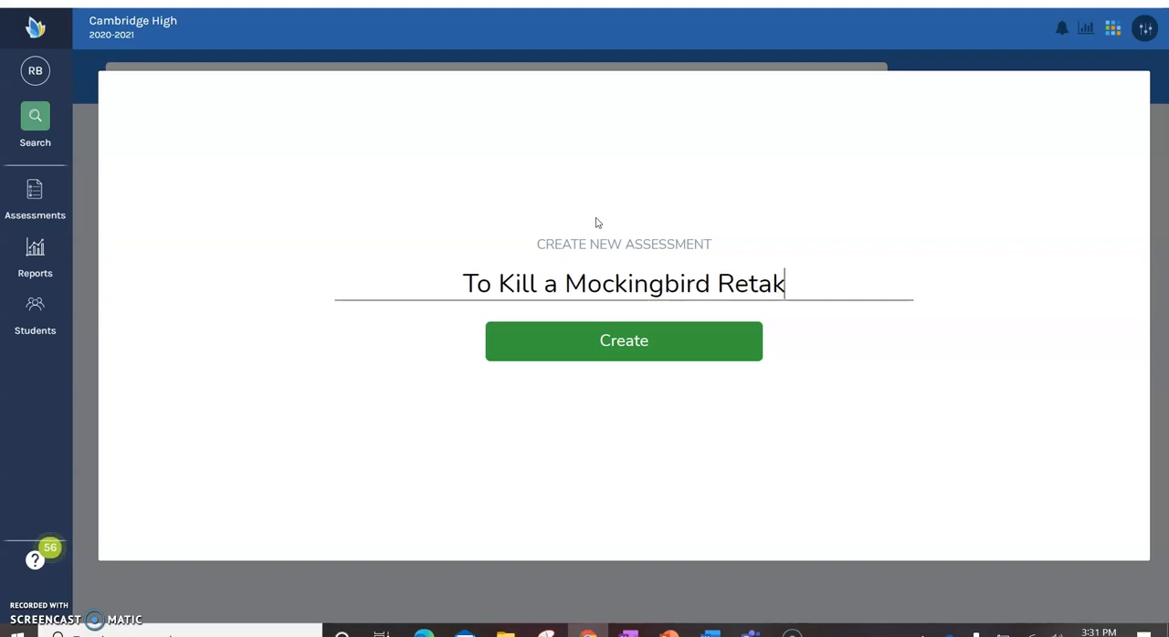
text(e)
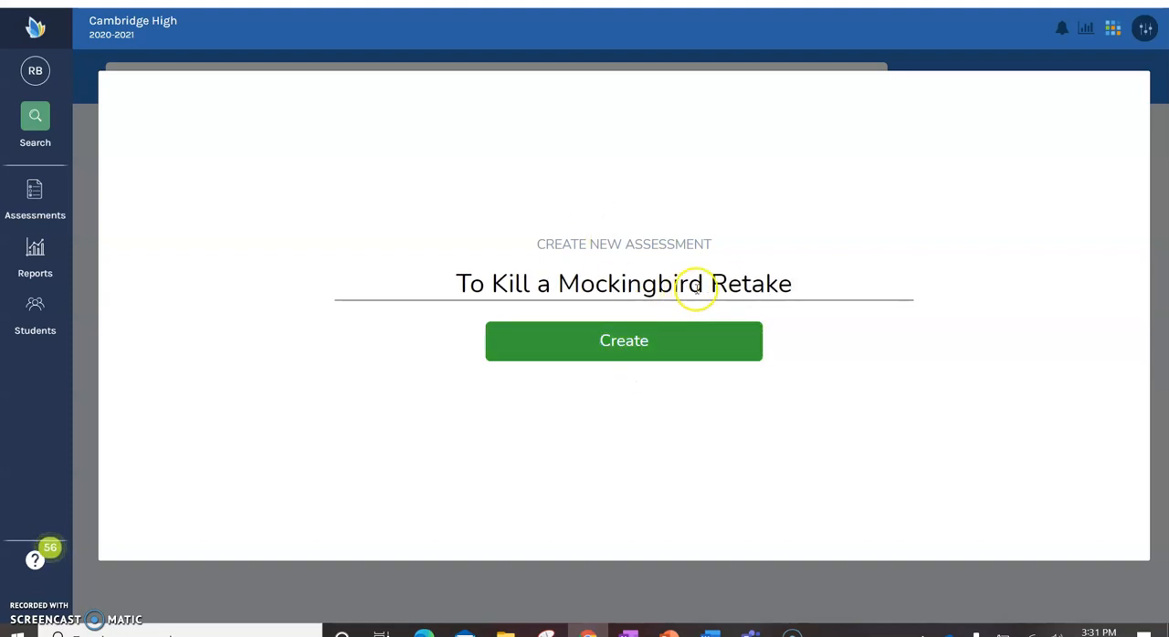
text(Part 1)
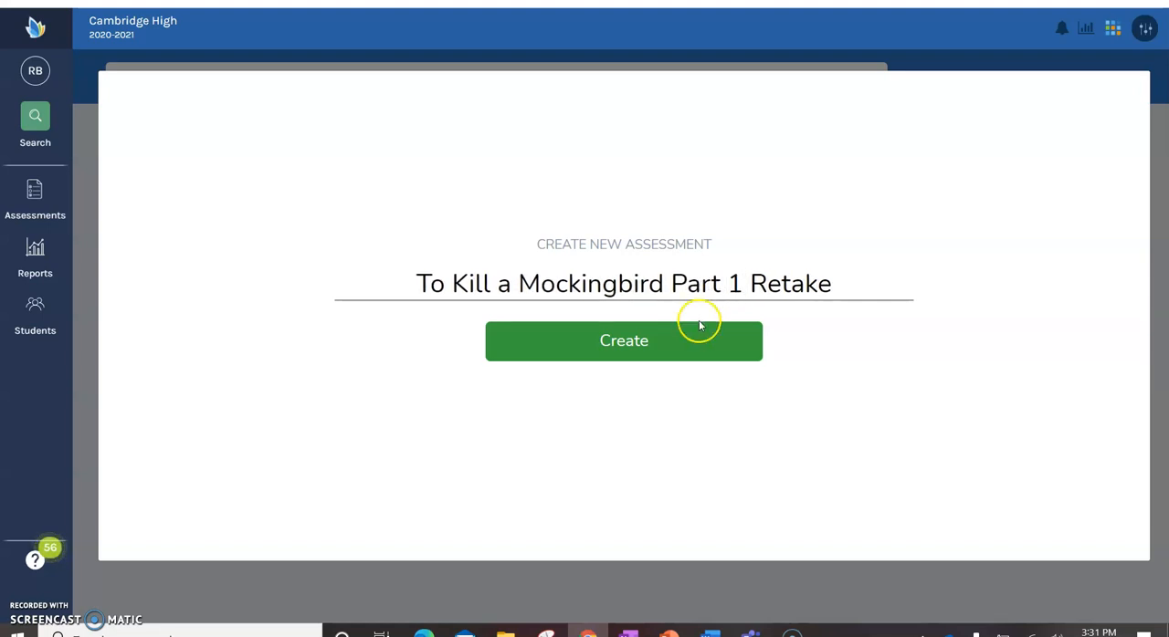
click(624, 340)
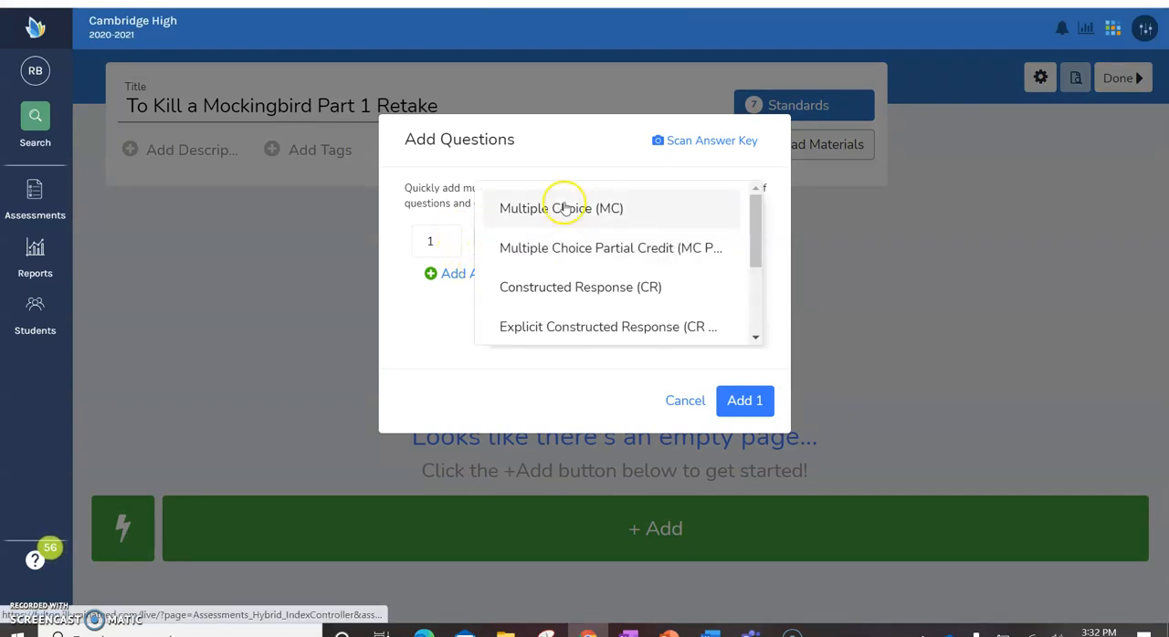
mouse_move(658, 287)
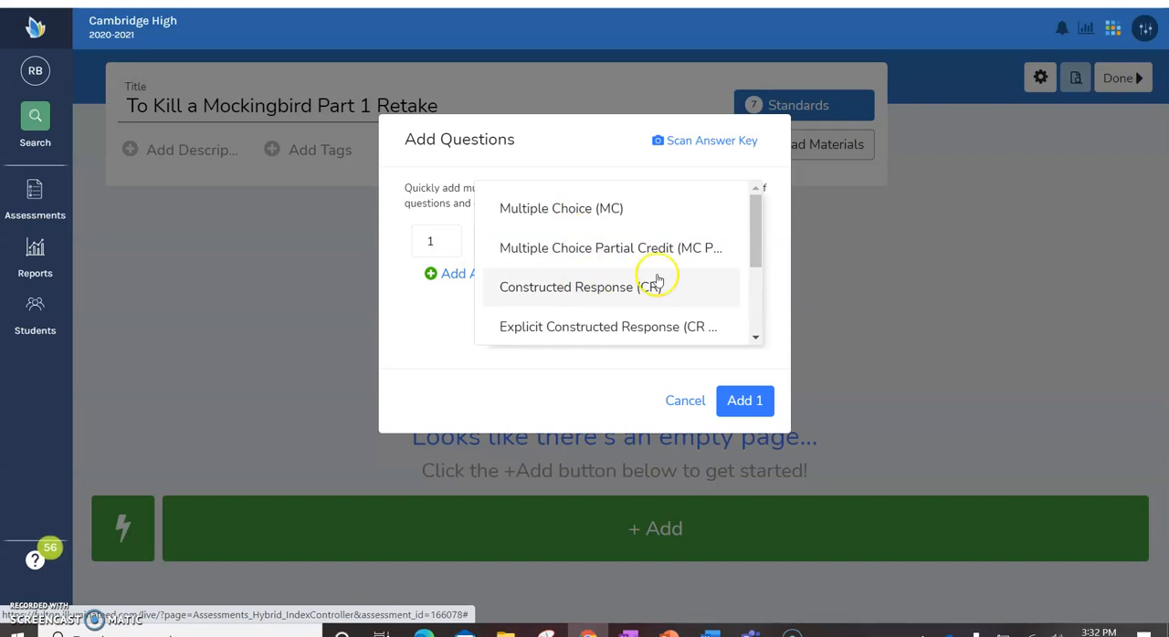
Add 30 questions: a group of 25 multiple choice and a group of 5 constructed response
scroll(down, 3)
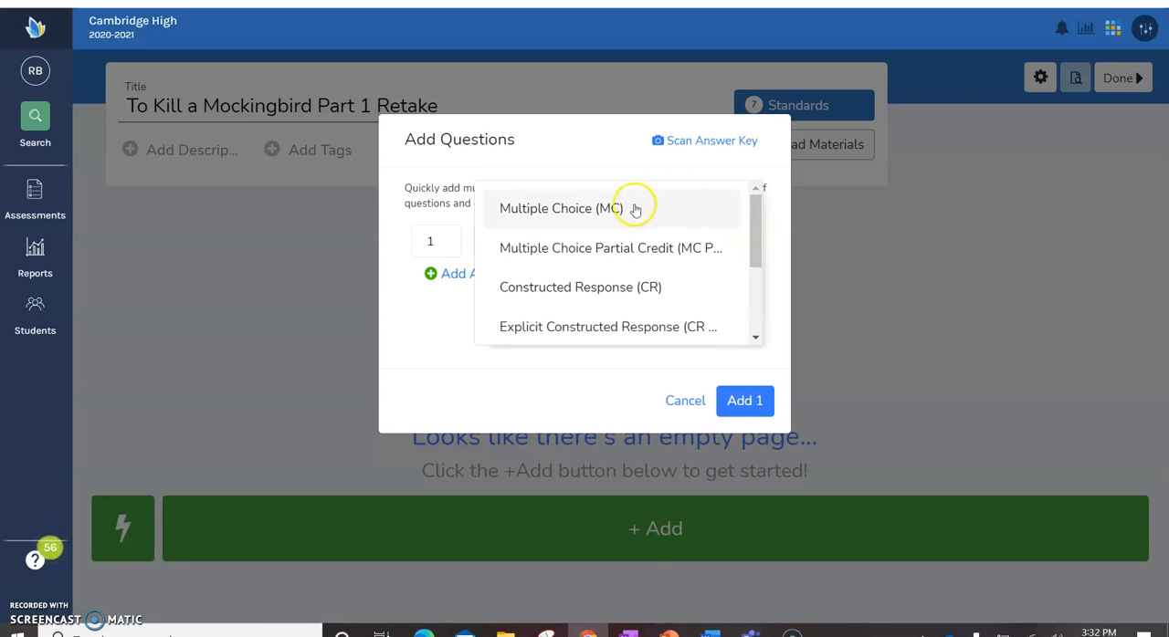
click(561, 208)
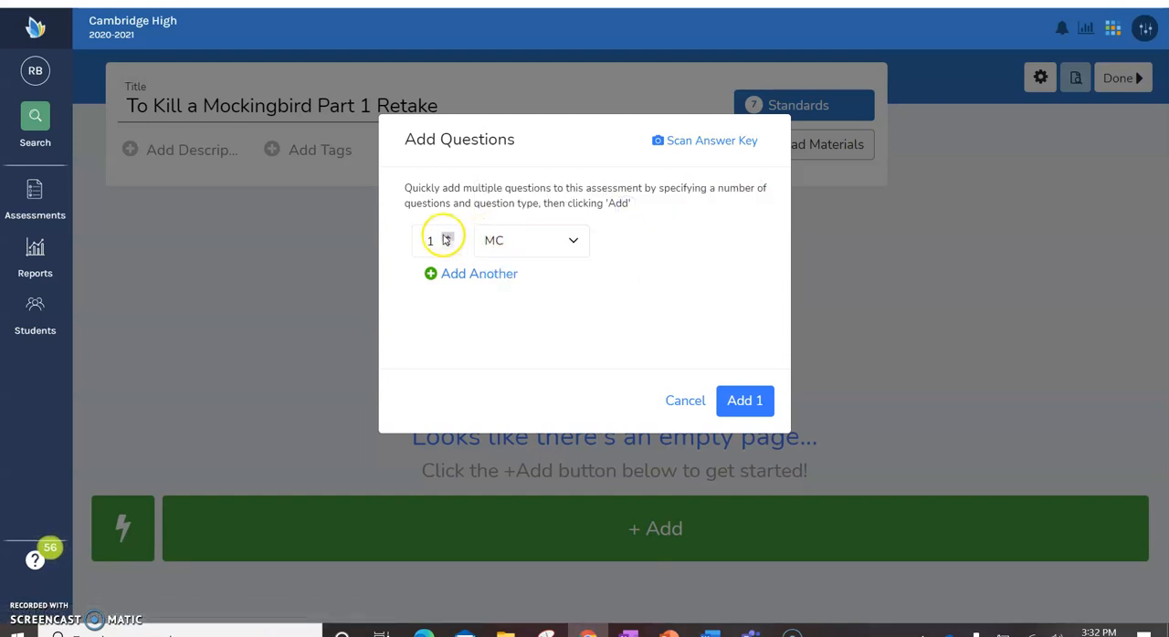
click(436, 240)
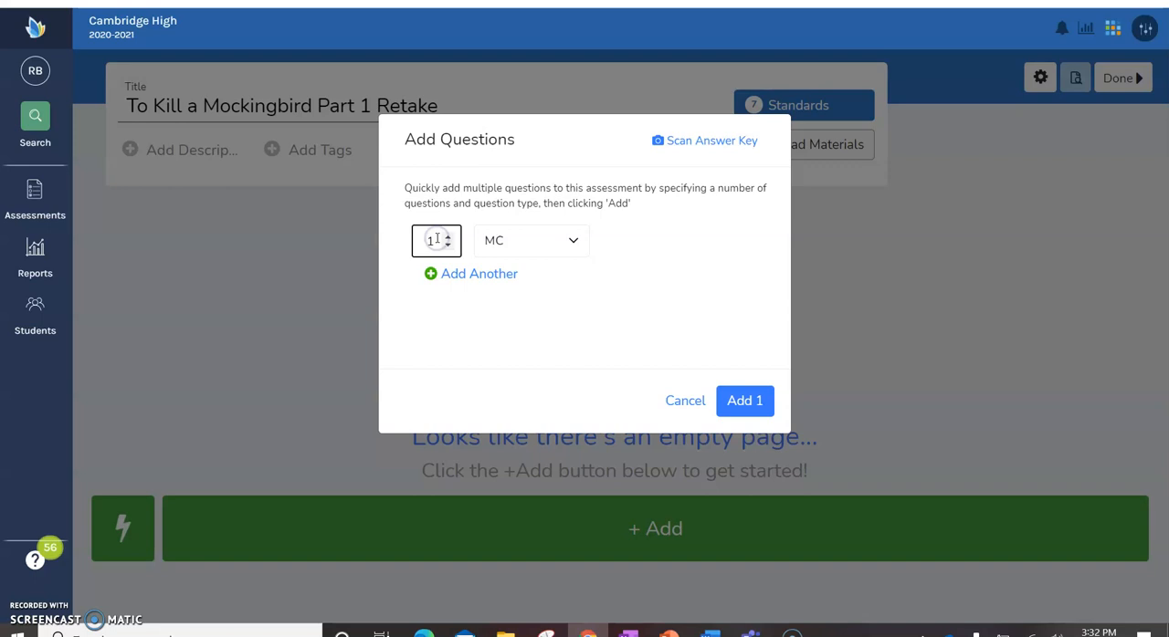
key(Backspace)
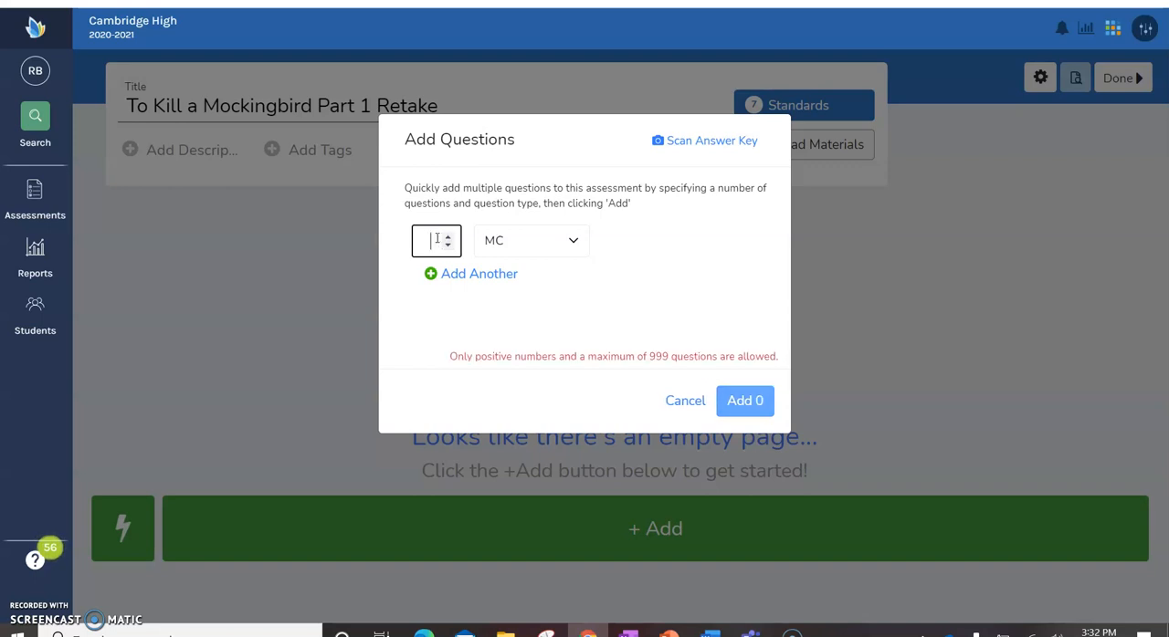
text(25)
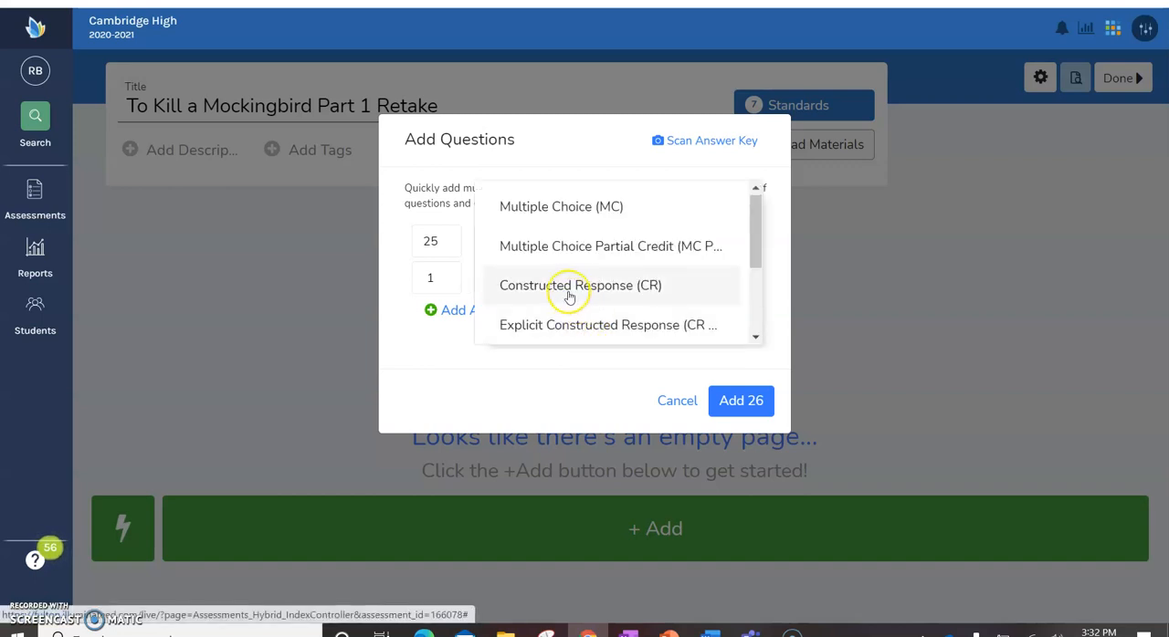
click(578, 285)
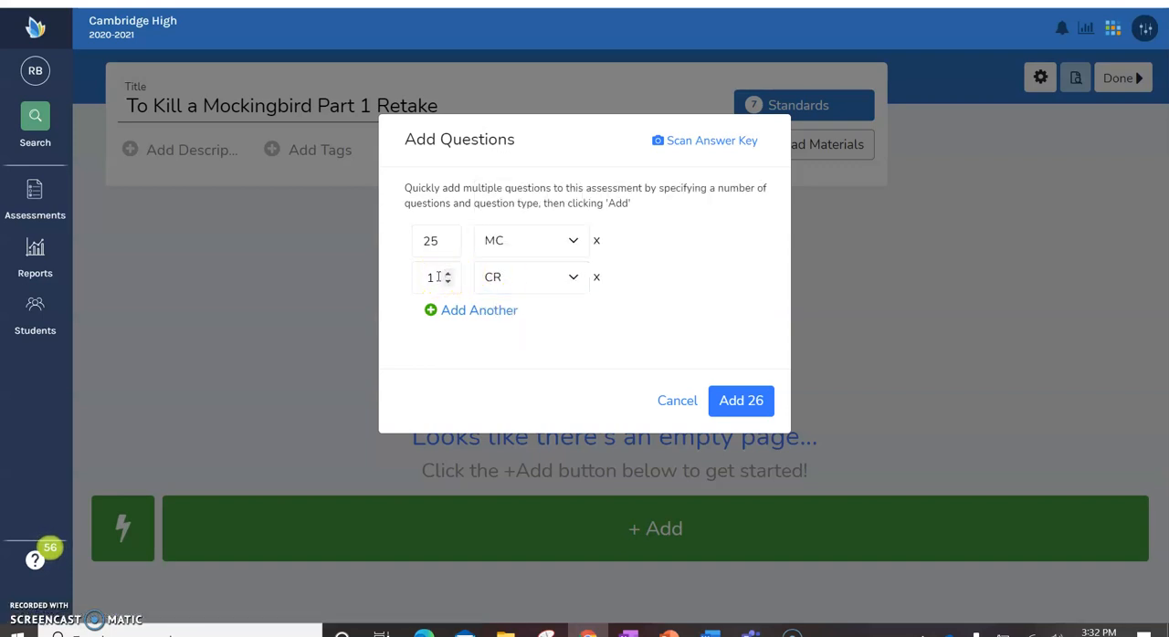
click(449, 273)
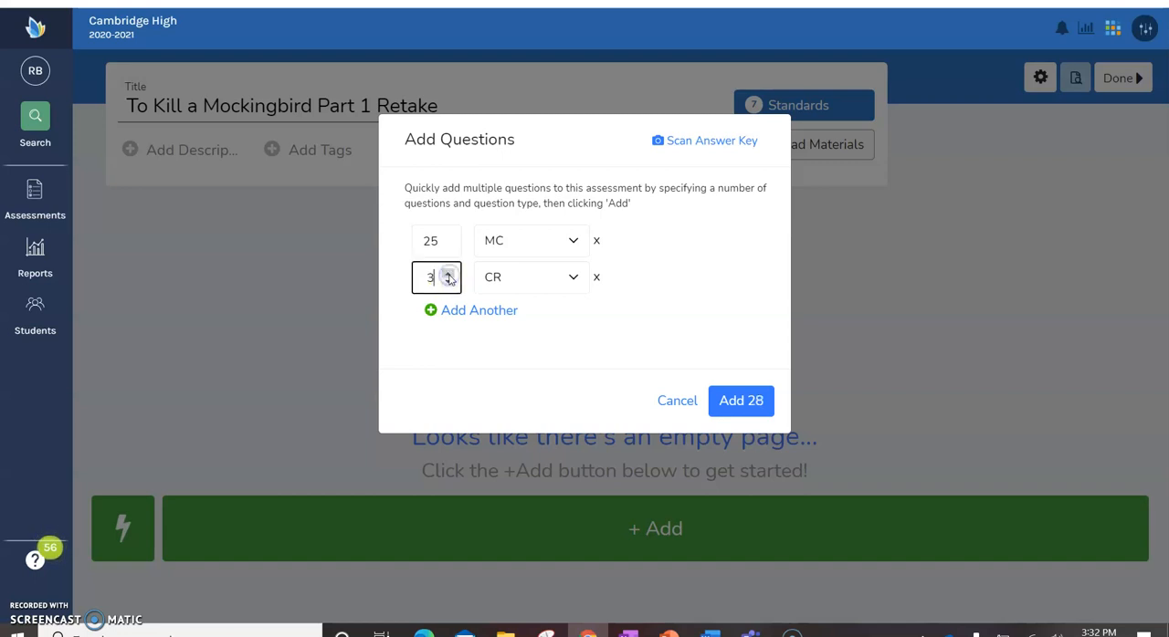
click(449, 272)
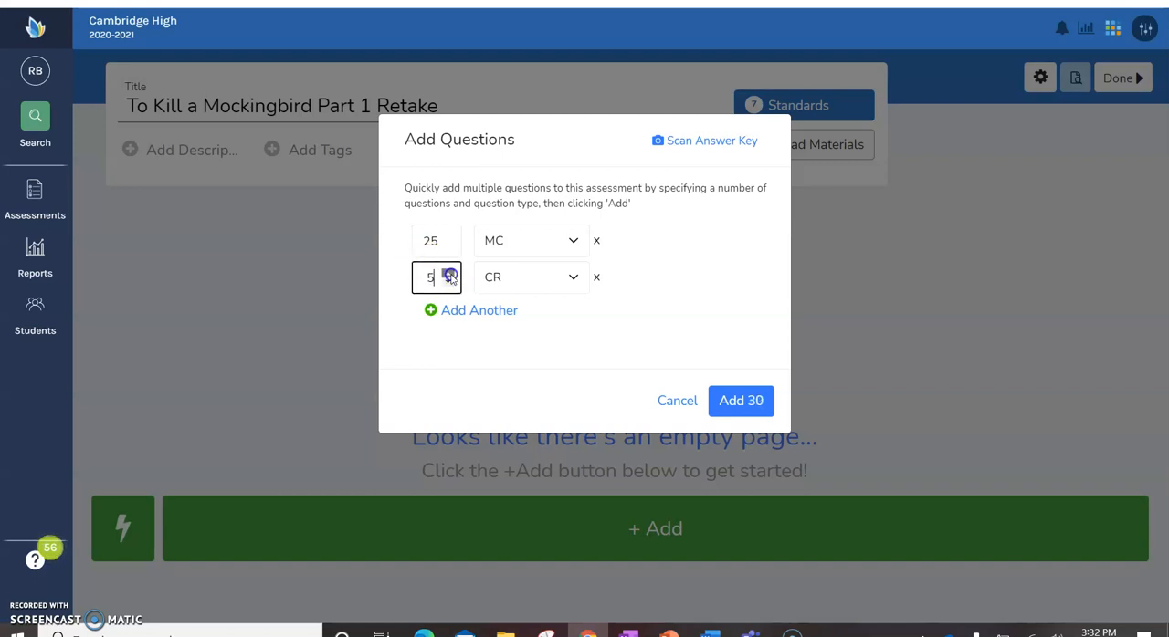
click(448, 272)
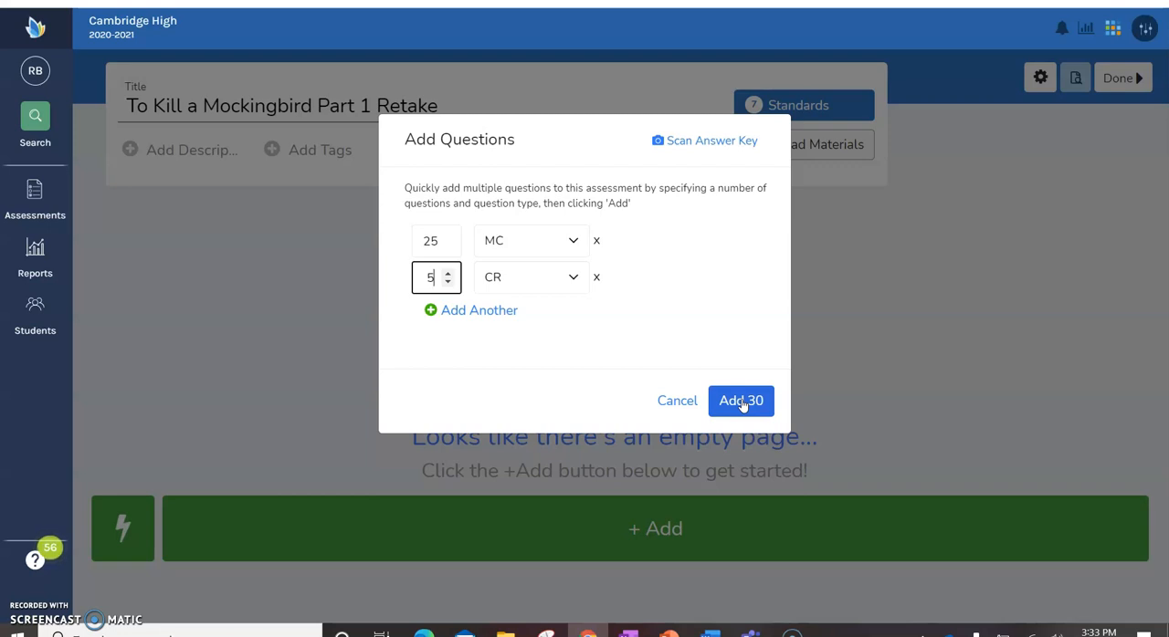
click(740, 400)
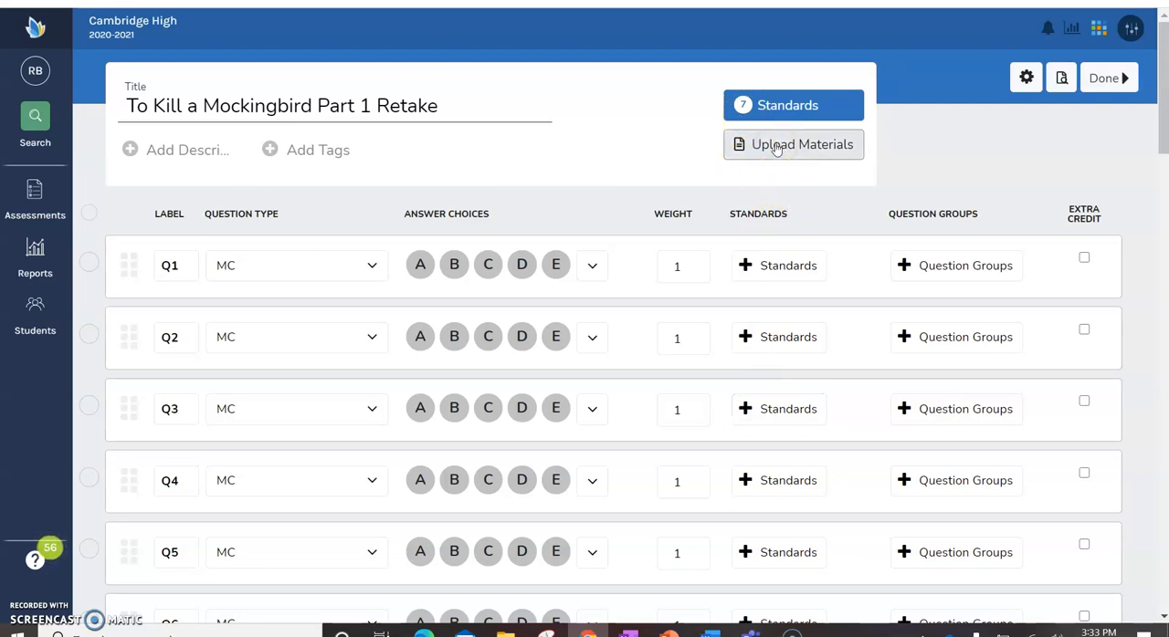
Upload 'To Kill a Mockingbird Part One Test OL v2' from the computer and close Upload Materials
click(793, 144)
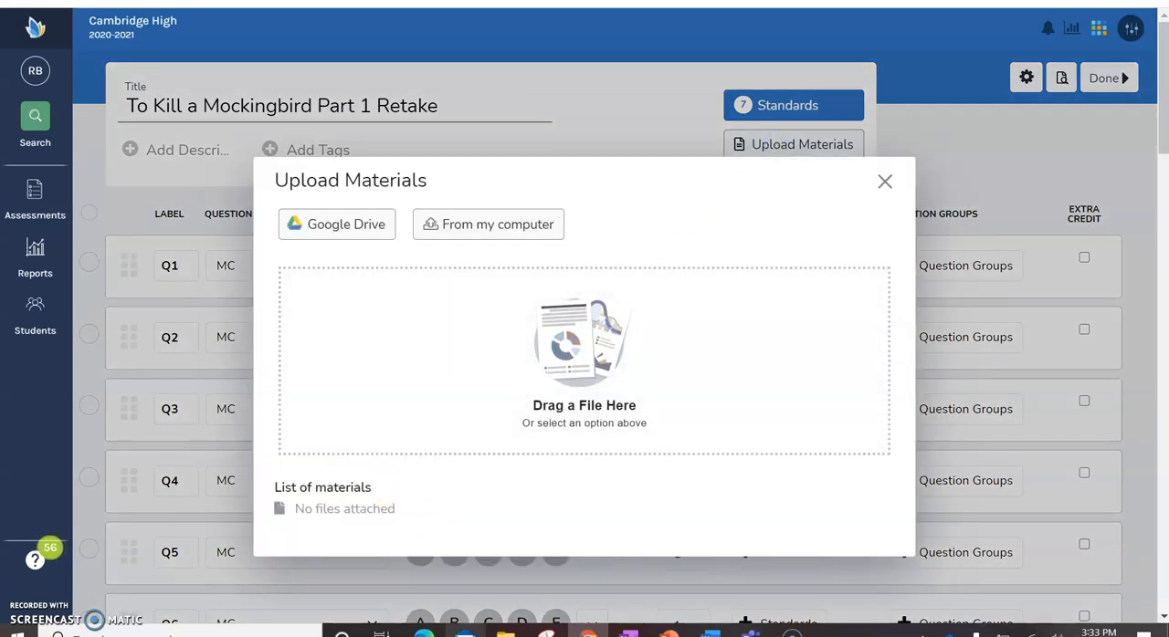
click(488, 224)
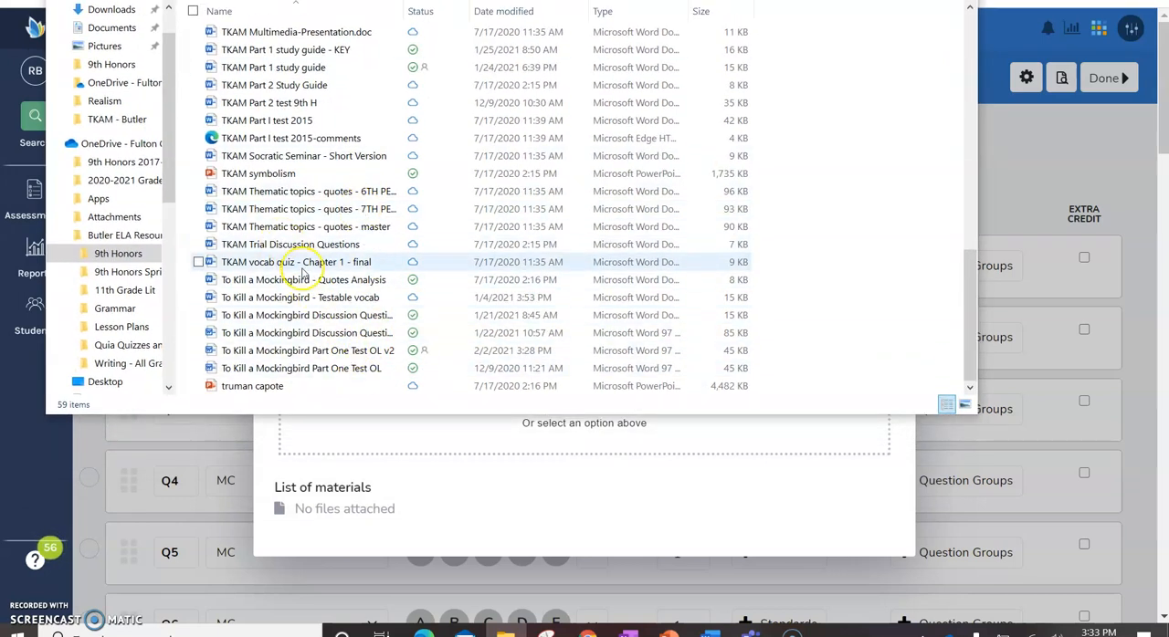
drag(308, 350, 388, 448)
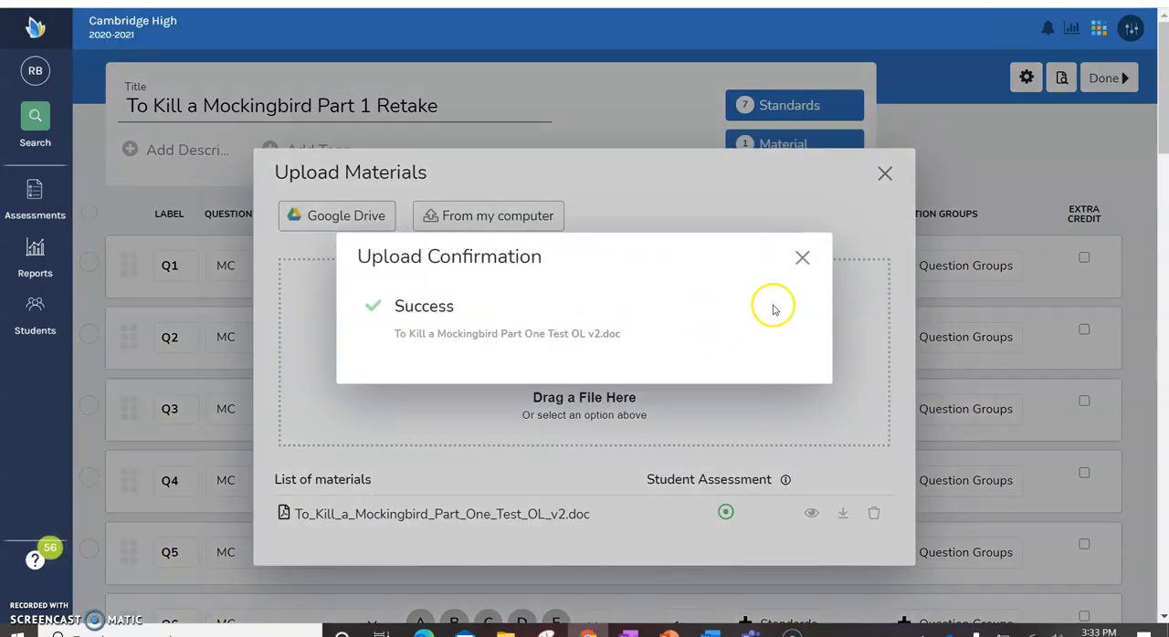
click(802, 258)
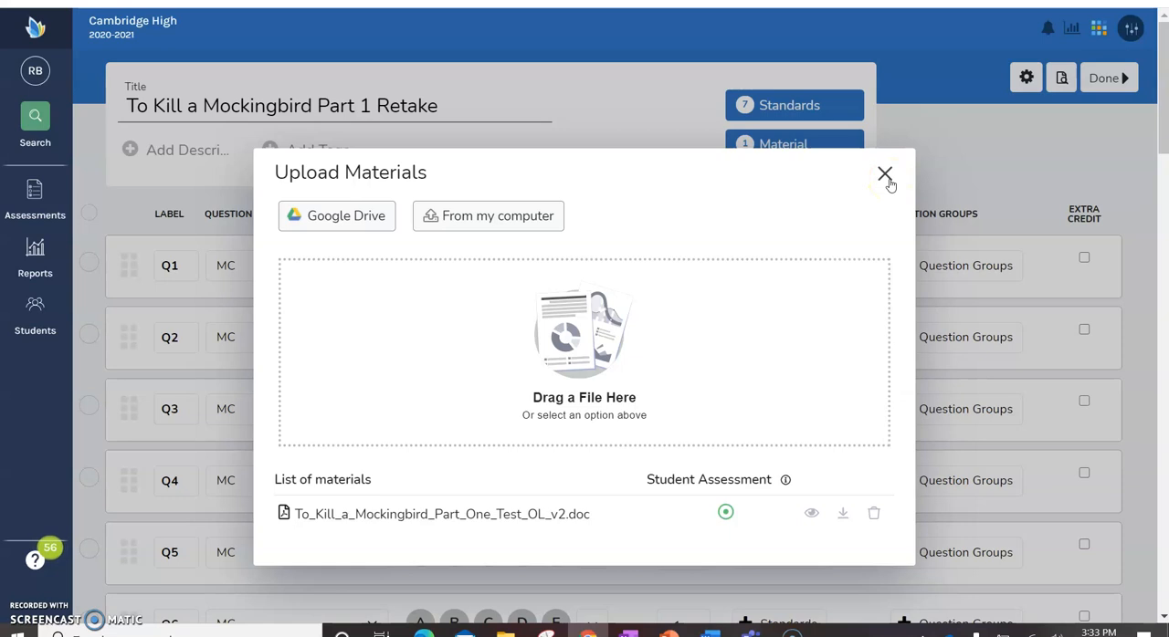
click(884, 173)
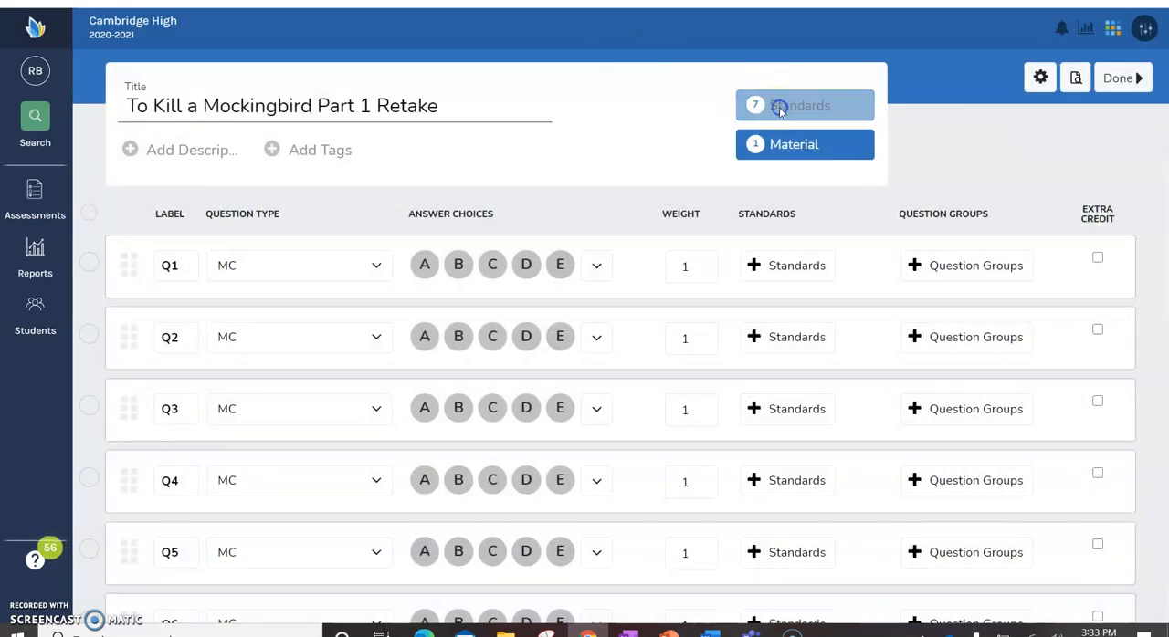
Review the standards' Providers, Subjects and Grade Levels dropdowns, then close the Standards window
click(804, 105)
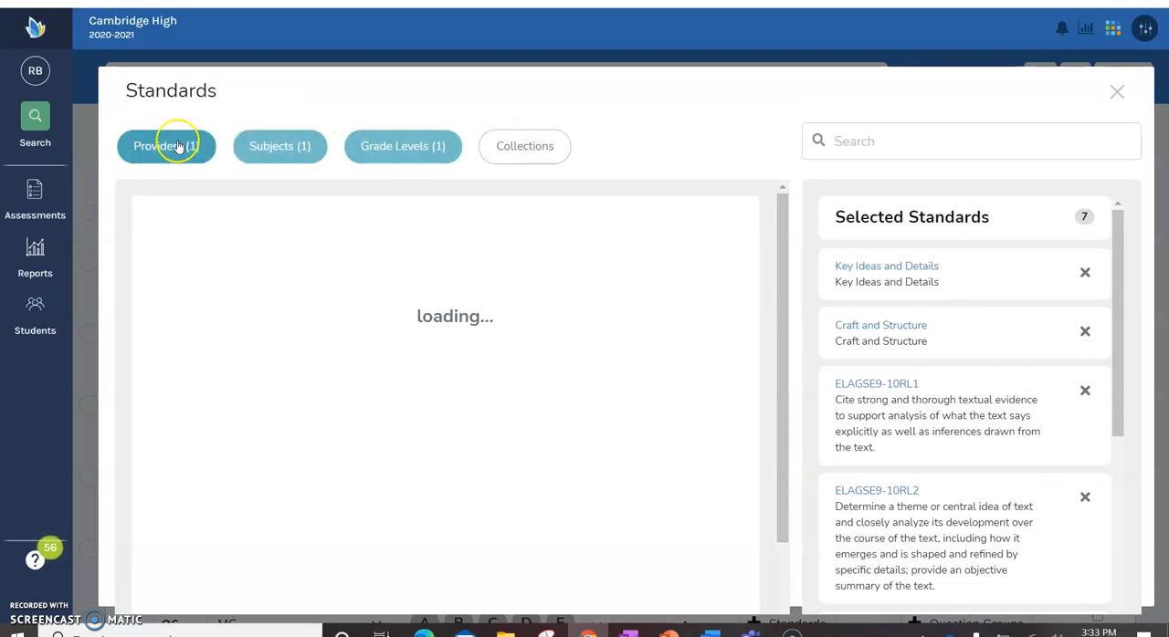
click(166, 146)
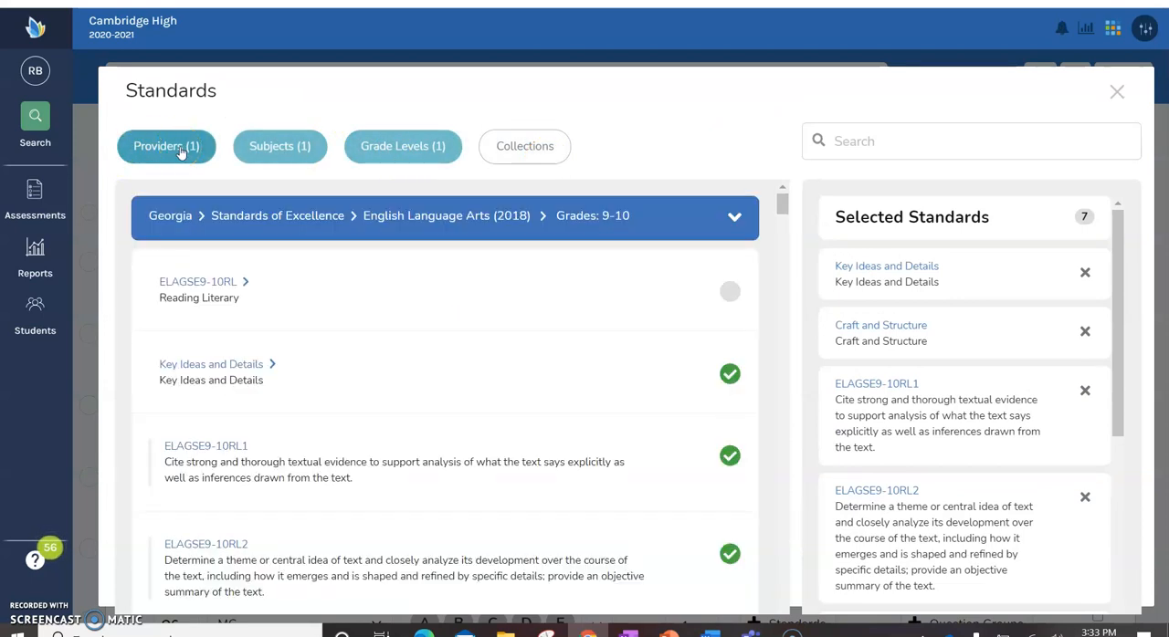
click(166, 146)
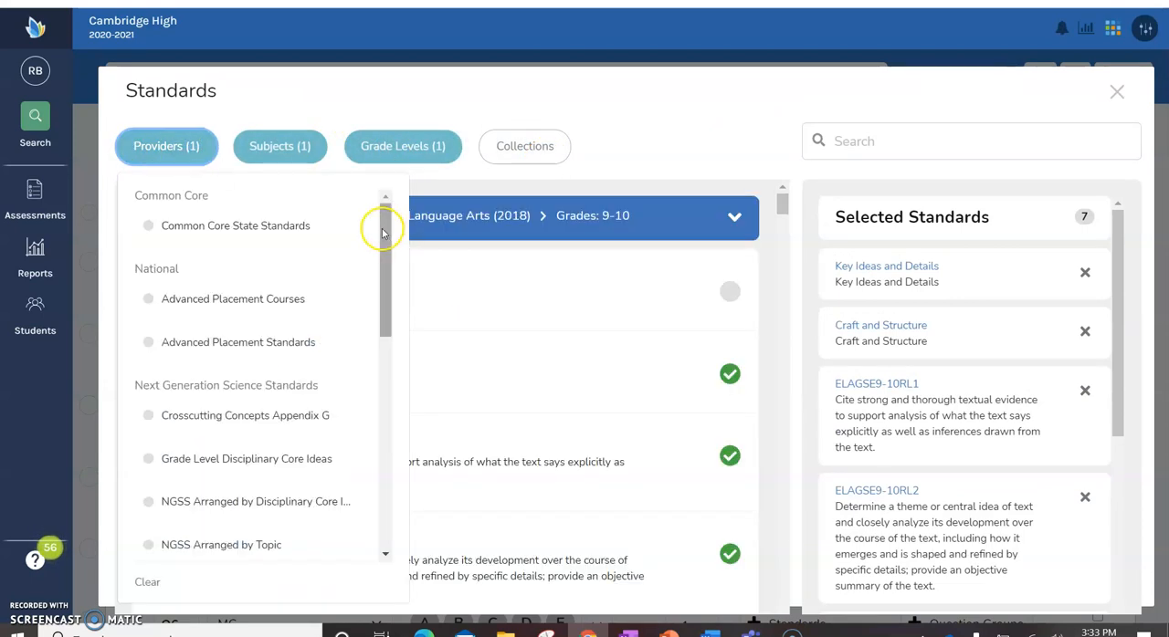
scroll(down, 3)
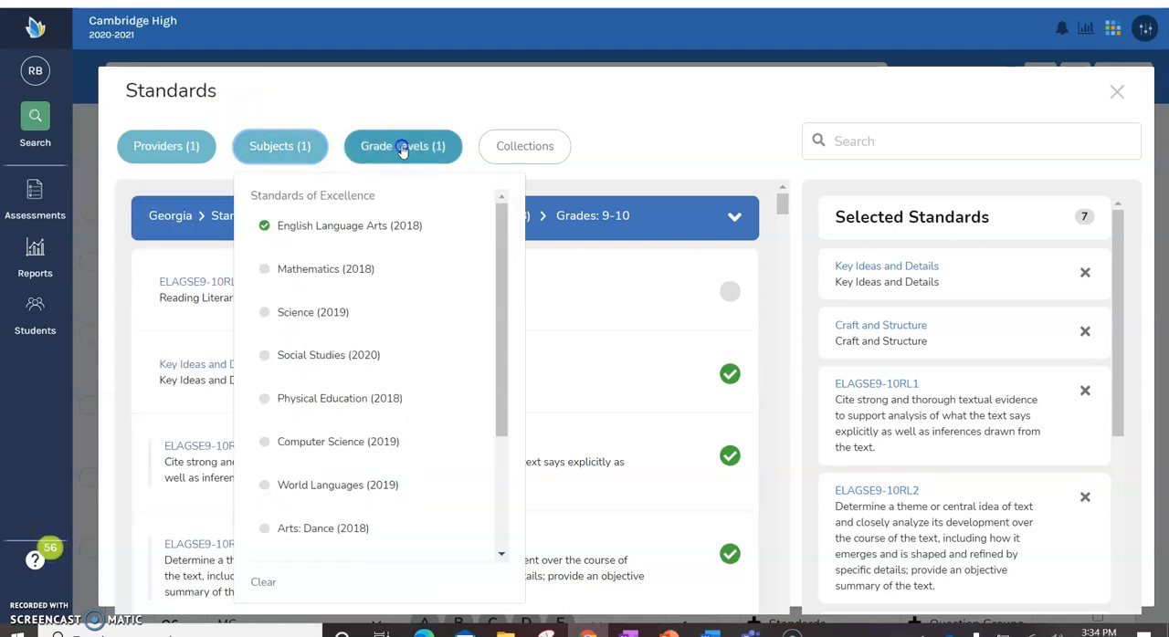
click(403, 147)
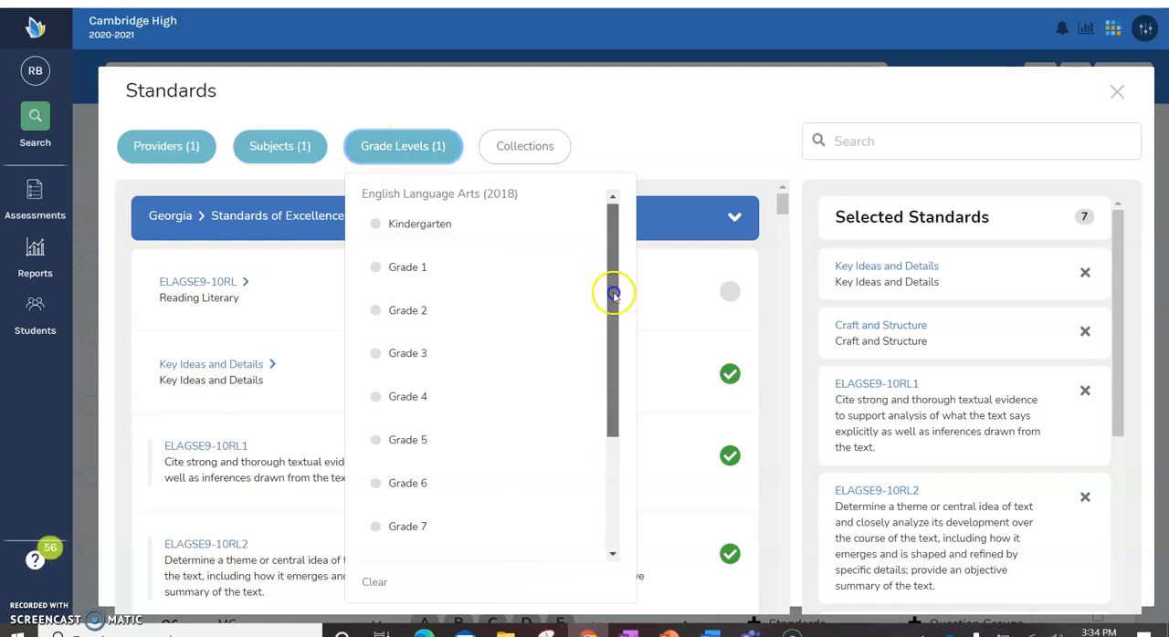
scroll(down, 3)
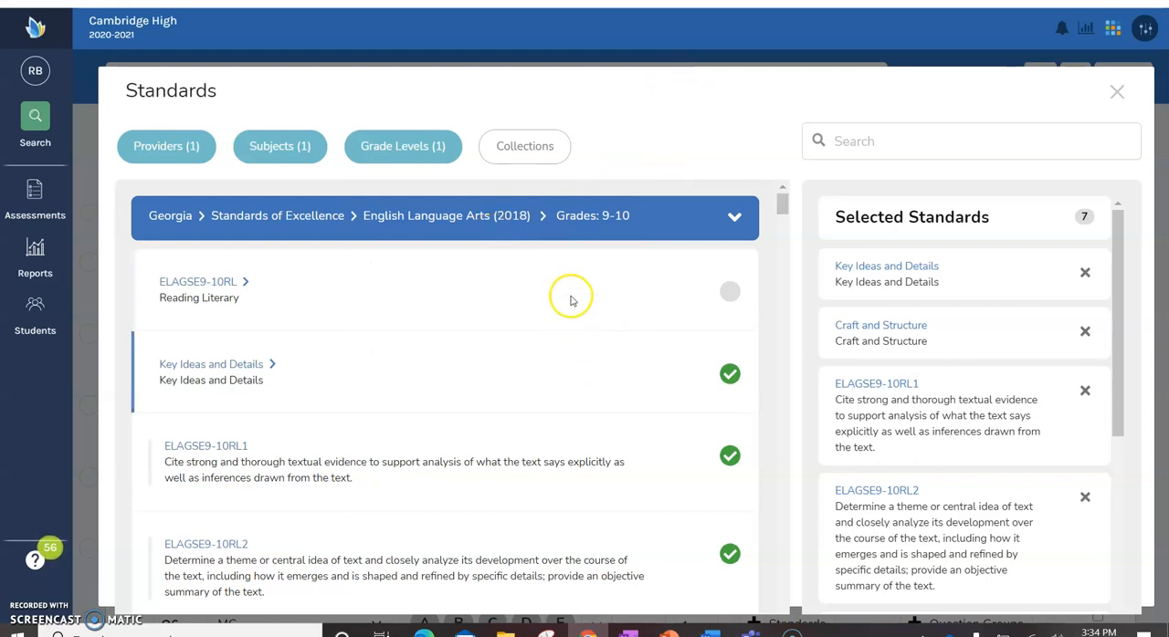
mouse_move(612, 344)
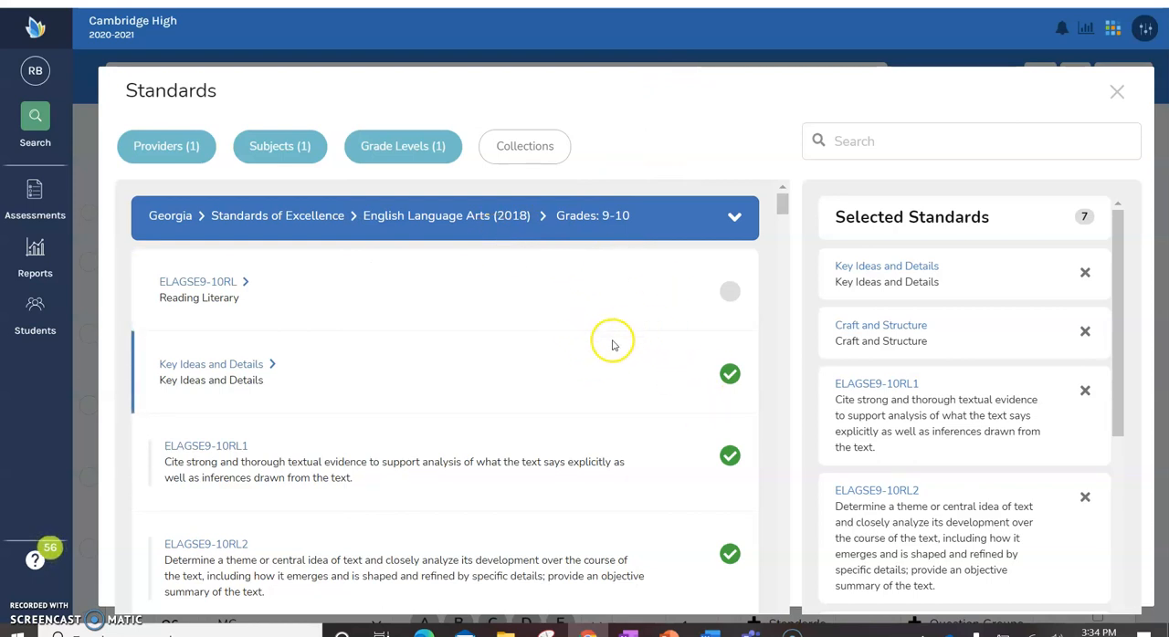
mouse_move(621, 387)
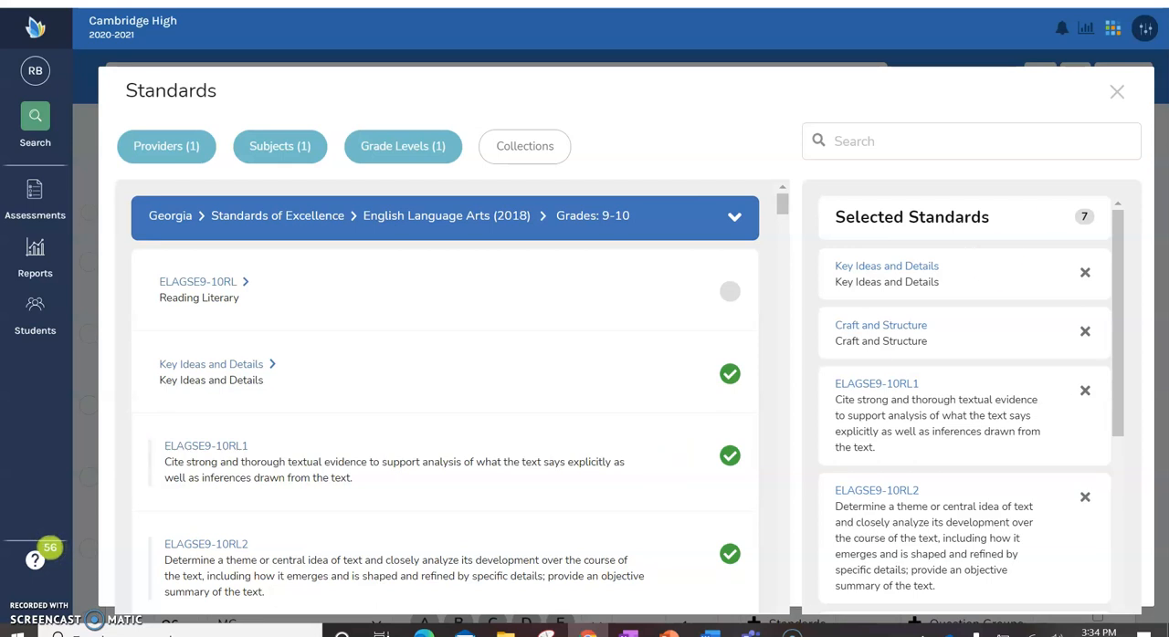
click(1117, 78)
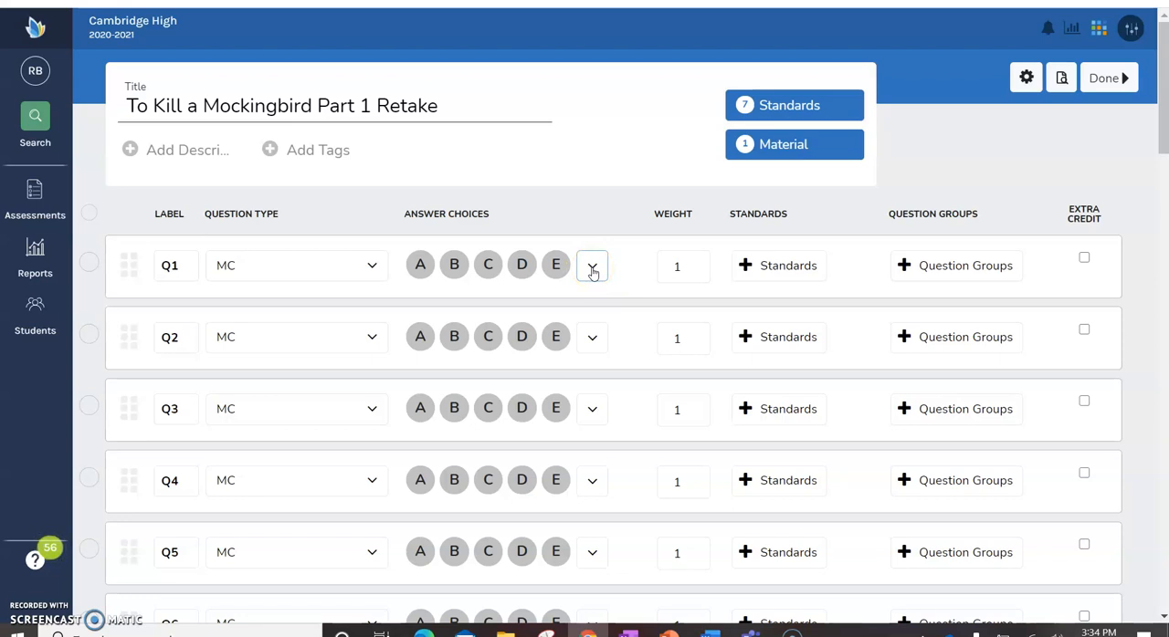
Open Q1's answer-choices dropdown and scroll through the presets (A–D, A–E, F–J, T/F)
click(591, 265)
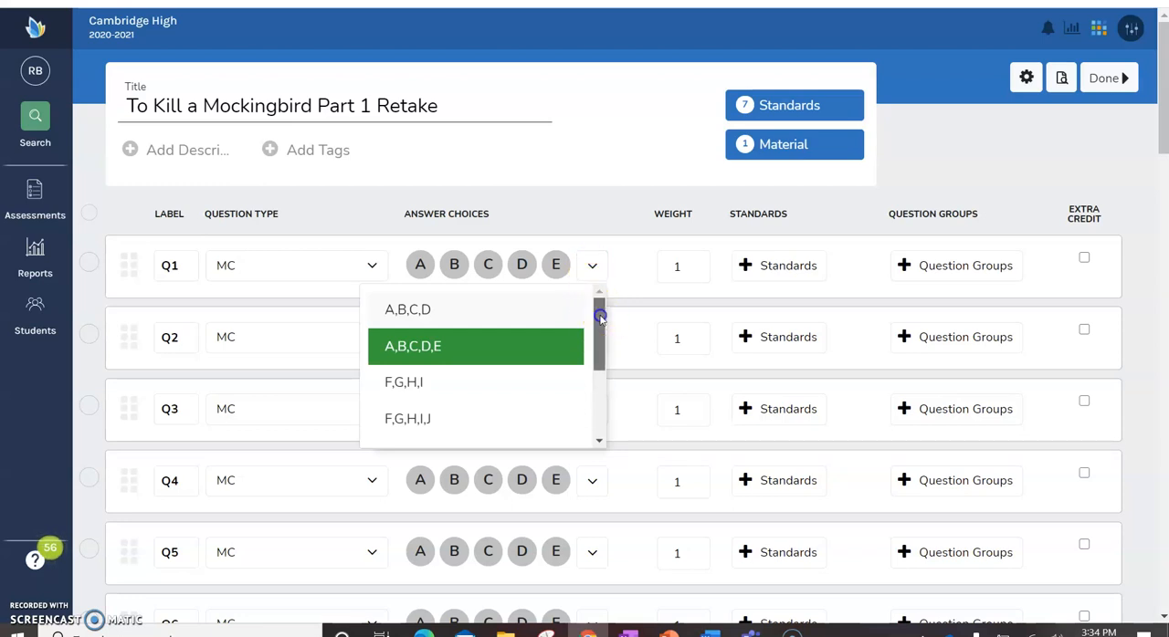
scroll(down, 3)
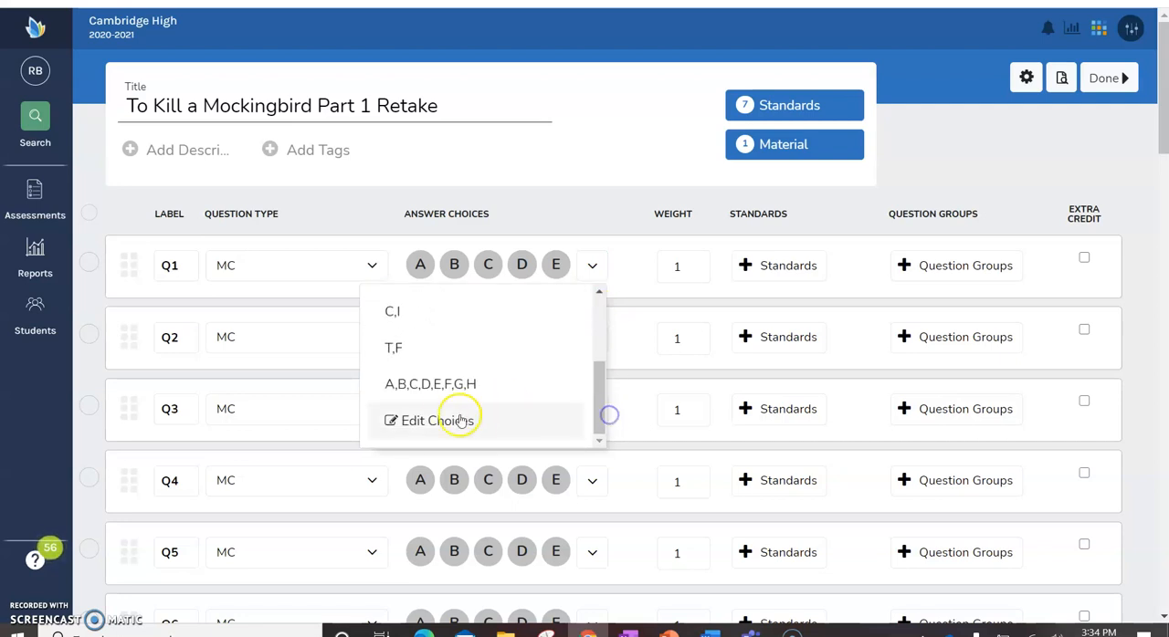
Build and save a custom answer-choice set with letters A through I, then return to Settings
click(429, 420)
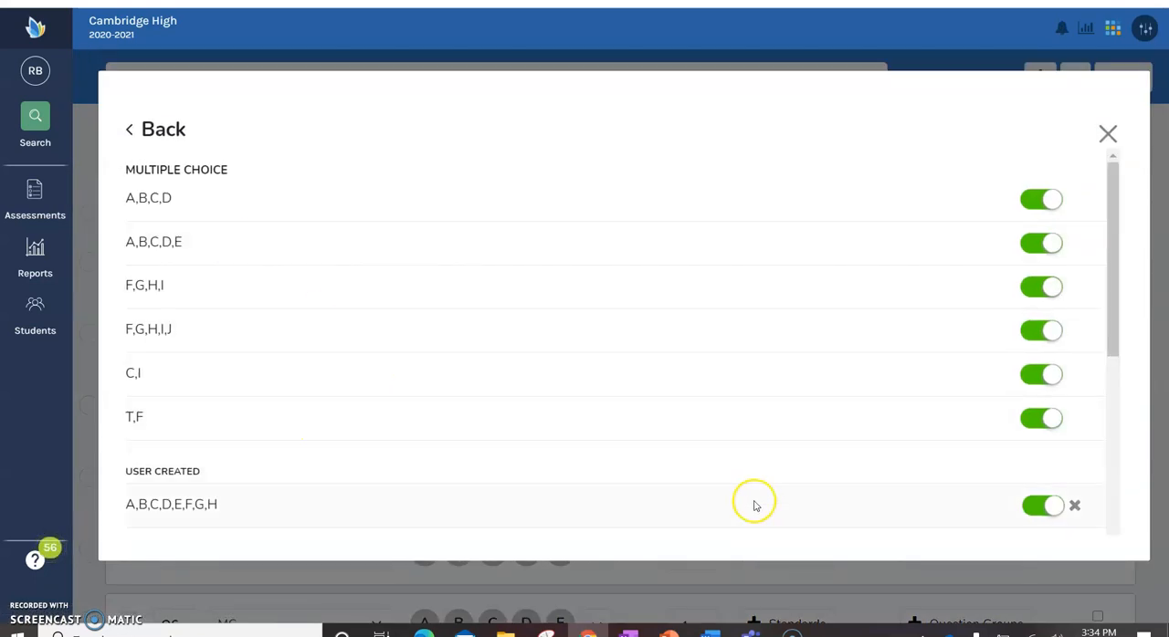
scroll(down, 3)
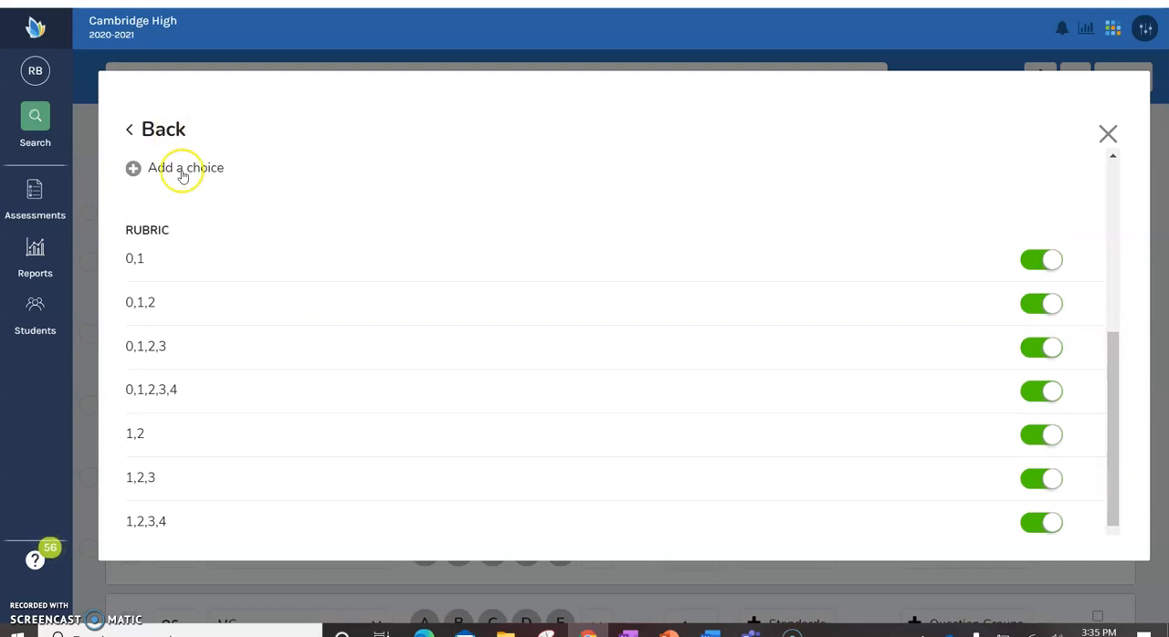
click(186, 168)
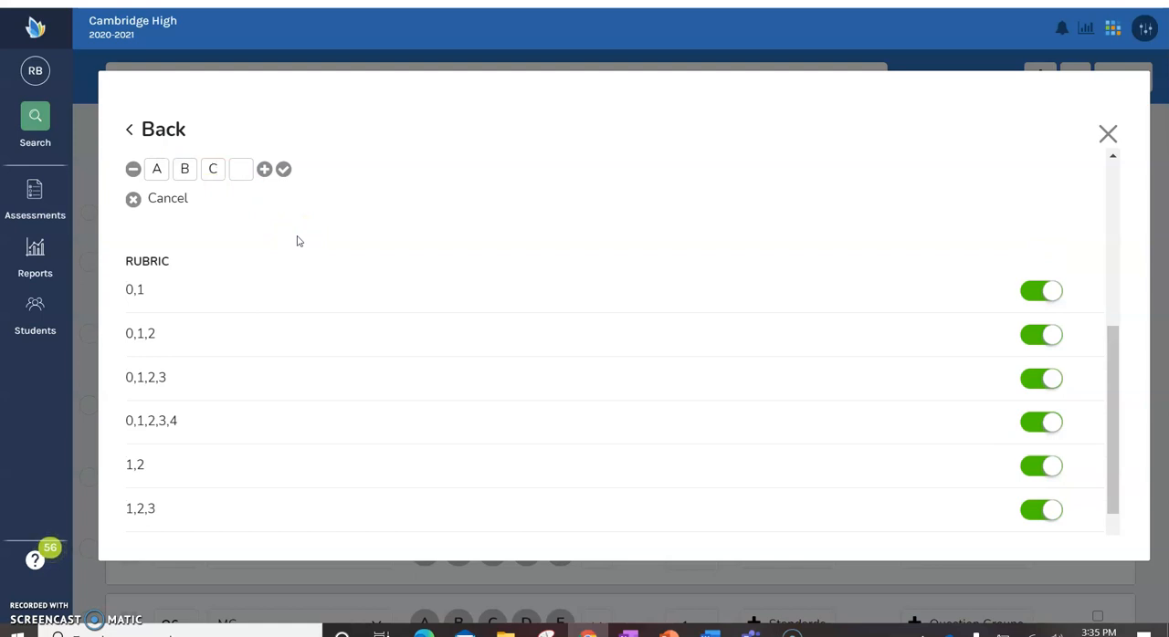
click(264, 169)
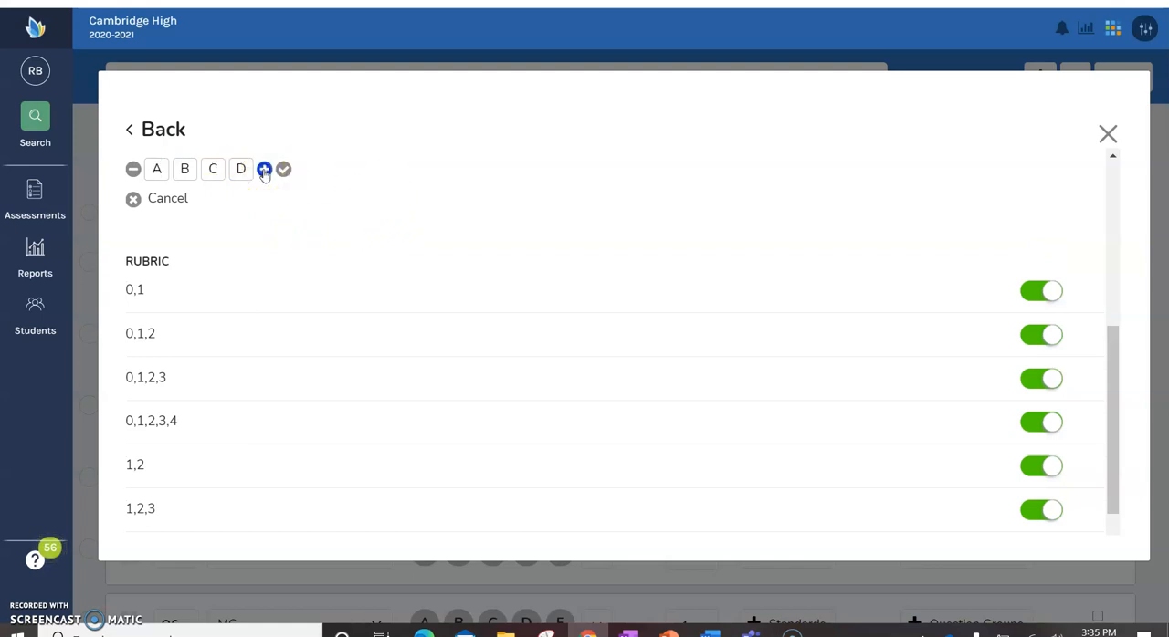
click(265, 169)
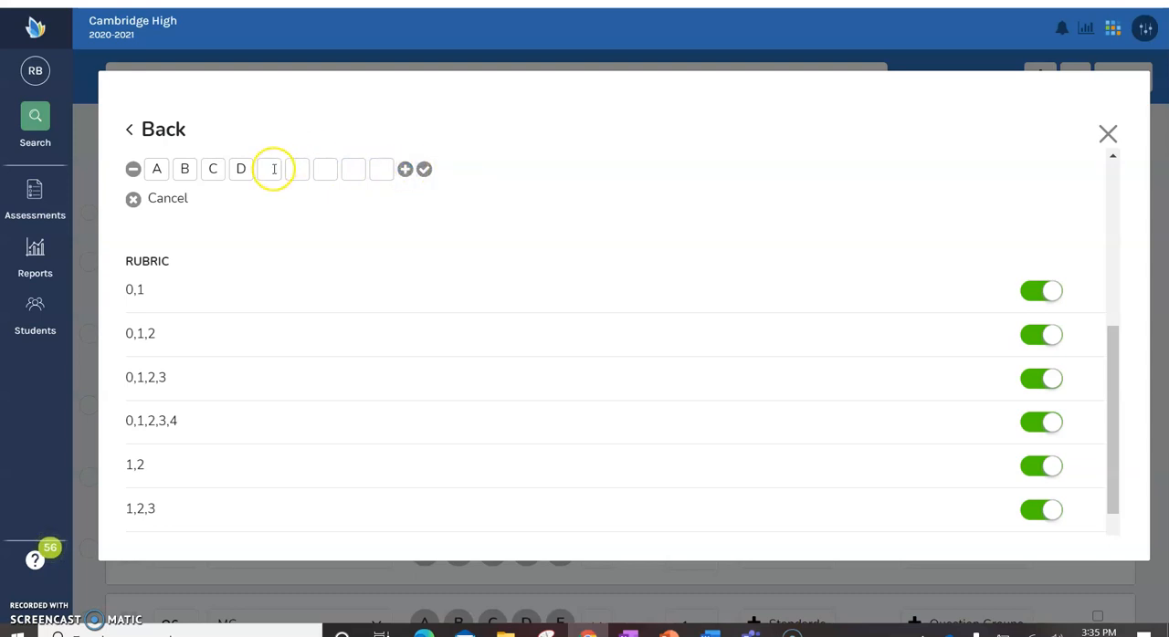
text(E)
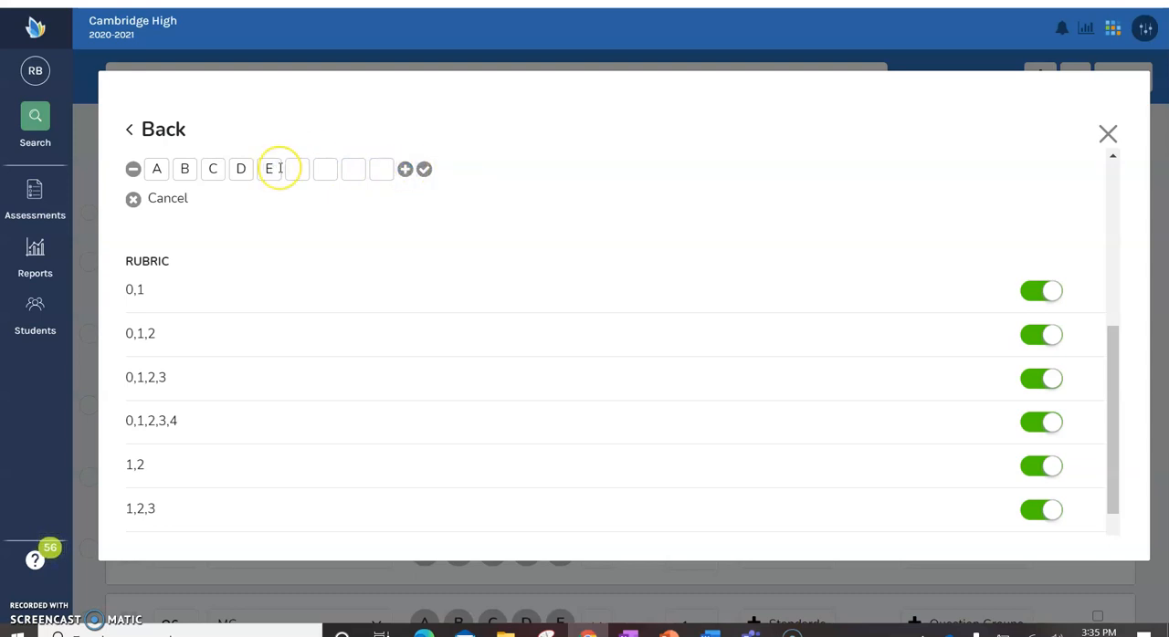
click(405, 169)
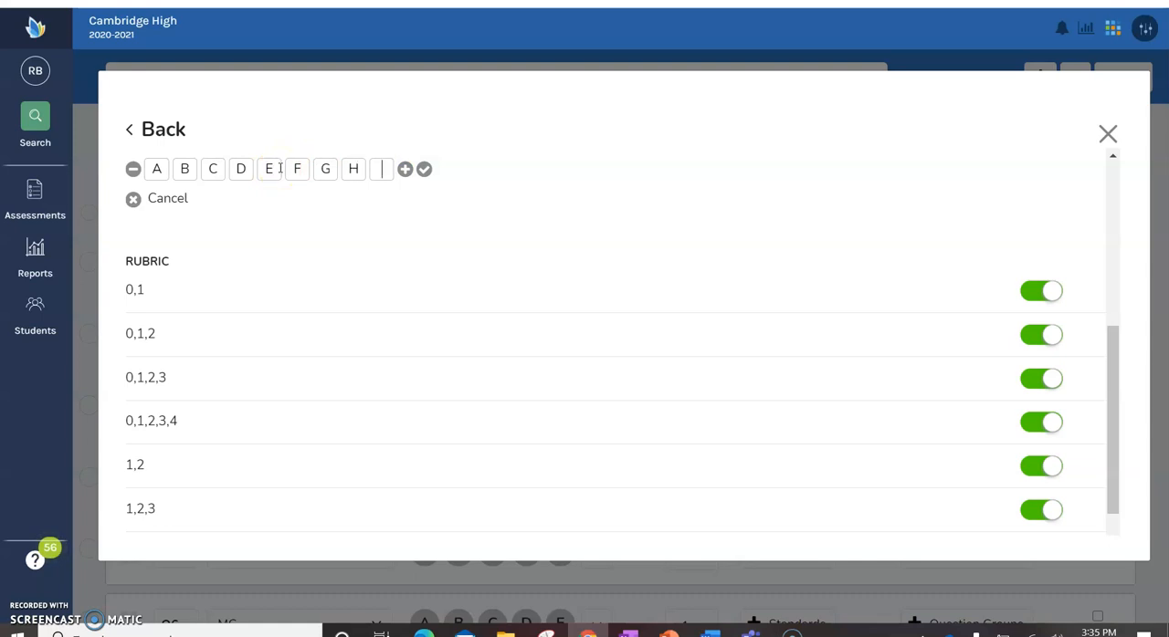
click(156, 169)
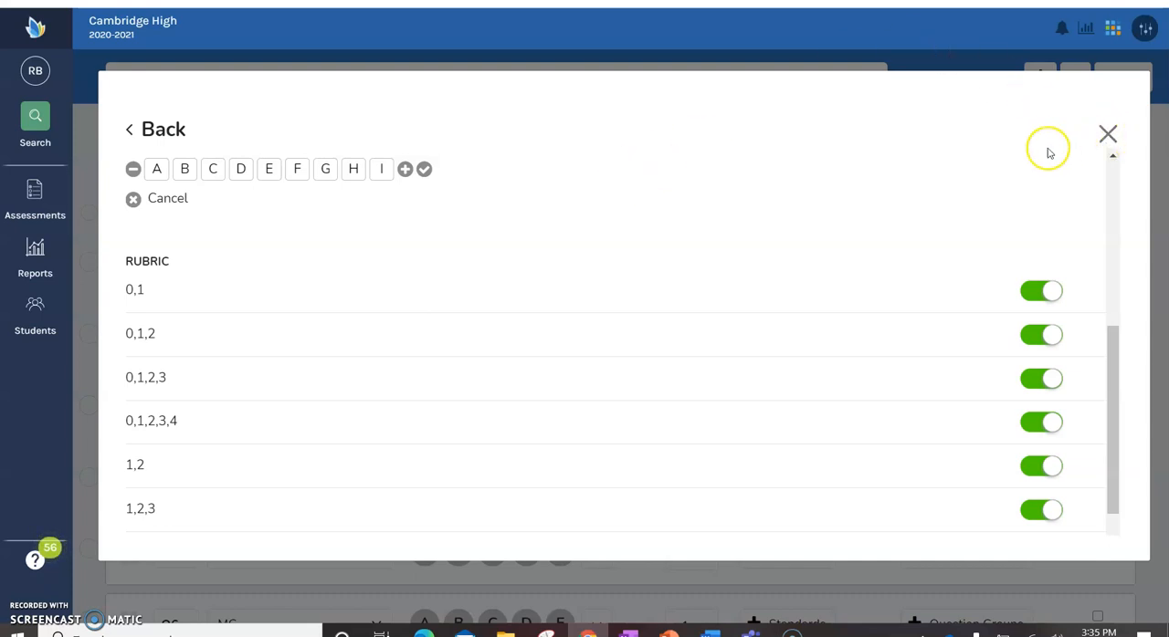
mouse_move(1107, 135)
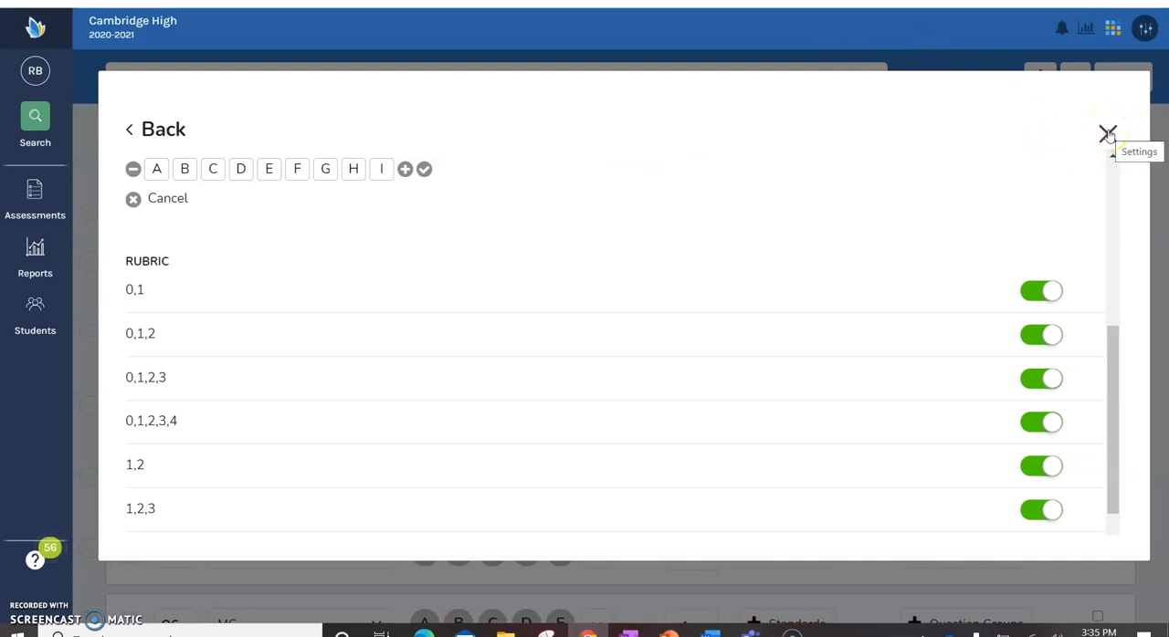
mouse_move(235, 141)
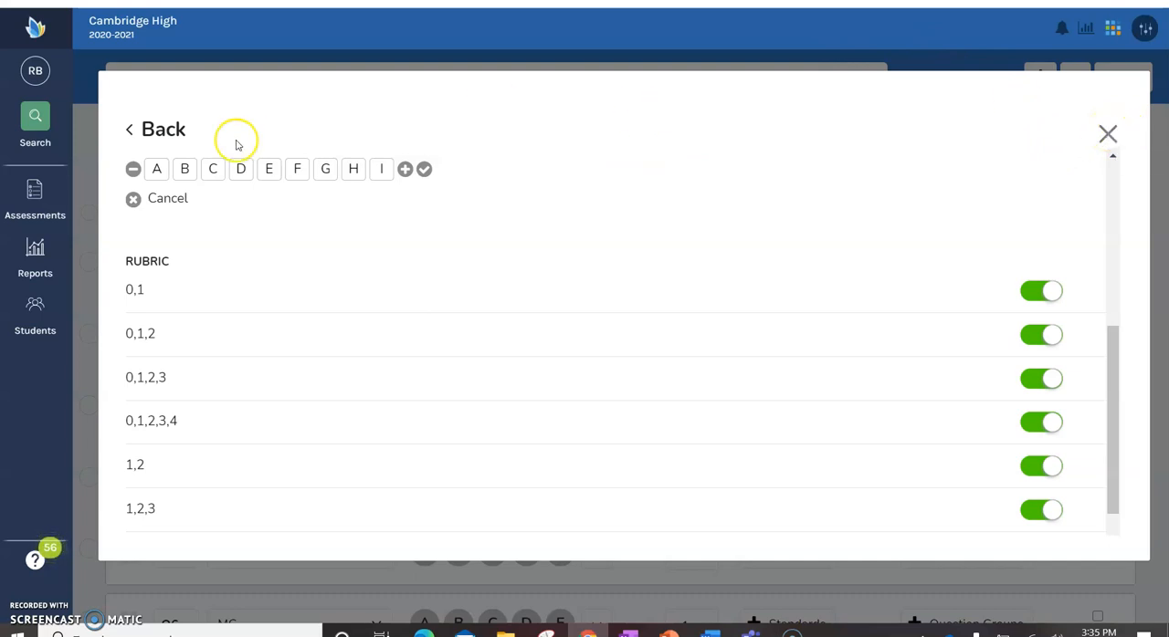
mouse_move(1090, 343)
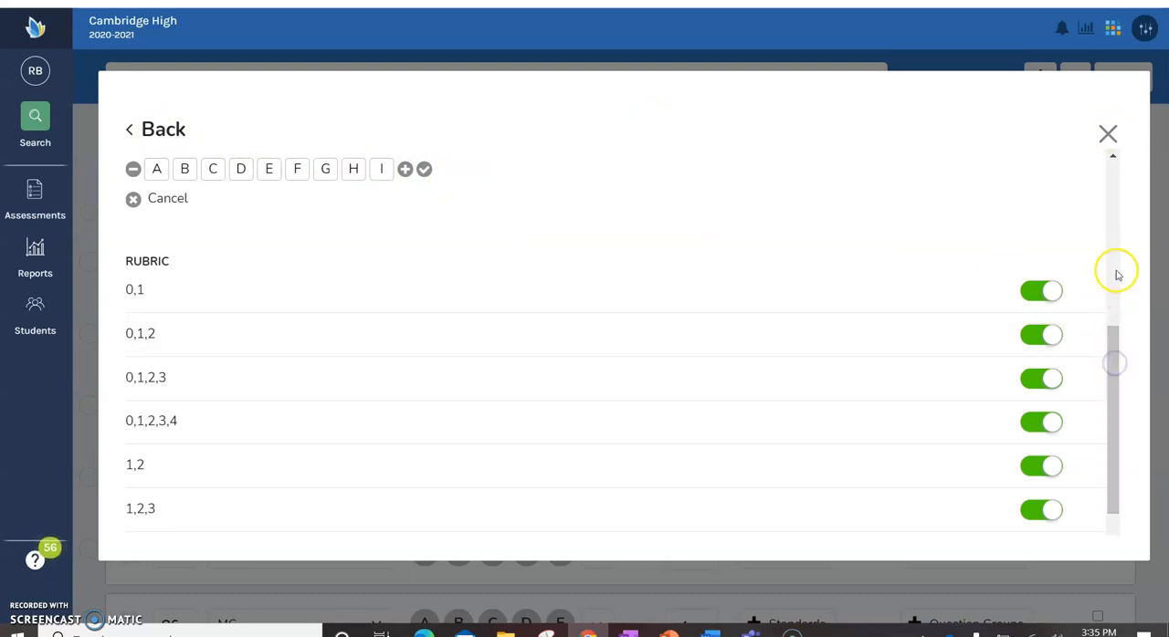
scroll(down, 3)
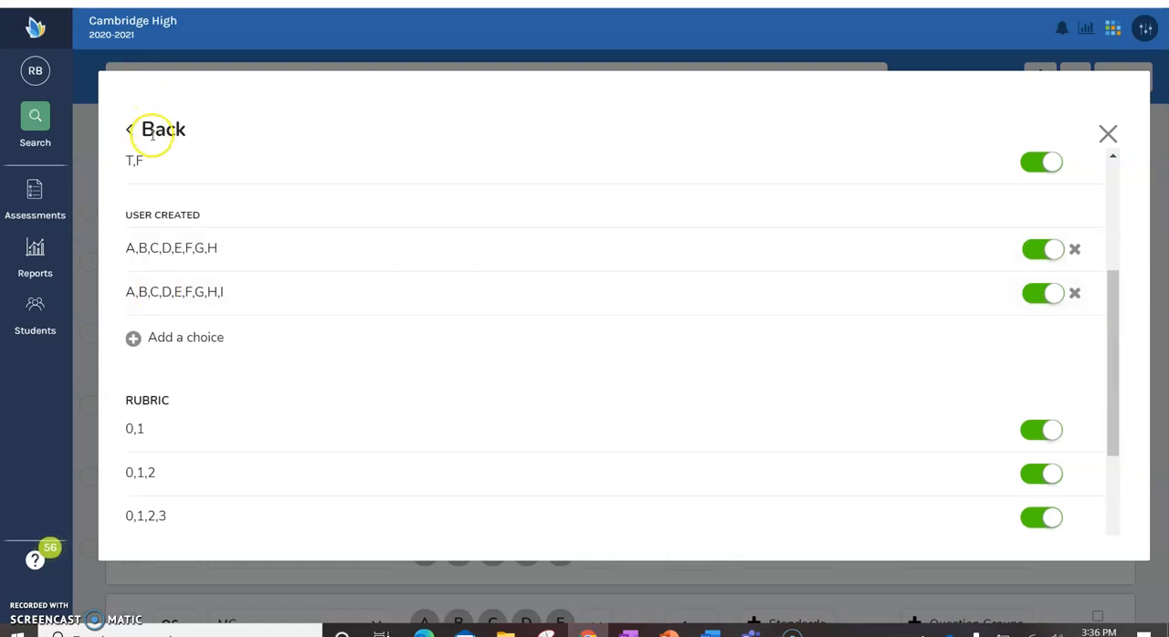
click(157, 129)
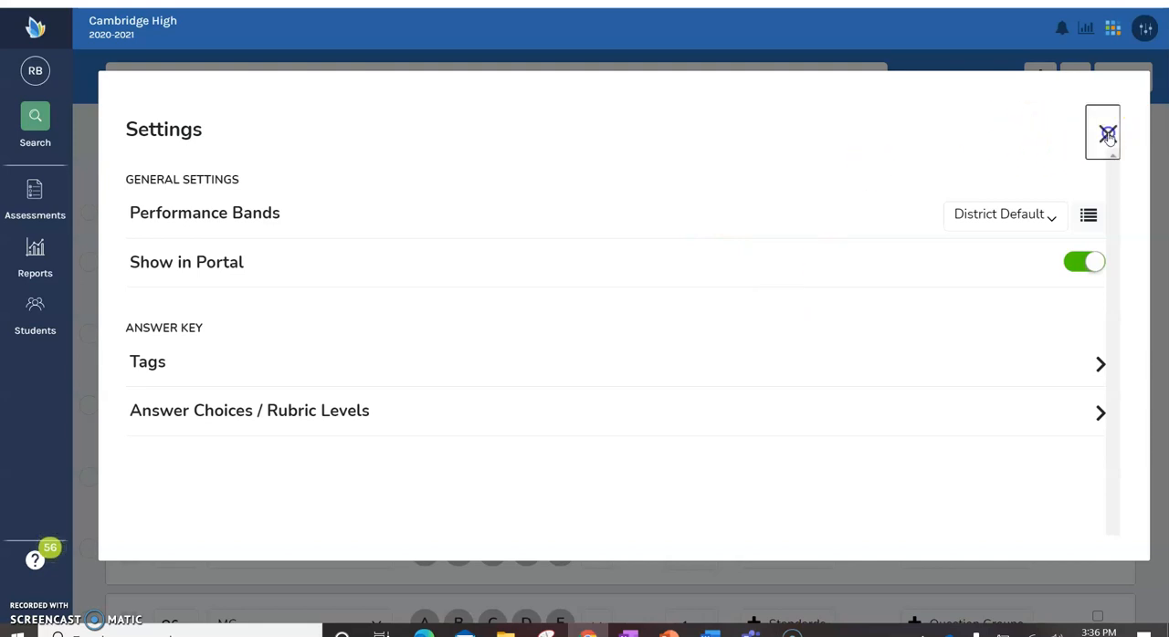
Close Settings, apply the A–I choice set to Q1, and list Q2's choice sets
click(1102, 132)
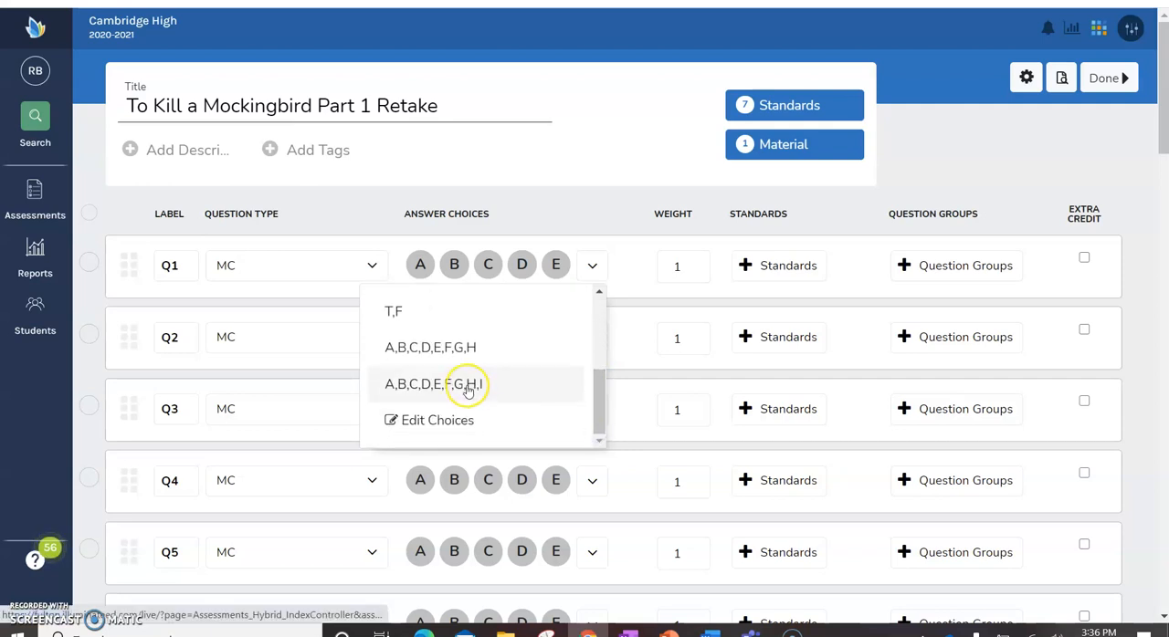
click(433, 384)
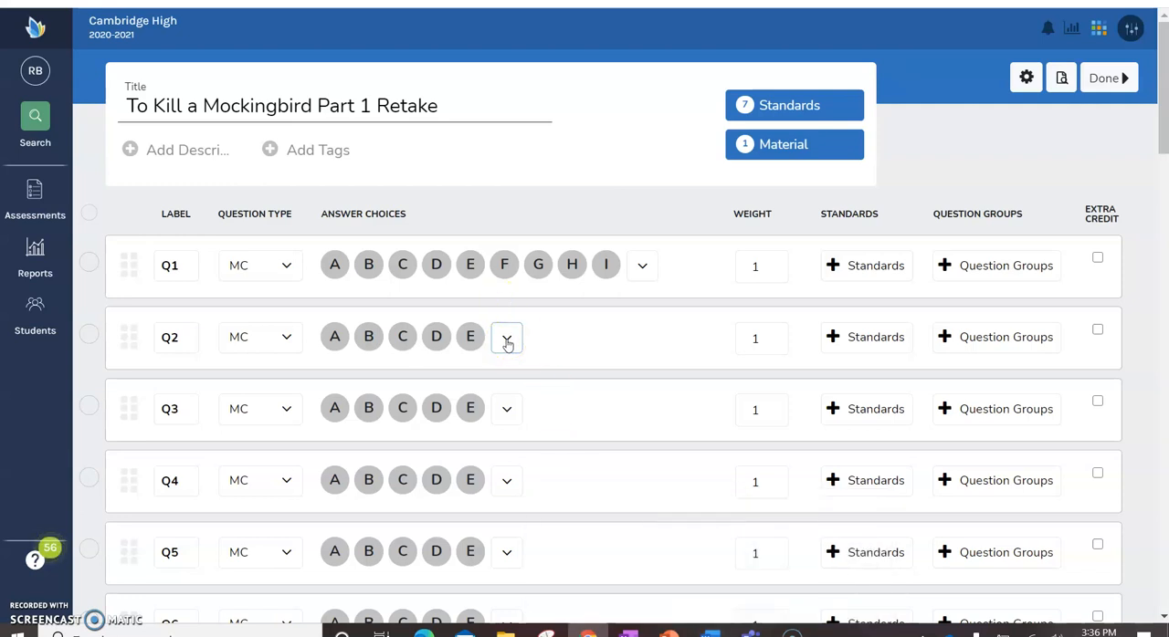
click(506, 337)
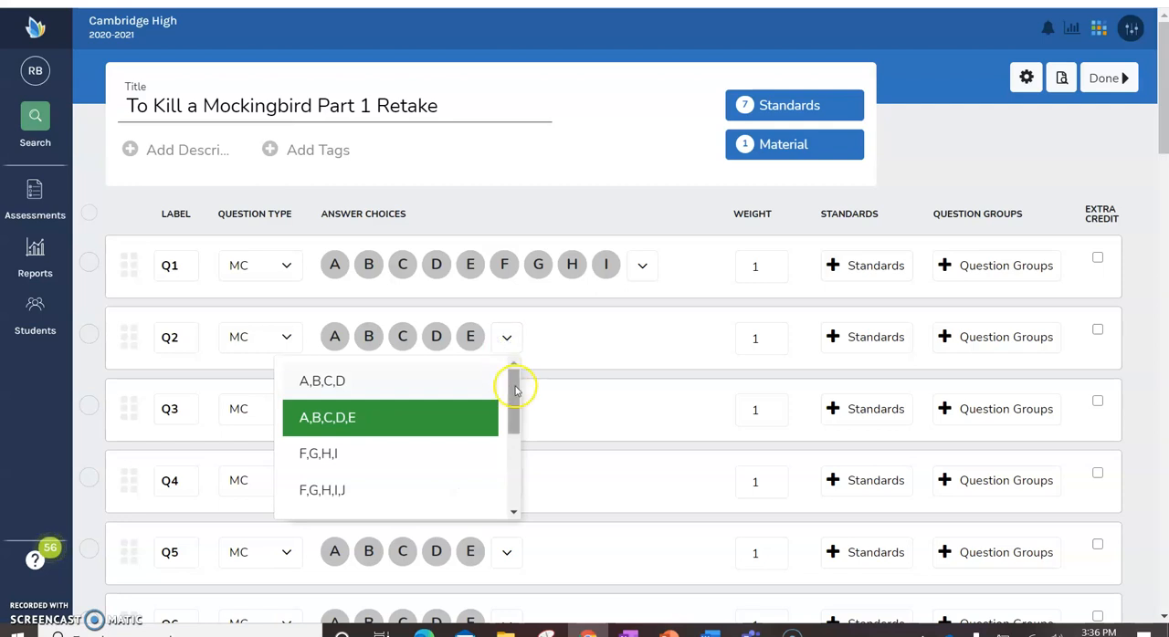
scroll(down, 3)
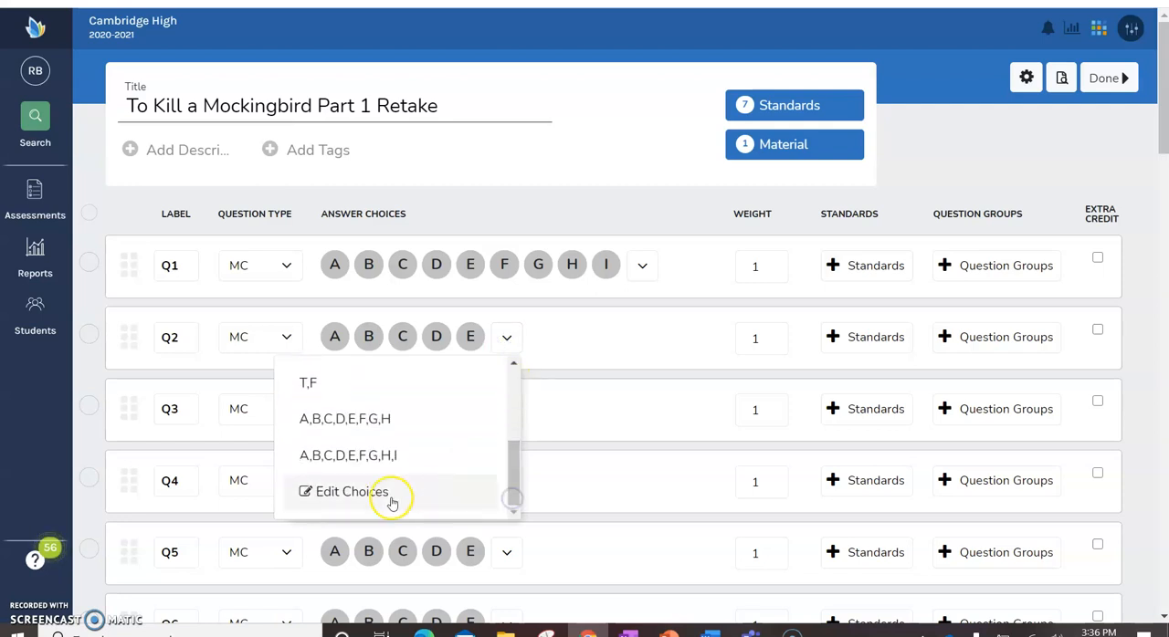
Create and save a B–J answer-choice set in Edit Choices, then close the editor
click(351, 491)
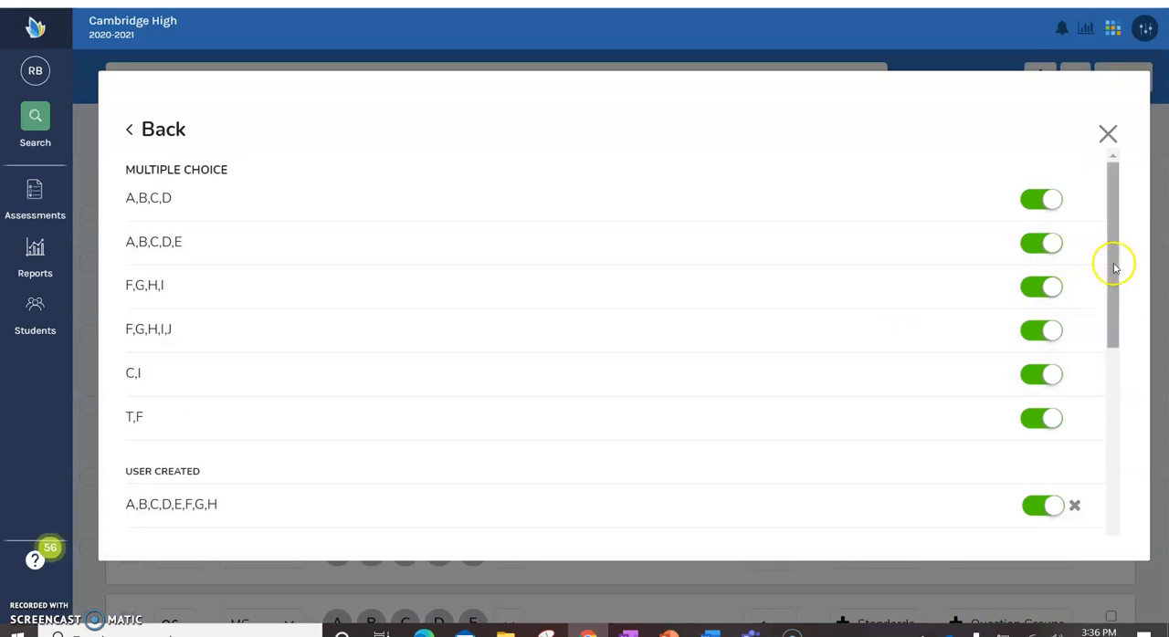
scroll(down, 3)
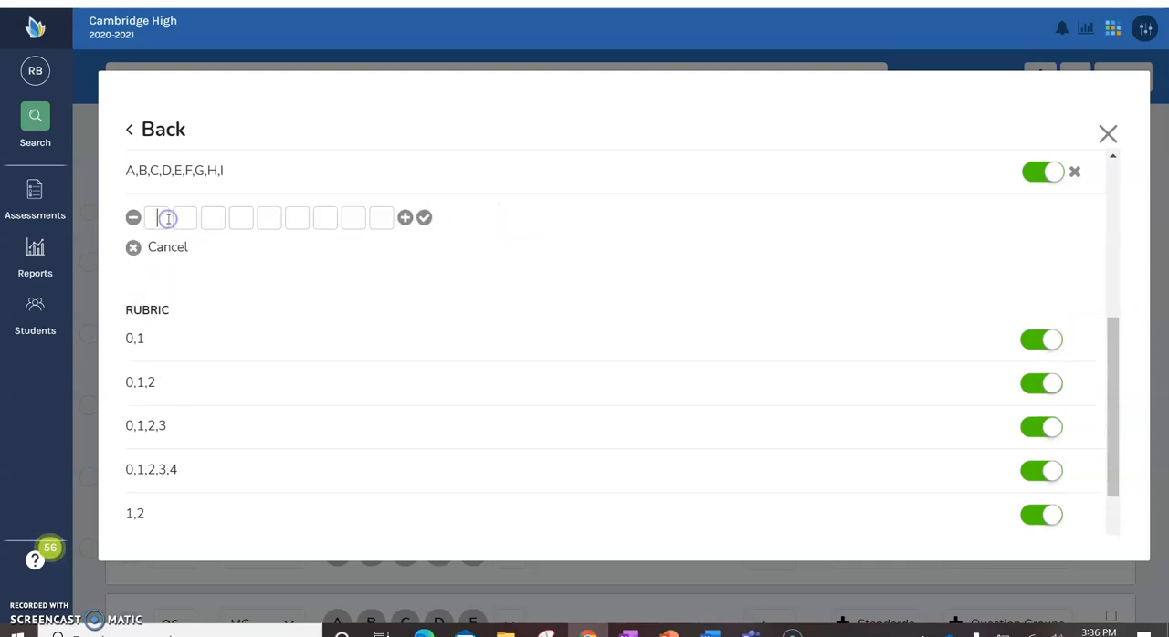
text(A)
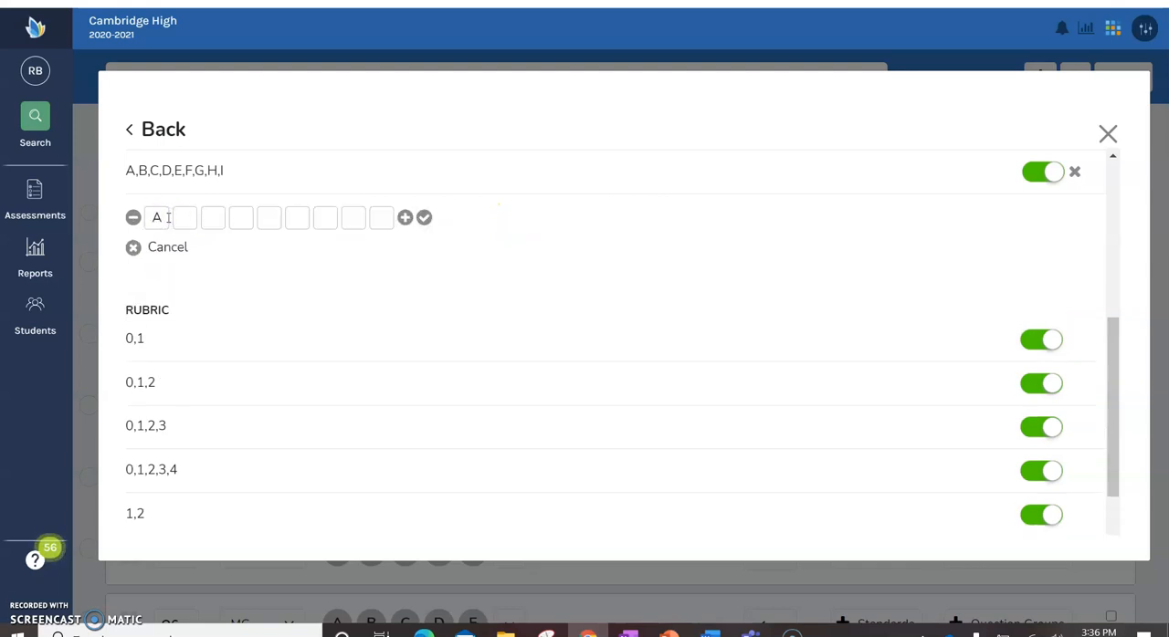
text(BC)
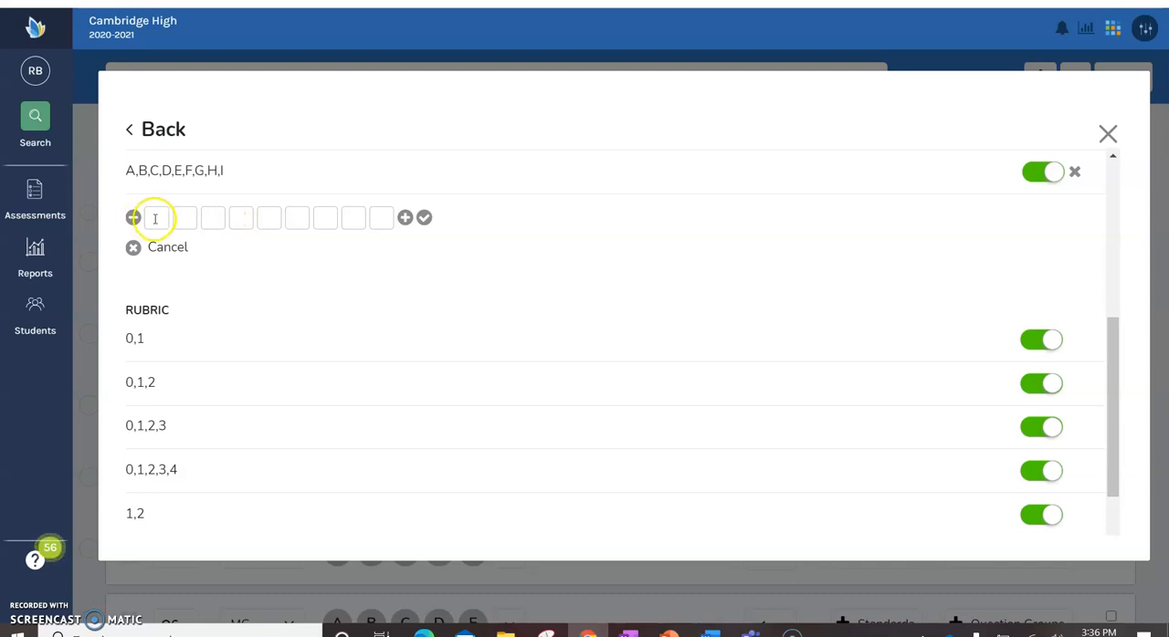
text(B)
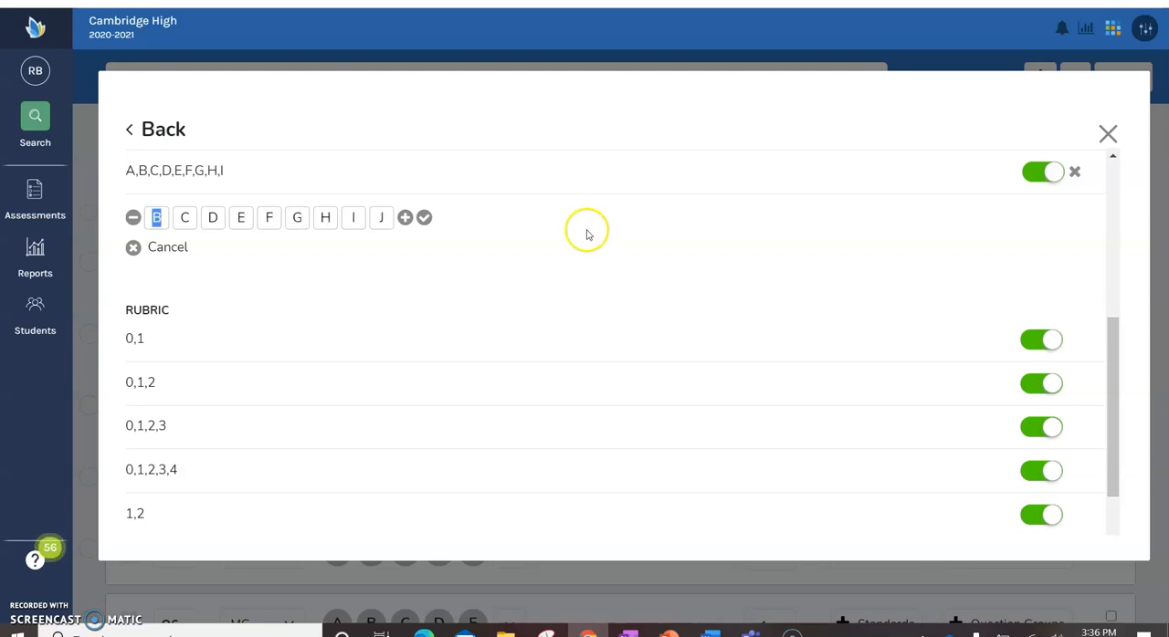
click(423, 217)
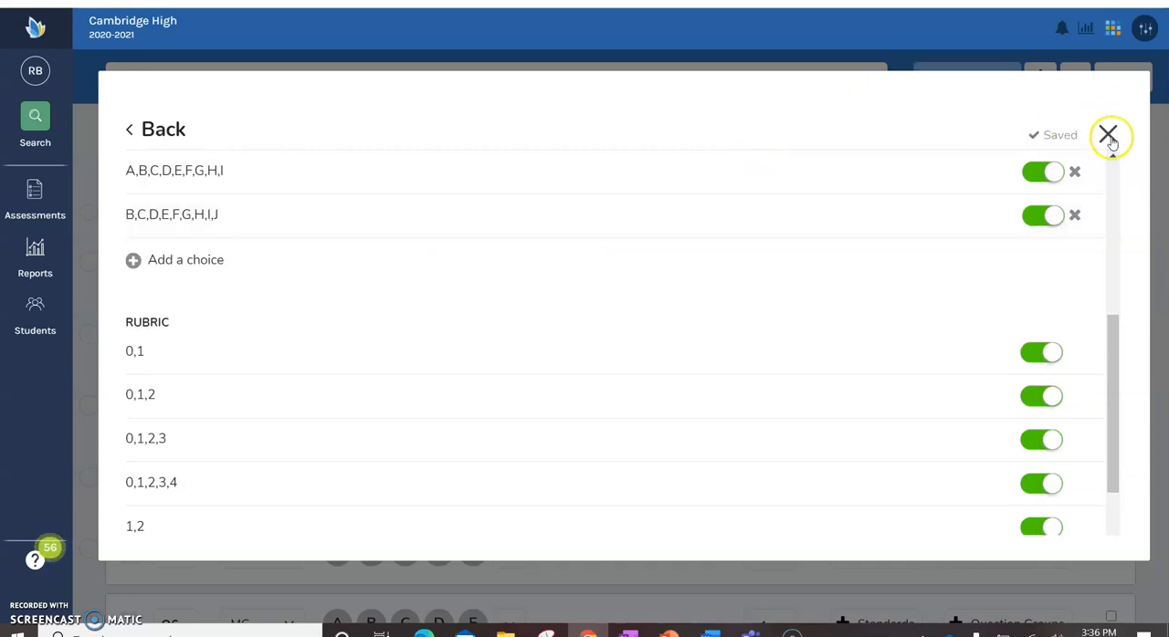
click(1109, 135)
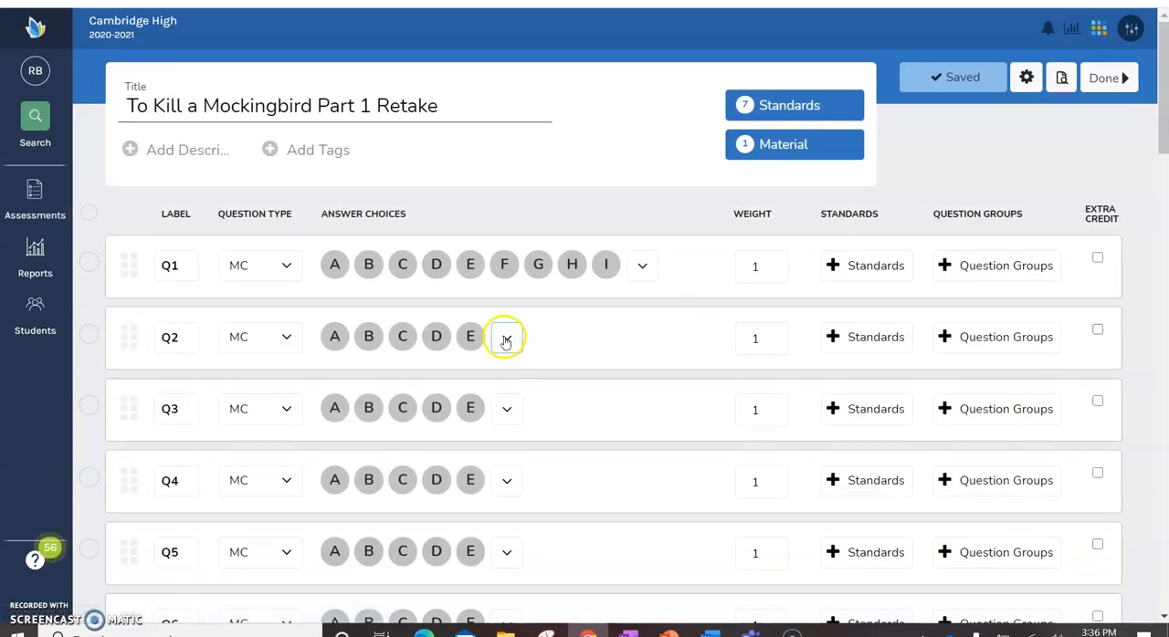
Alternate answer-choice sets: B–J for Q2, Q4, Q6 and A–I for Q3, Q5
click(506, 336)
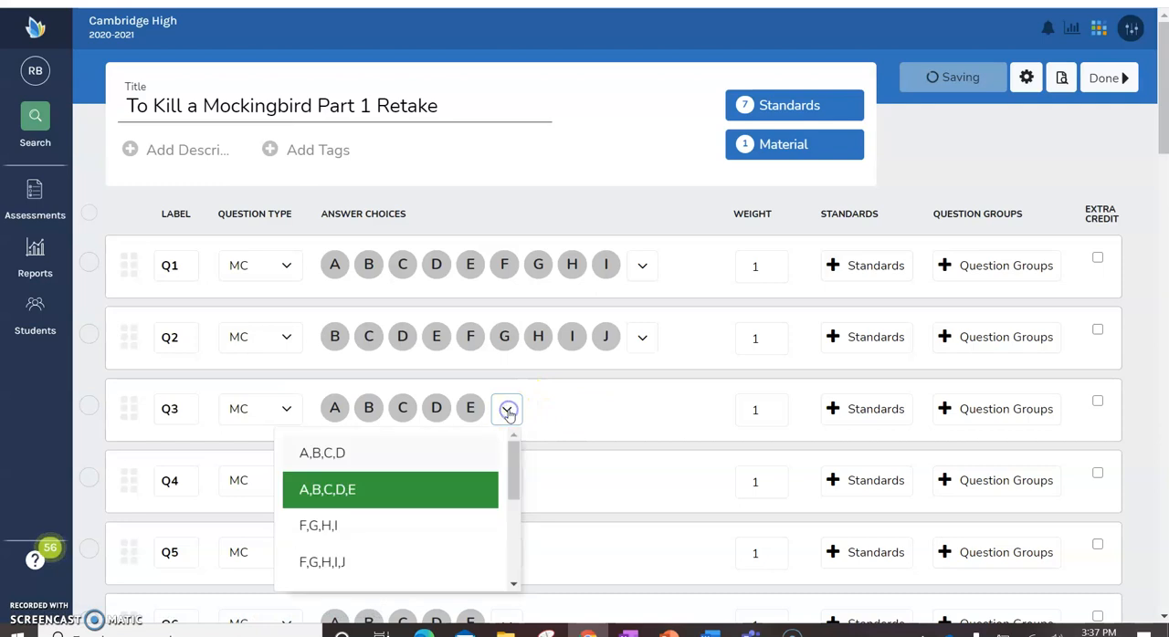
scroll(down, 3)
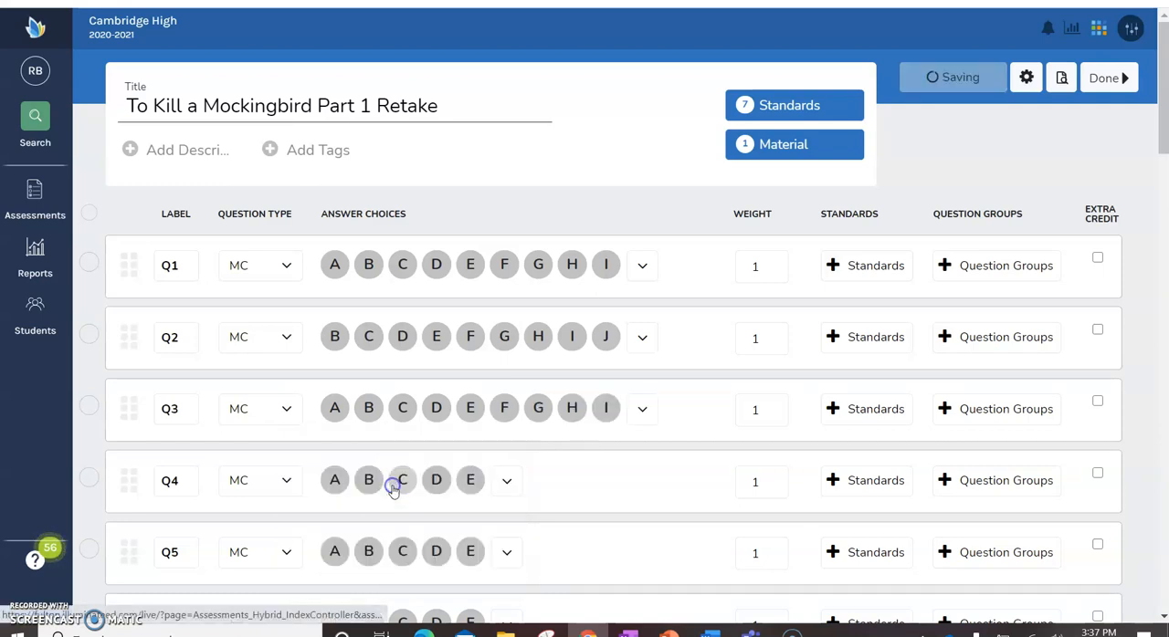
click(507, 480)
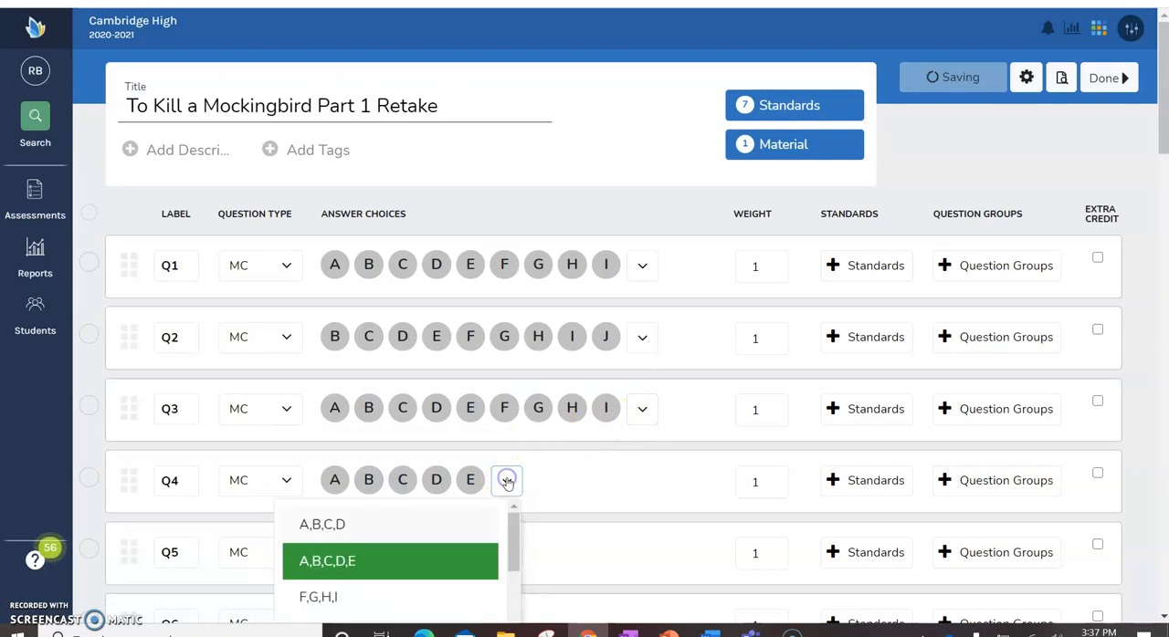
scroll(down, 3)
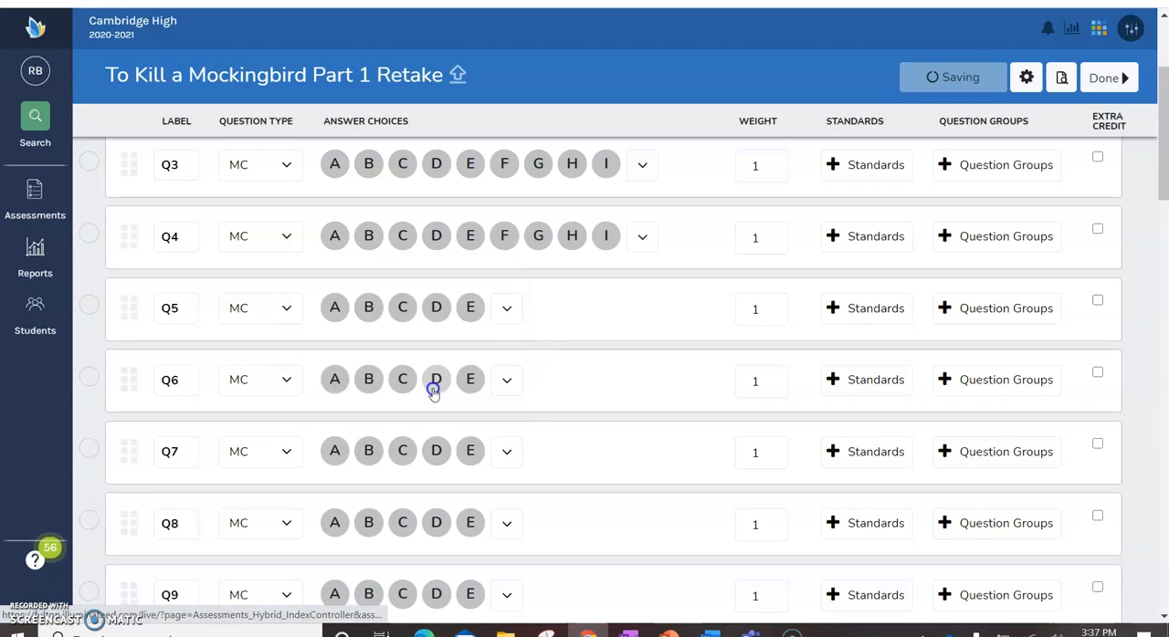
click(506, 307)
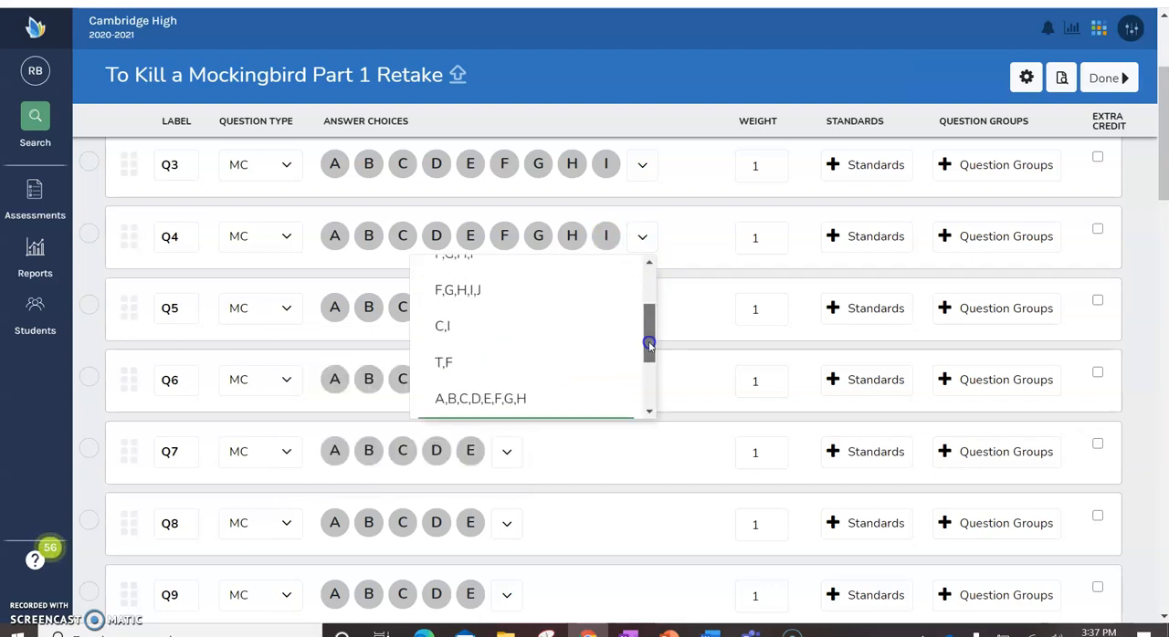
click(457, 291)
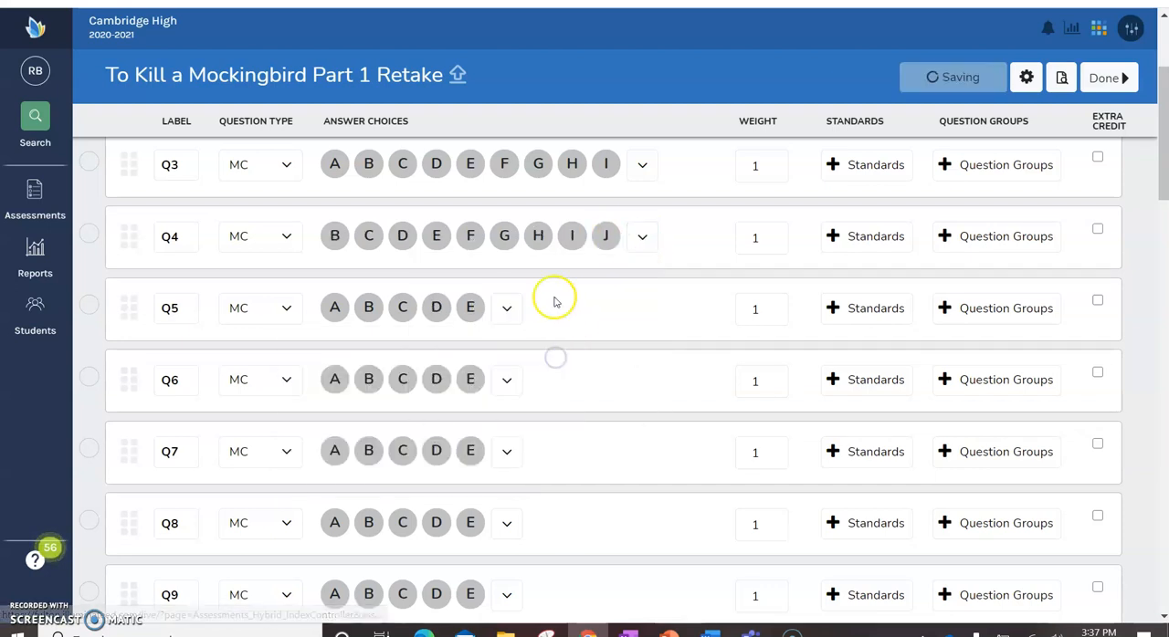
click(505, 308)
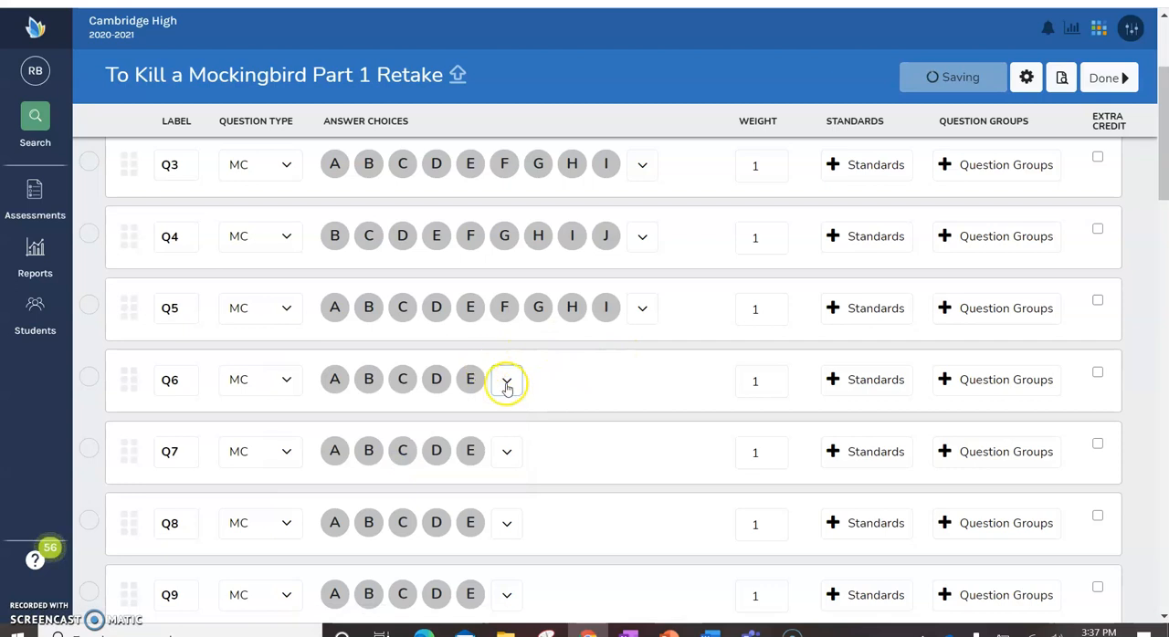
click(506, 380)
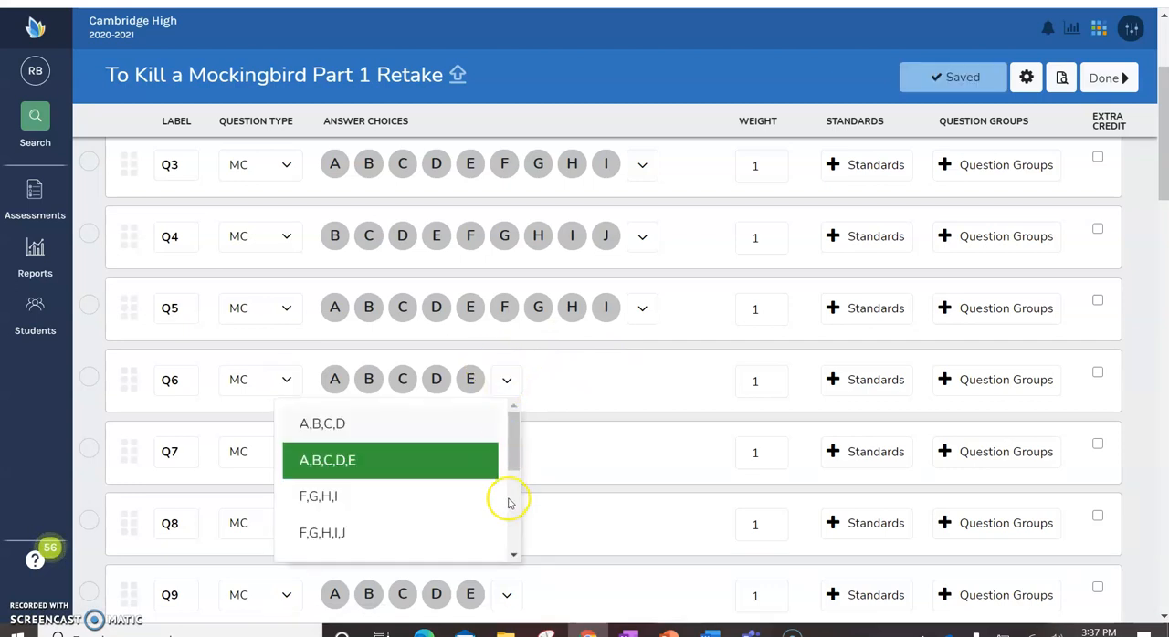
scroll(down, 3)
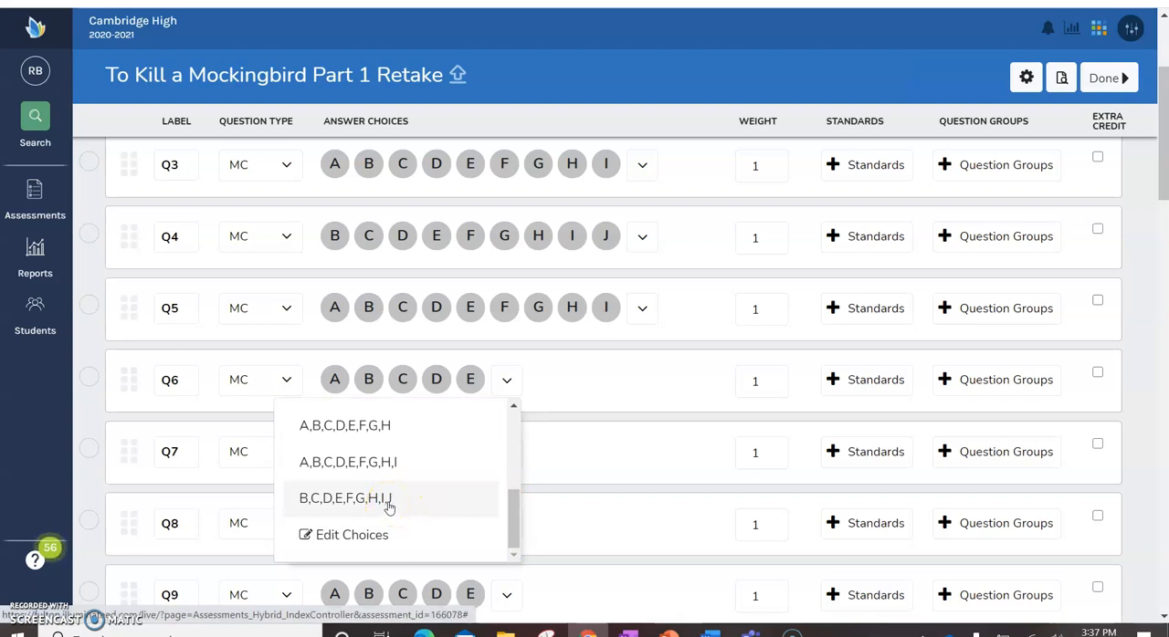
click(345, 498)
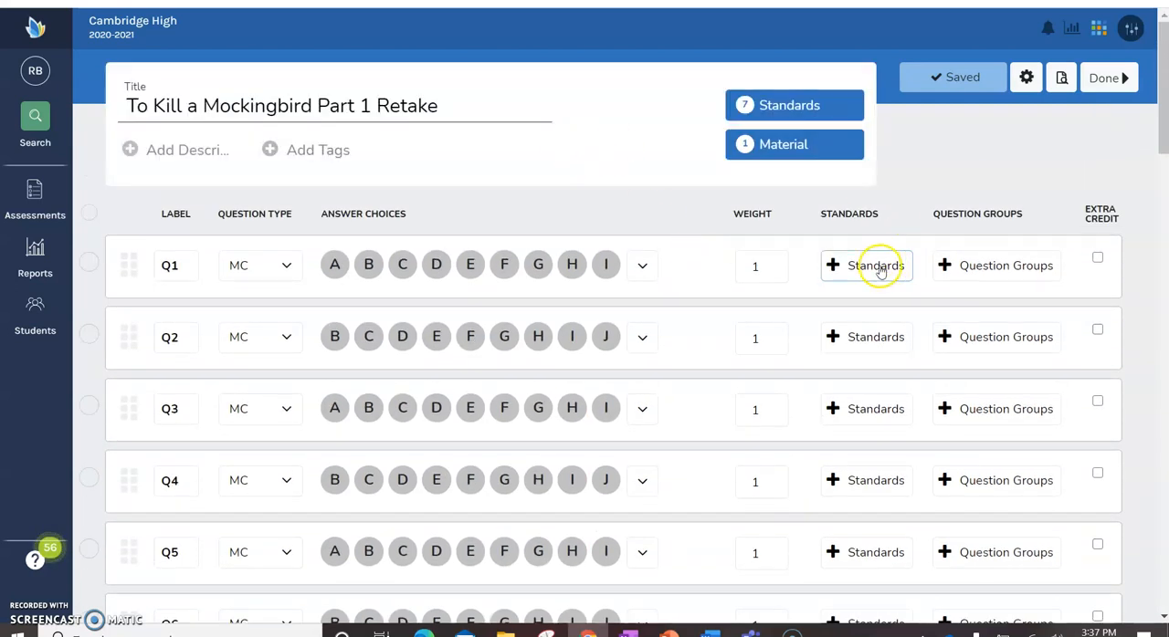
Add the Key Ideas and Details standard to Q1 and to Q2
click(864, 265)
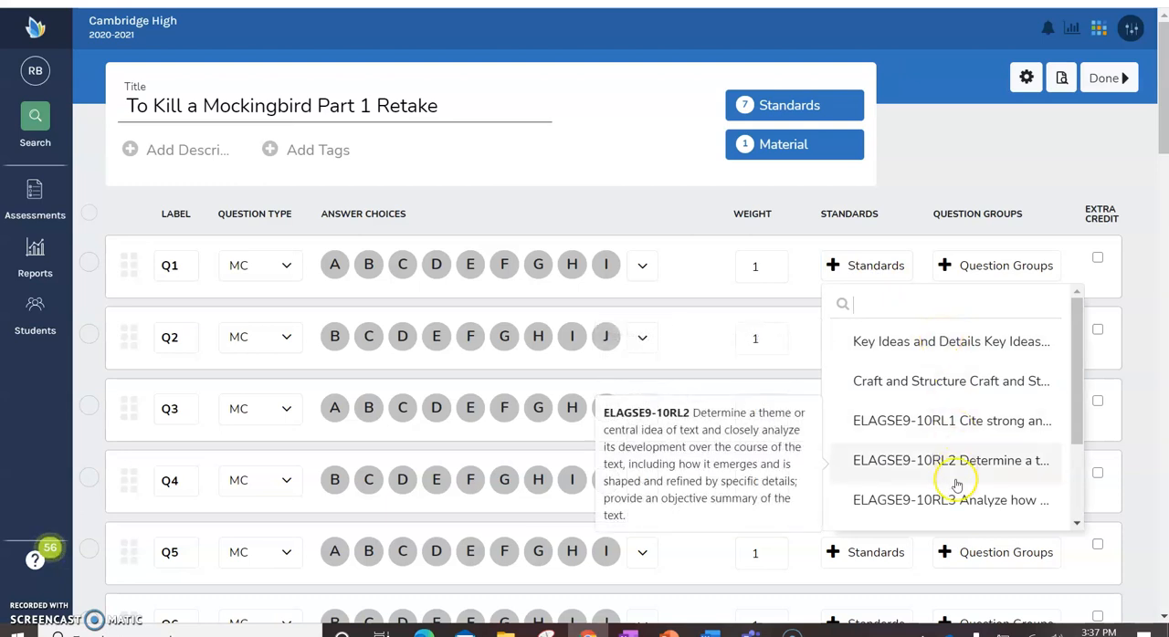
click(950, 341)
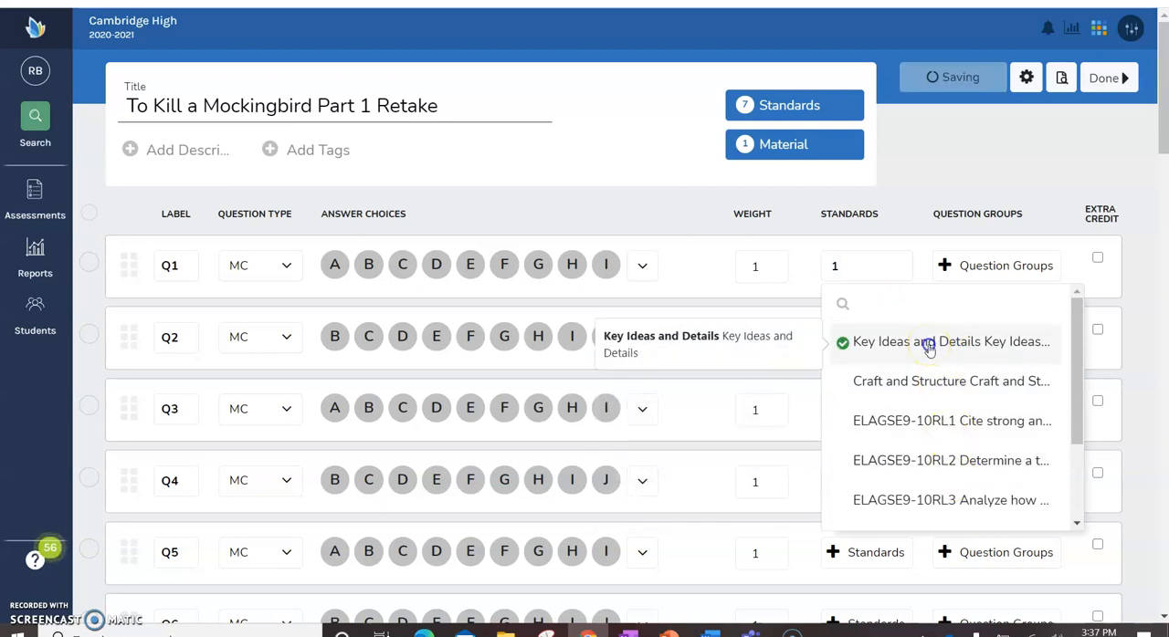
click(929, 342)
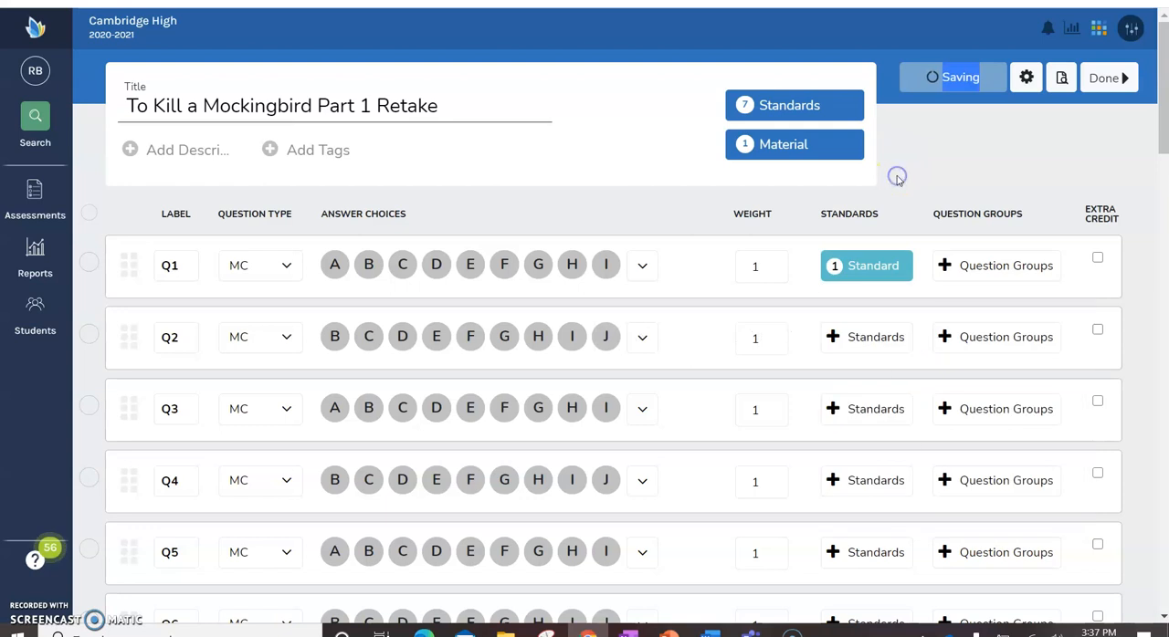
click(865, 337)
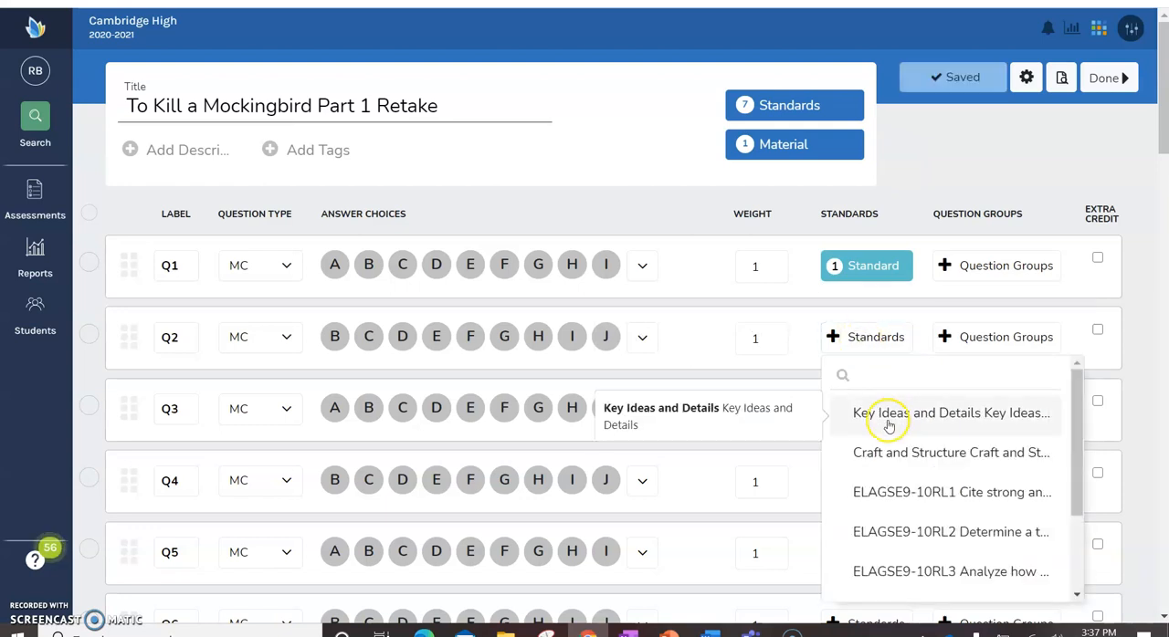
click(887, 412)
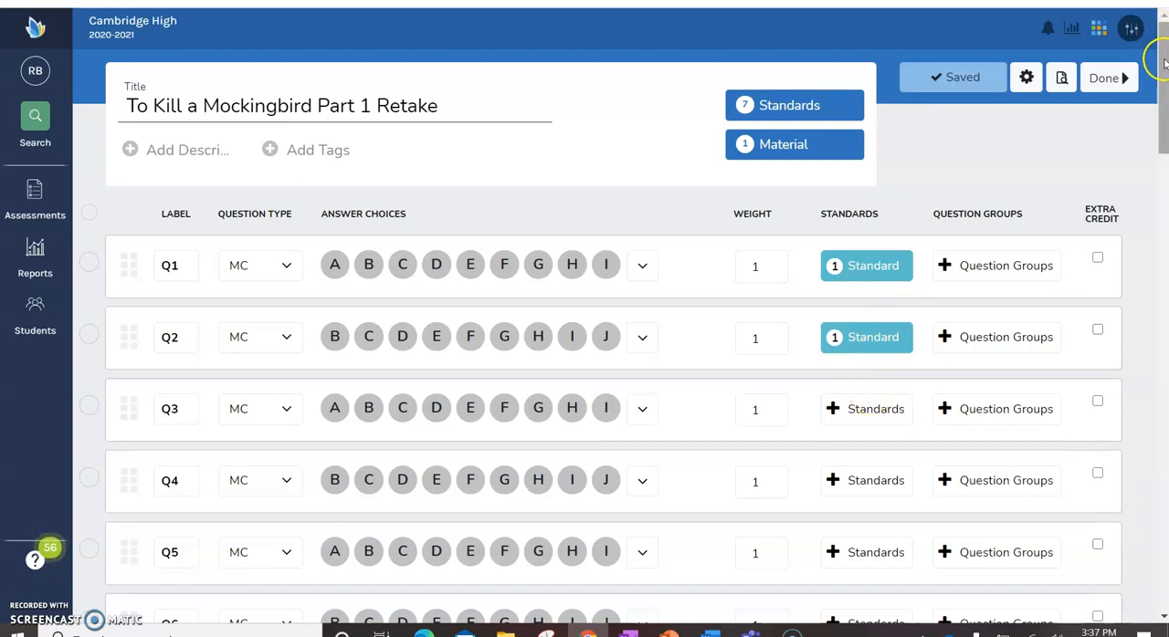
Scroll to the end of the question list to see constructed-response questions Q26–Q30
scroll(down, 3)
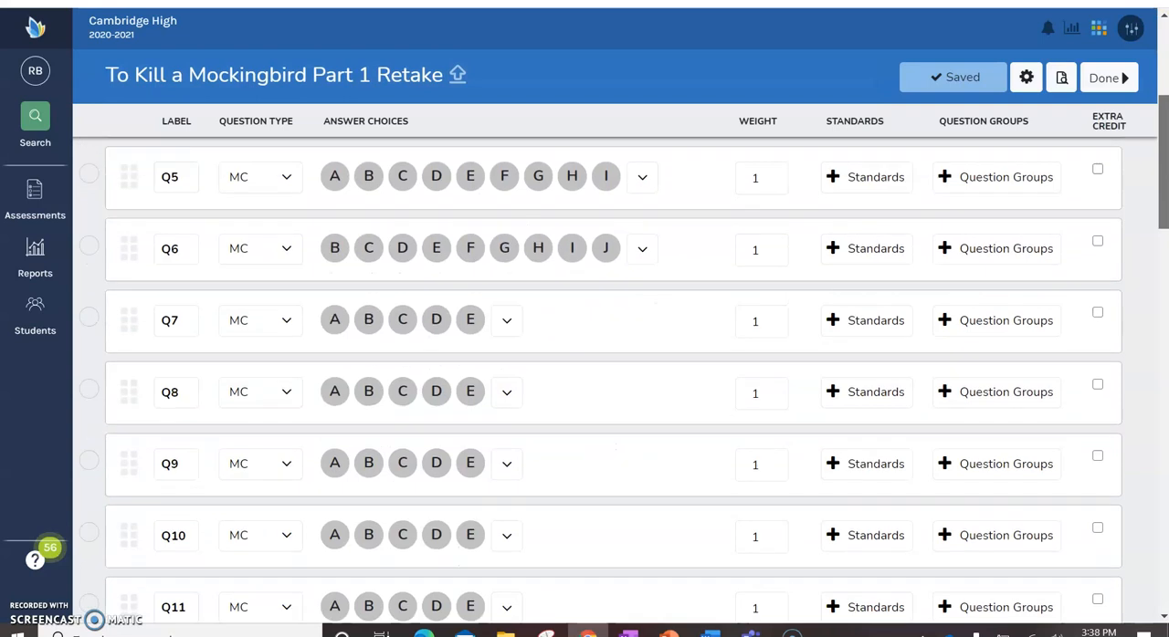
scroll(down, 3)
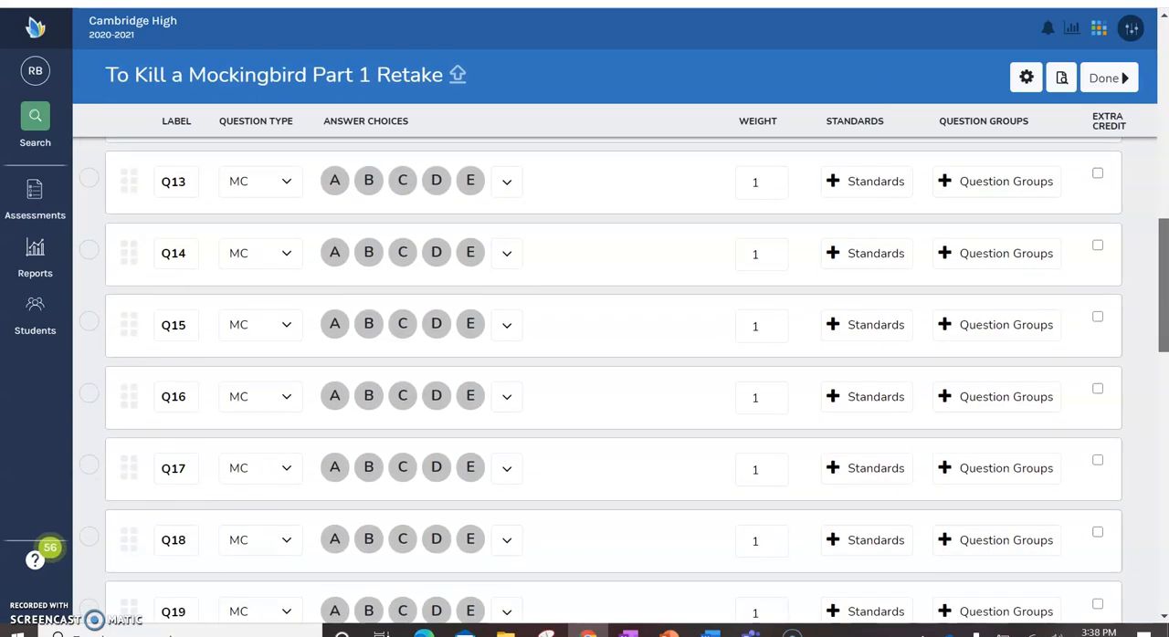
scroll(down, 3)
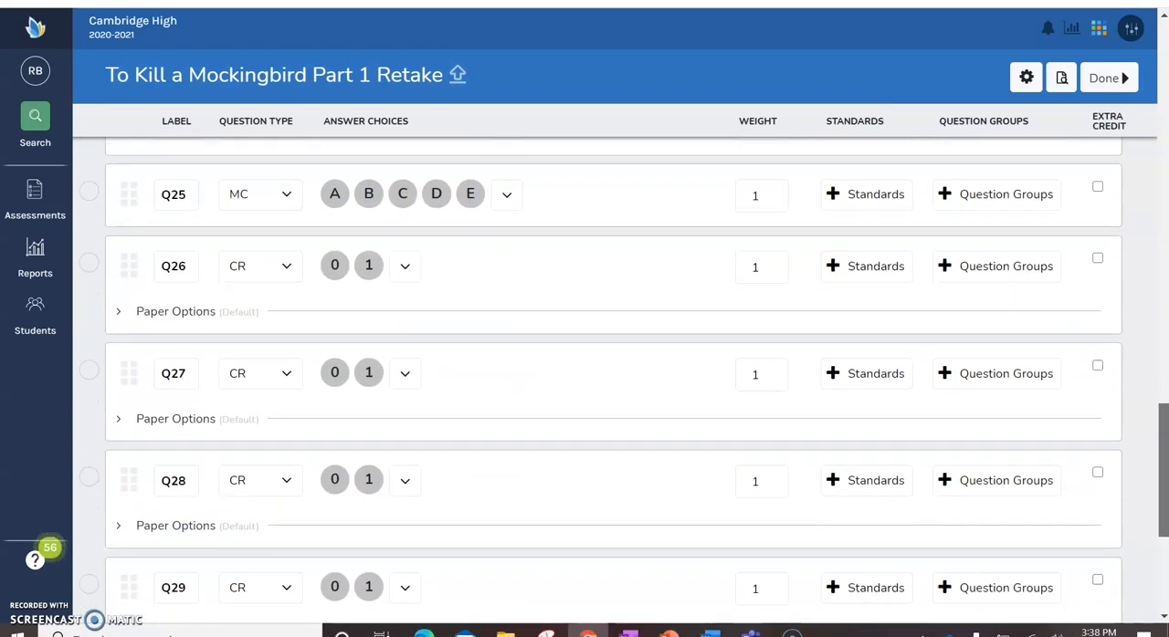
scroll(down, 3)
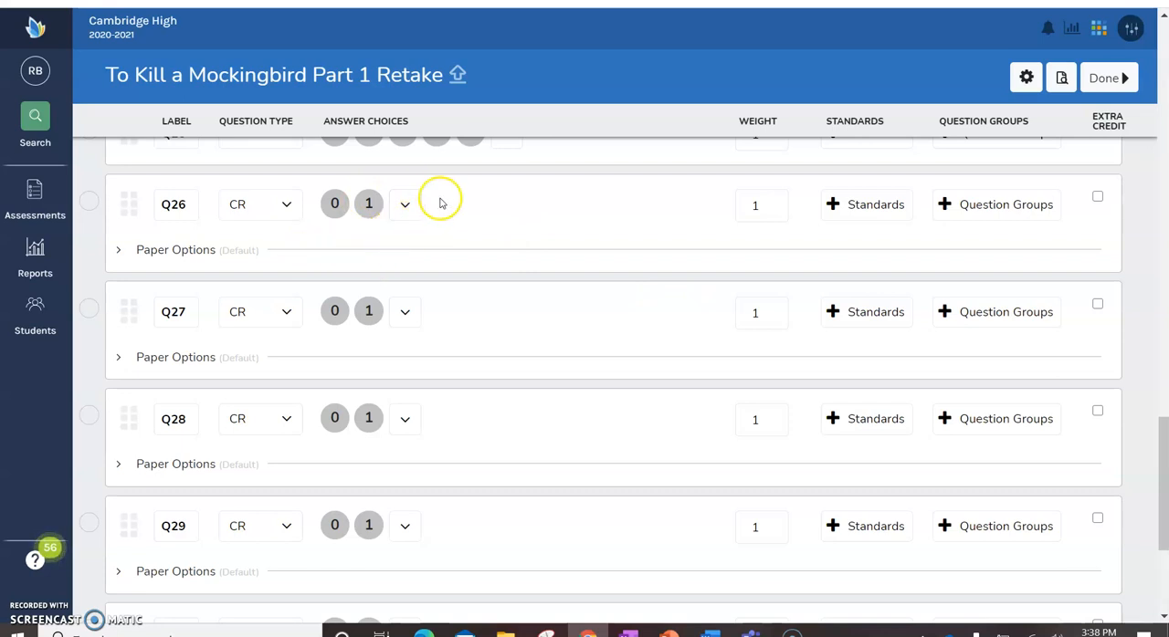
mouse_move(460, 221)
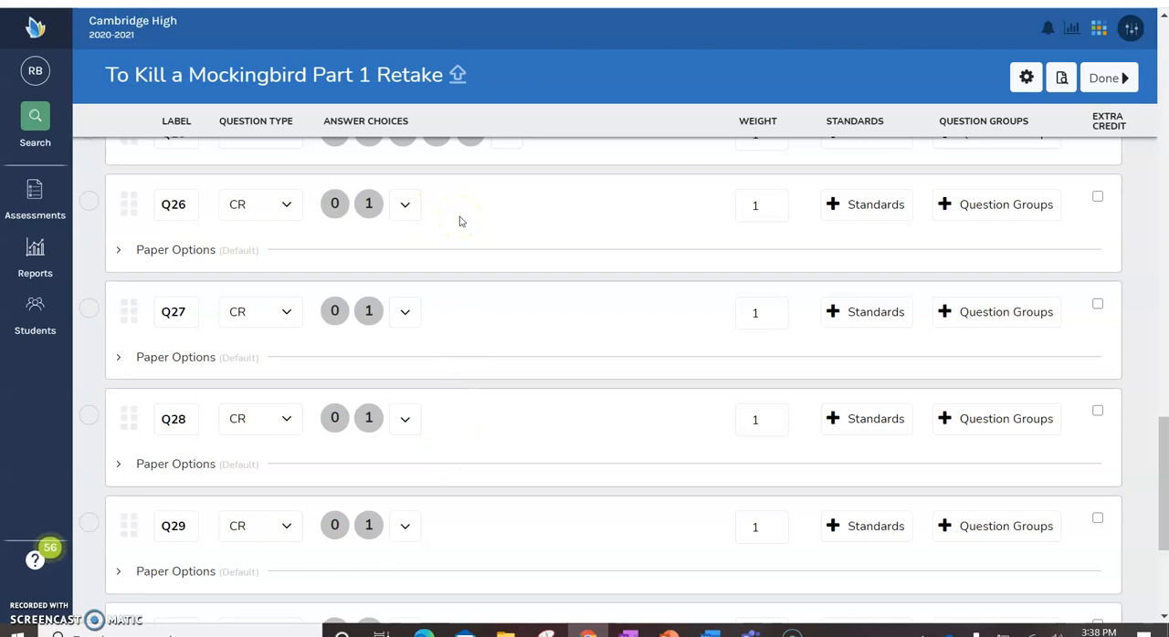
mouse_move(516, 410)
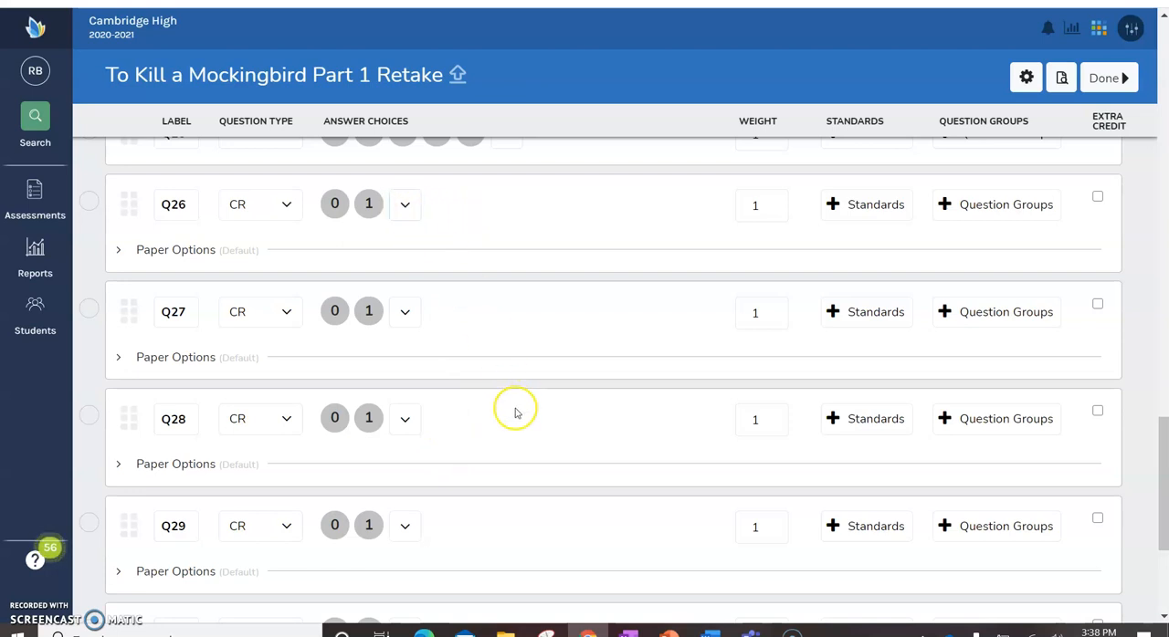
scroll(down, 3)
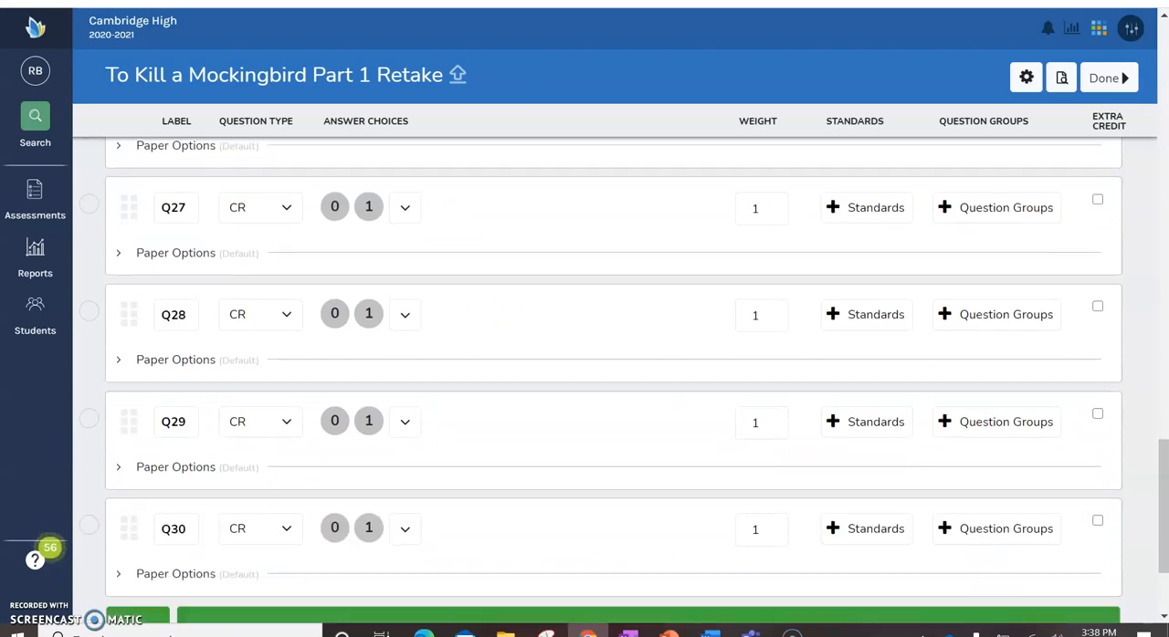
scroll(down, 3)
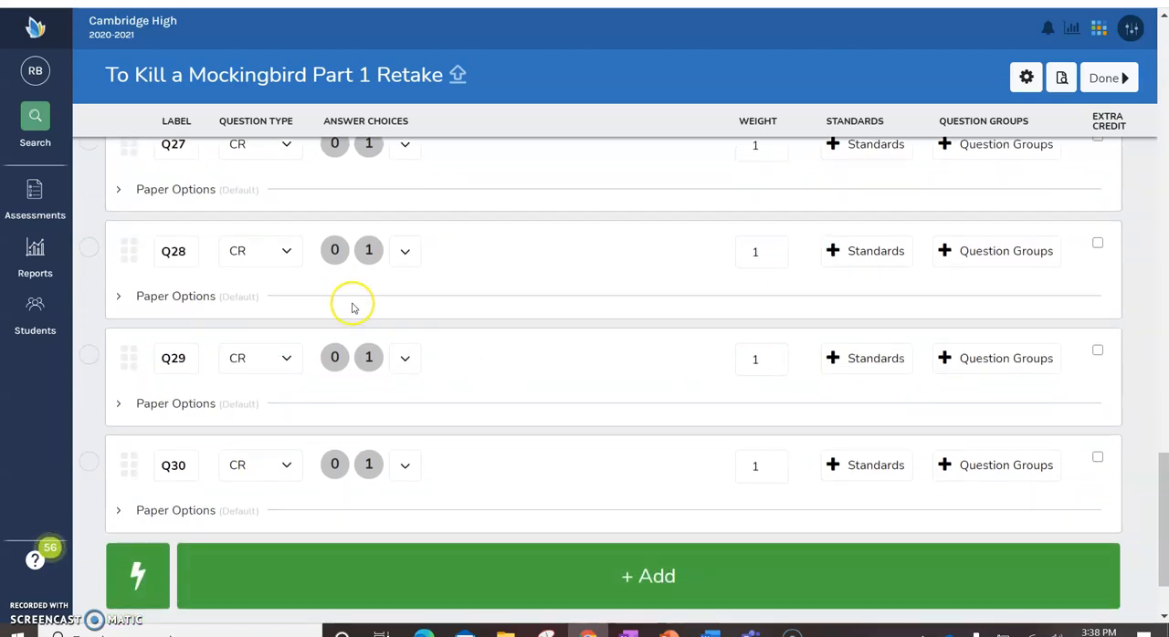
Set Q29 and Q30 to the 0,1,2,3,4 rubric scale
click(404, 358)
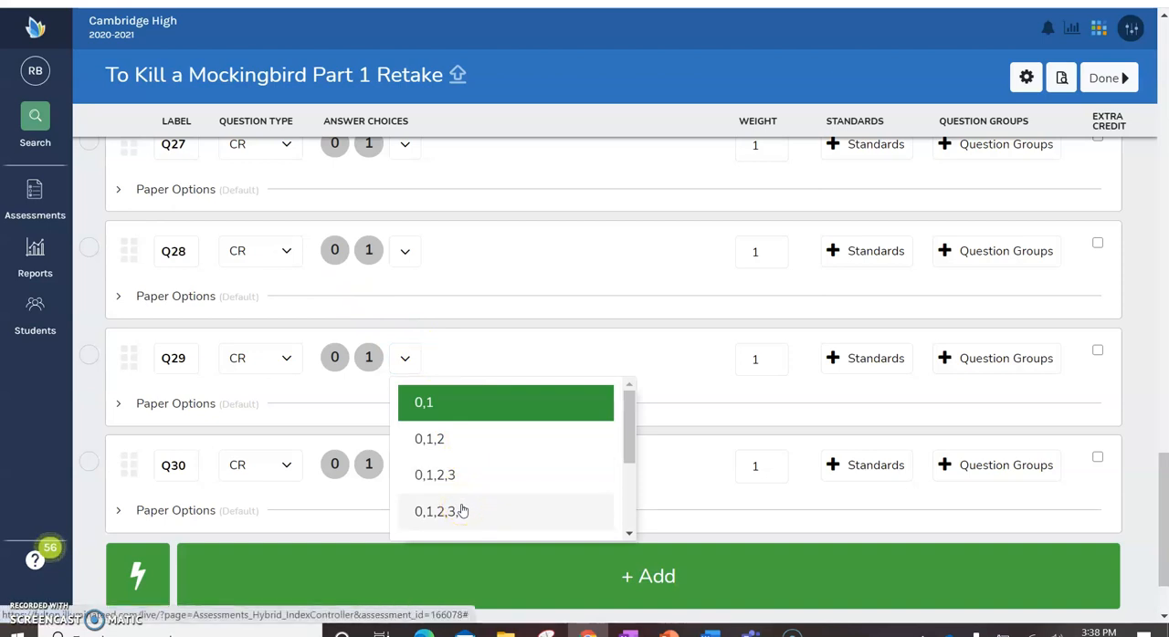
mouse_move(459, 511)
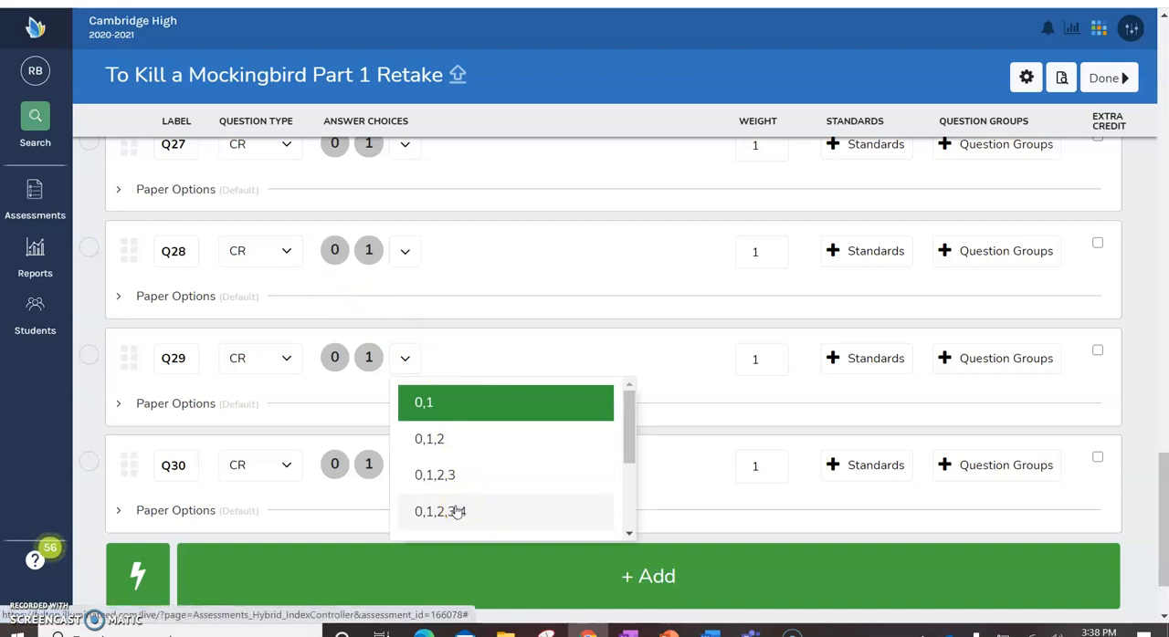
click(440, 511)
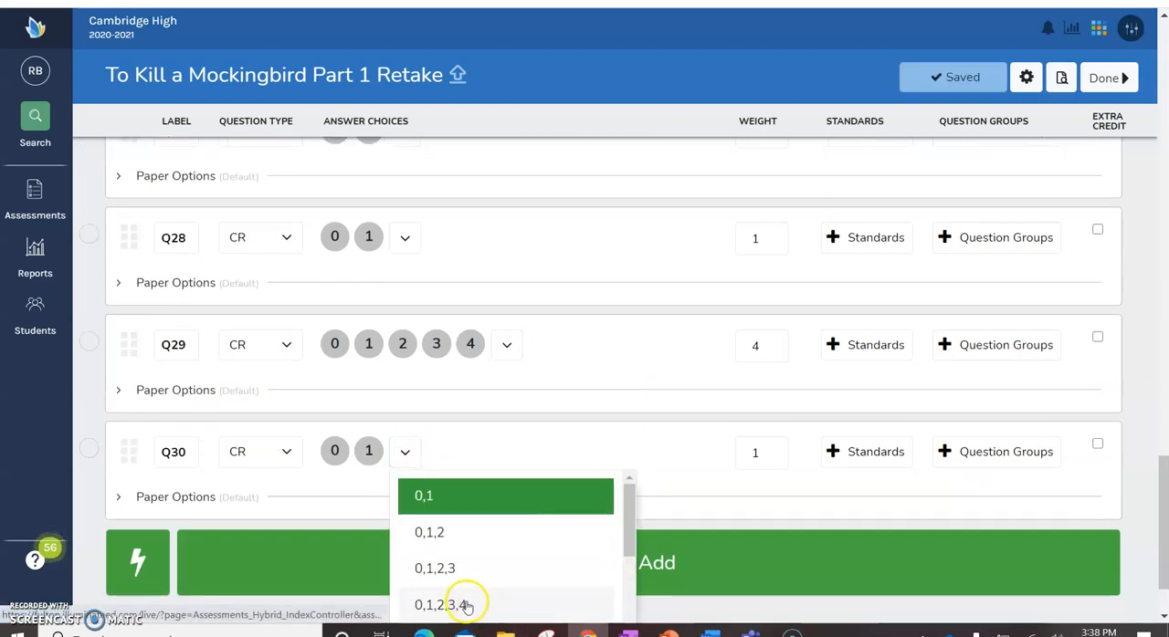
click(438, 605)
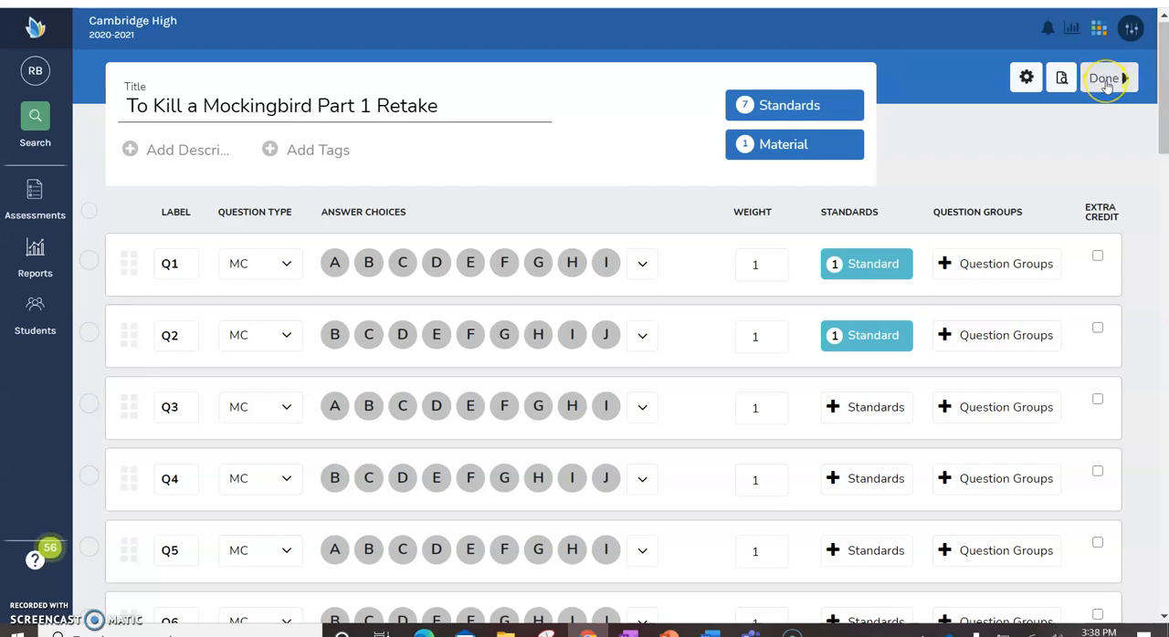
Exit the retake's editor with Done and open the test in the student portal
click(1106, 78)
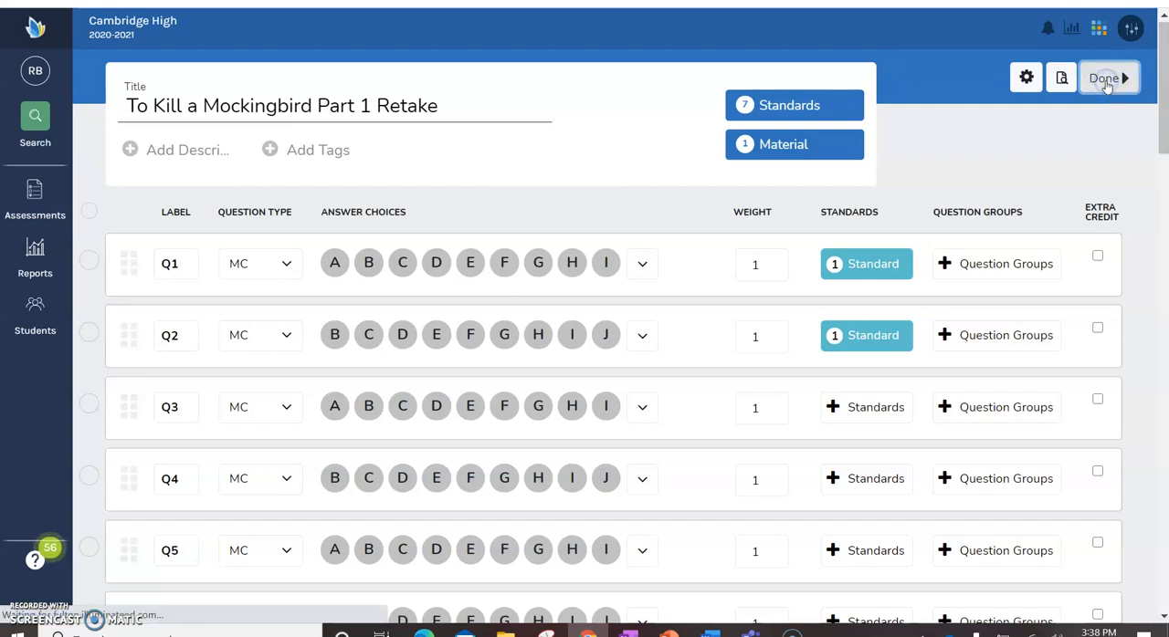
click(1104, 77)
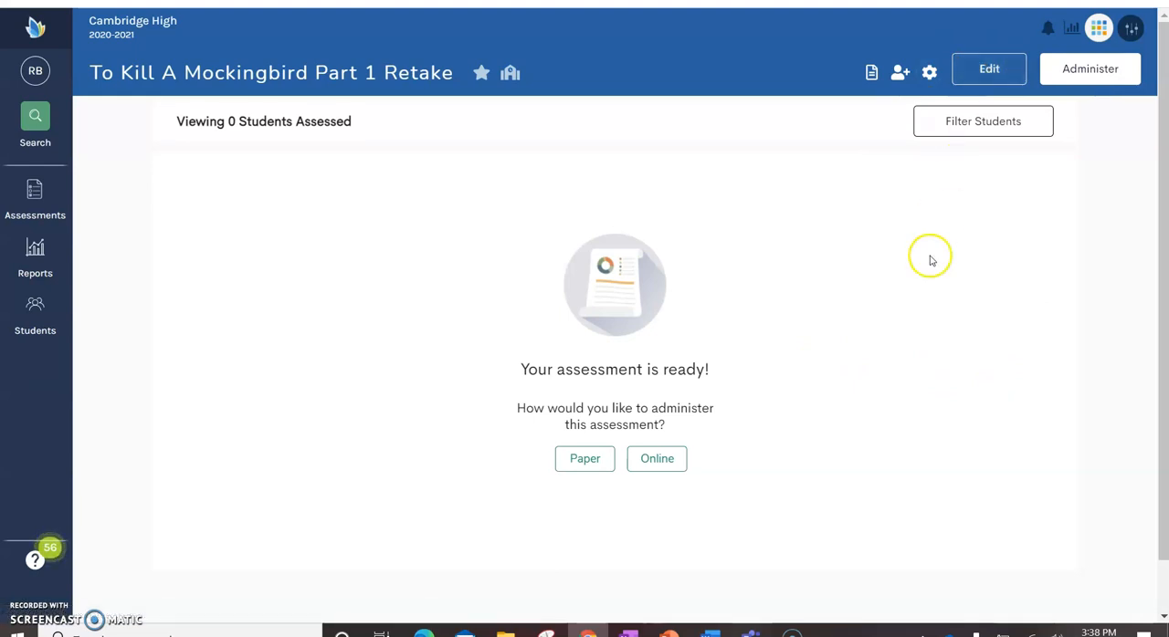
mouse_move(842, 253)
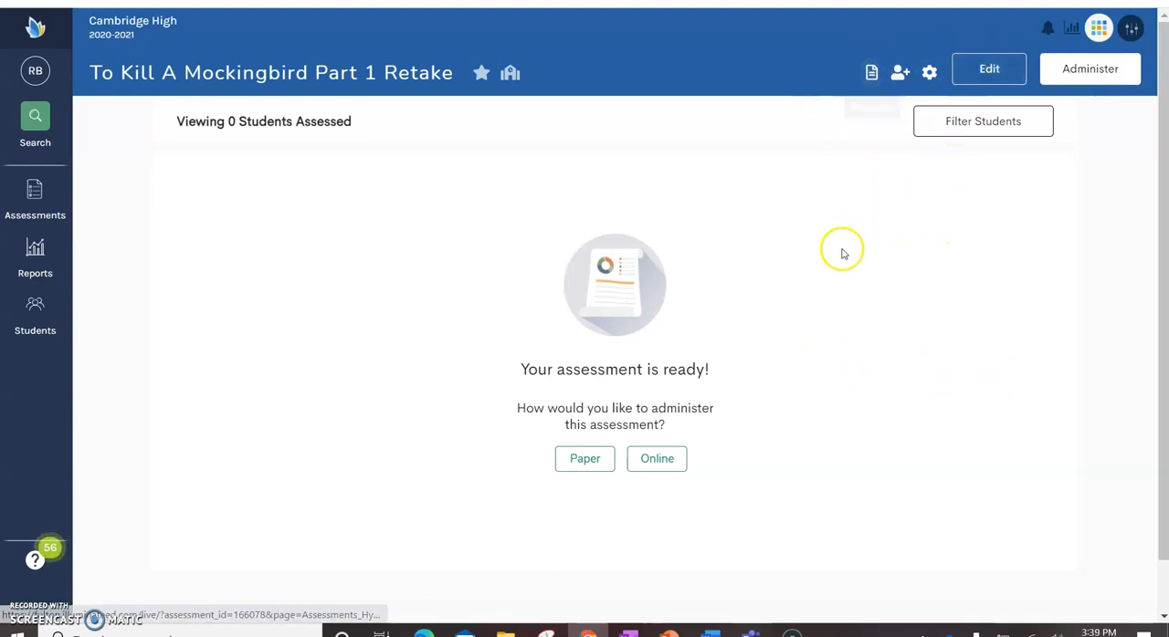
click(656, 458)
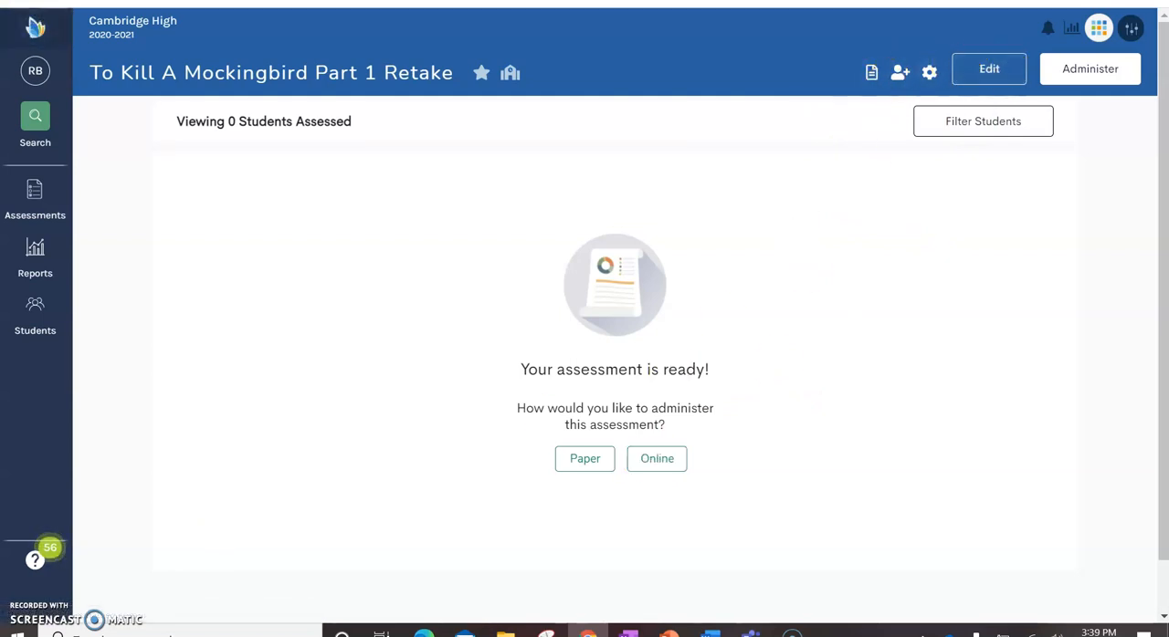
mouse_move(989, 69)
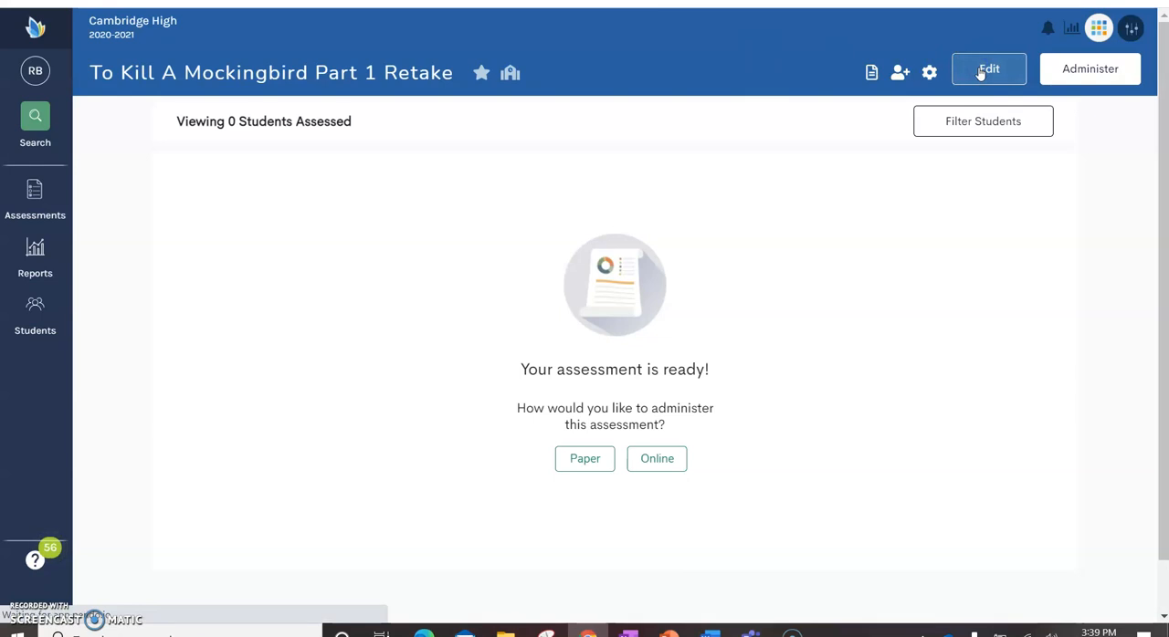
click(989, 68)
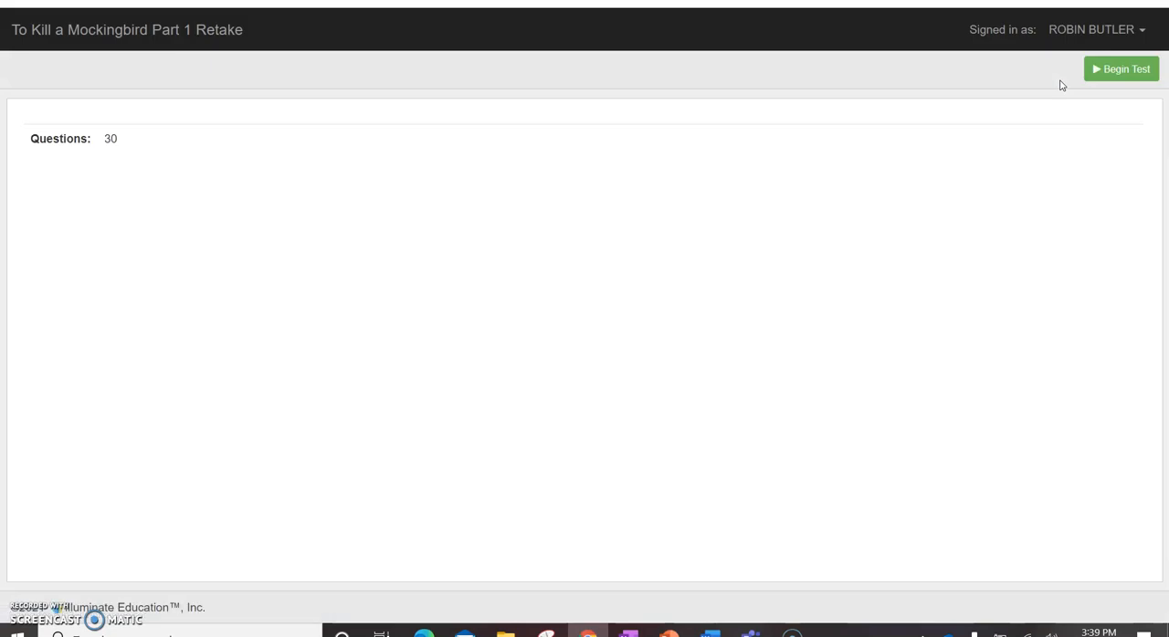
Begin the retake test, scroll through the booklet, and go to Review / Finish Test
click(1120, 69)
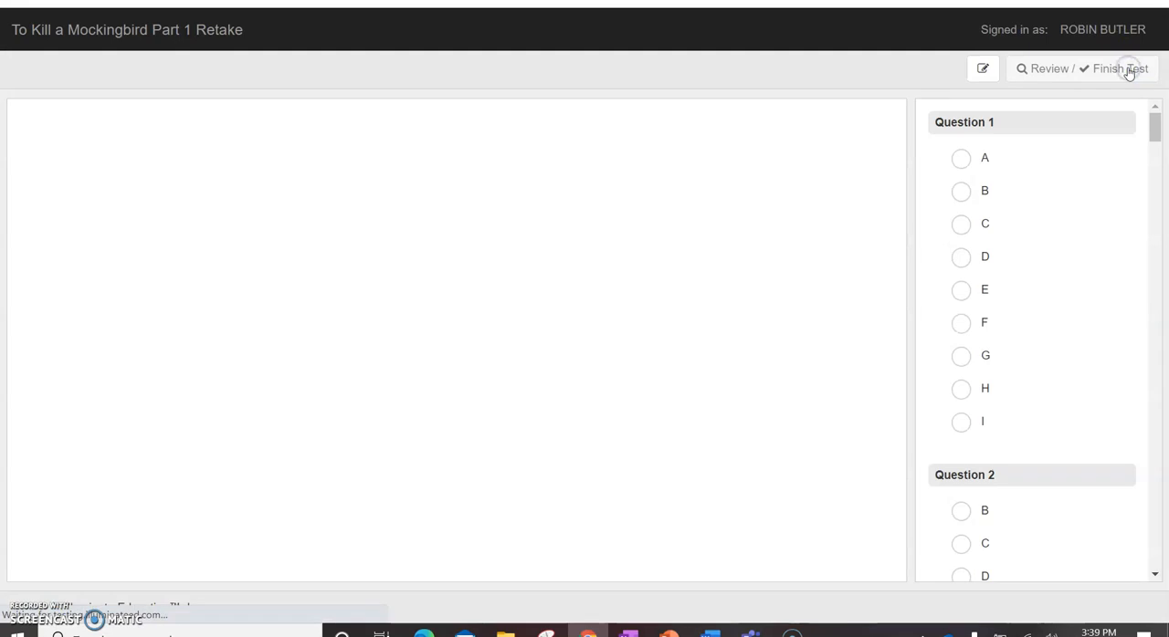
click(1114, 69)
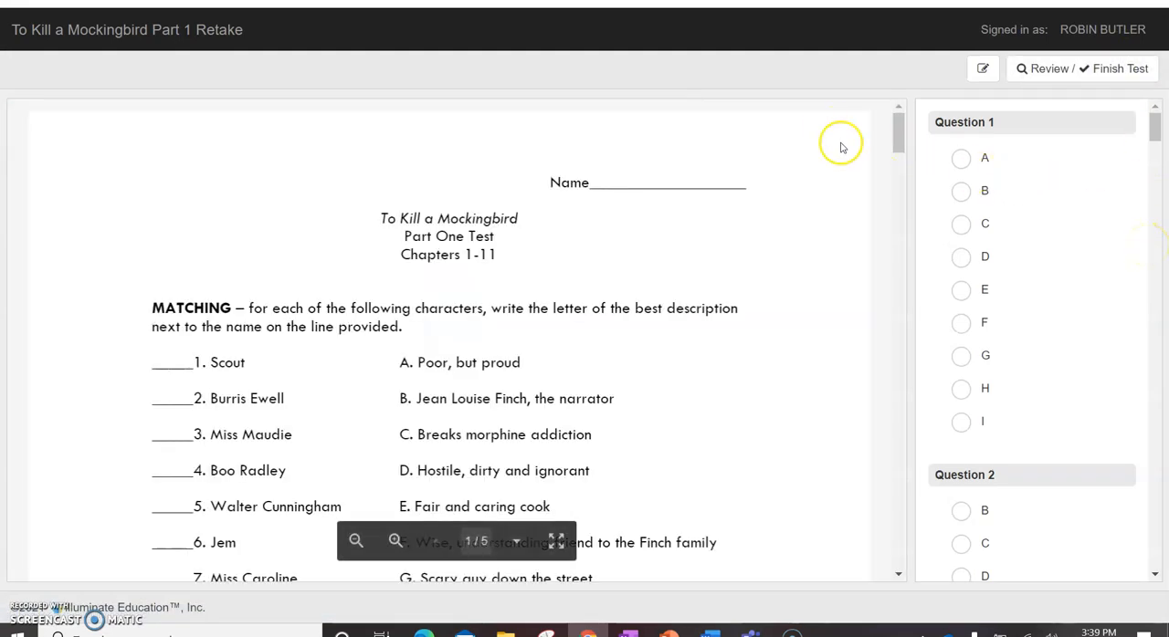
scroll(down, 3)
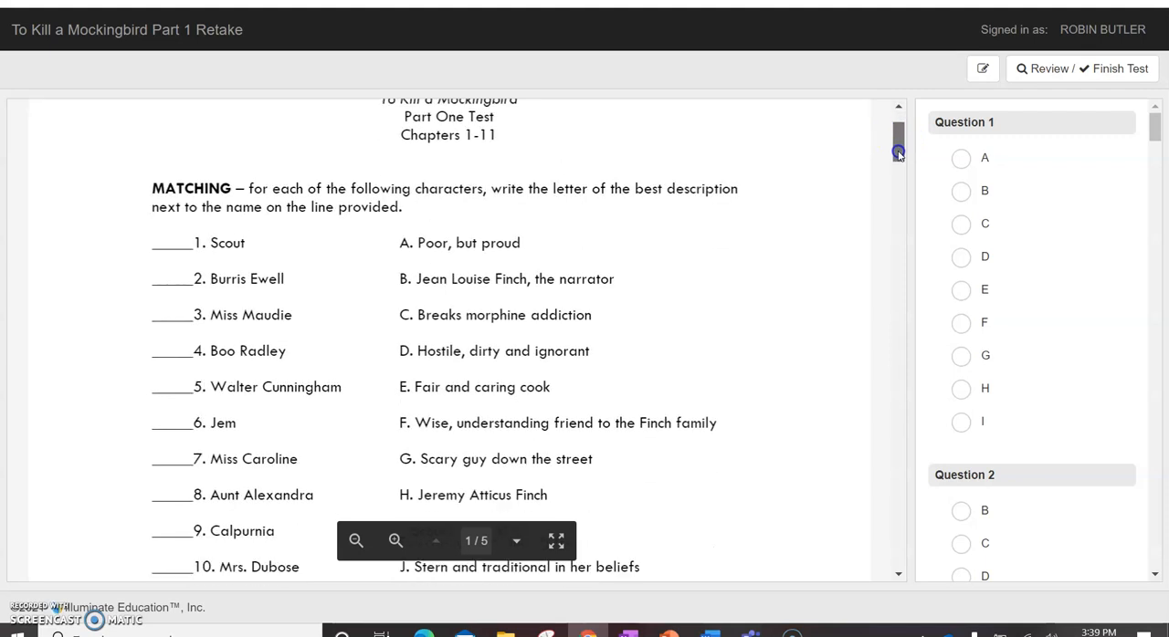
scroll(down, 3)
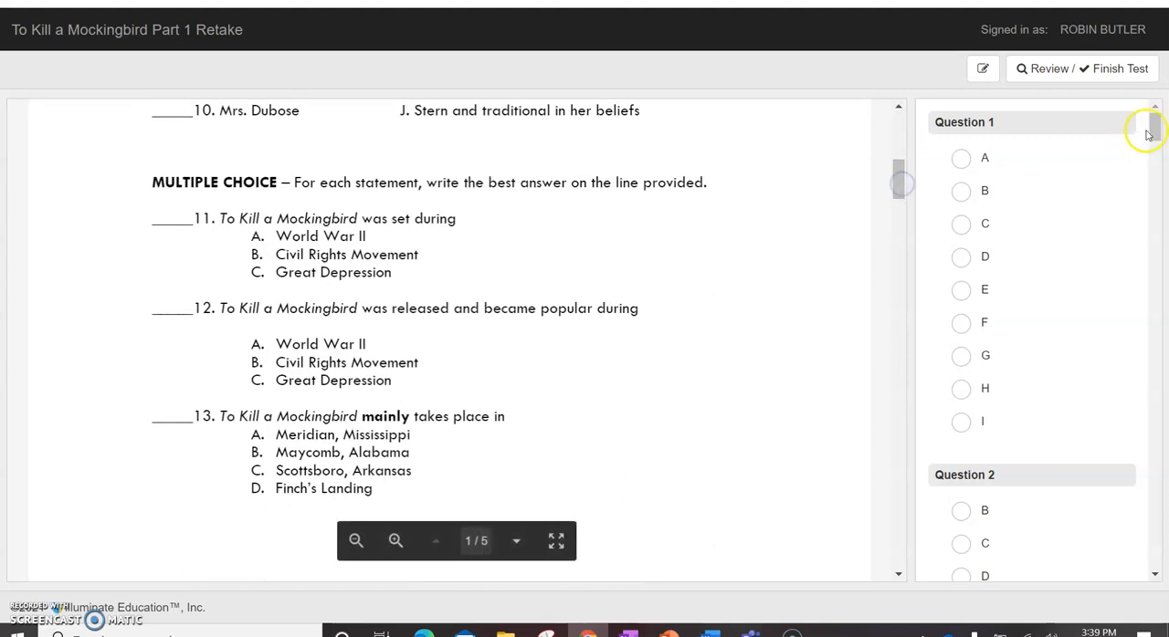
scroll(down, 3)
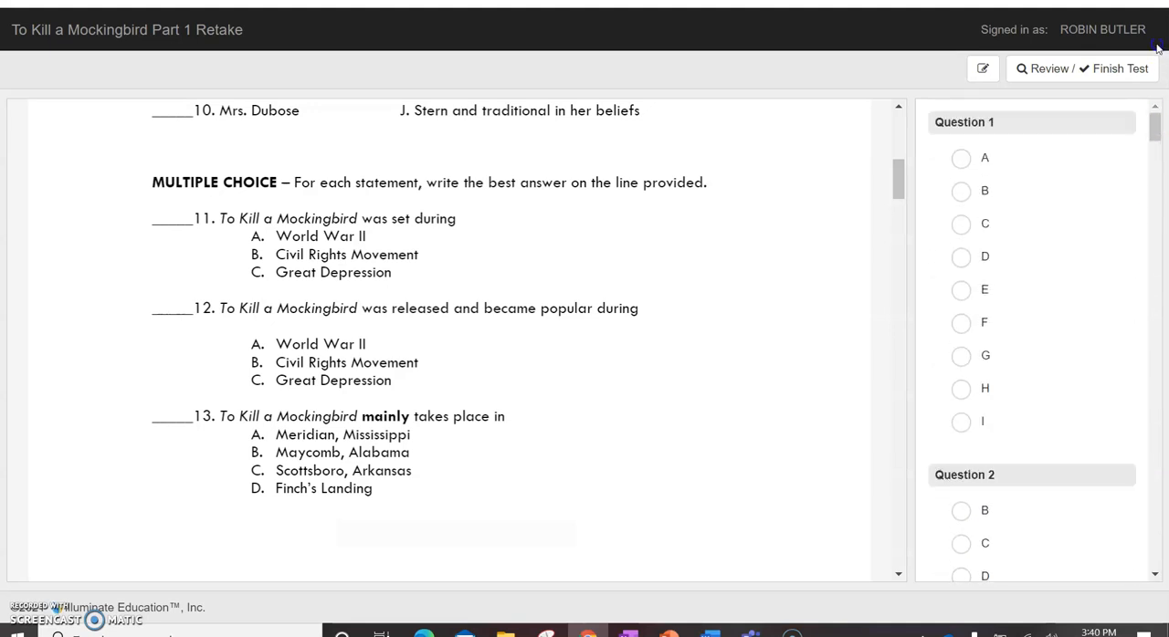
click(1083, 69)
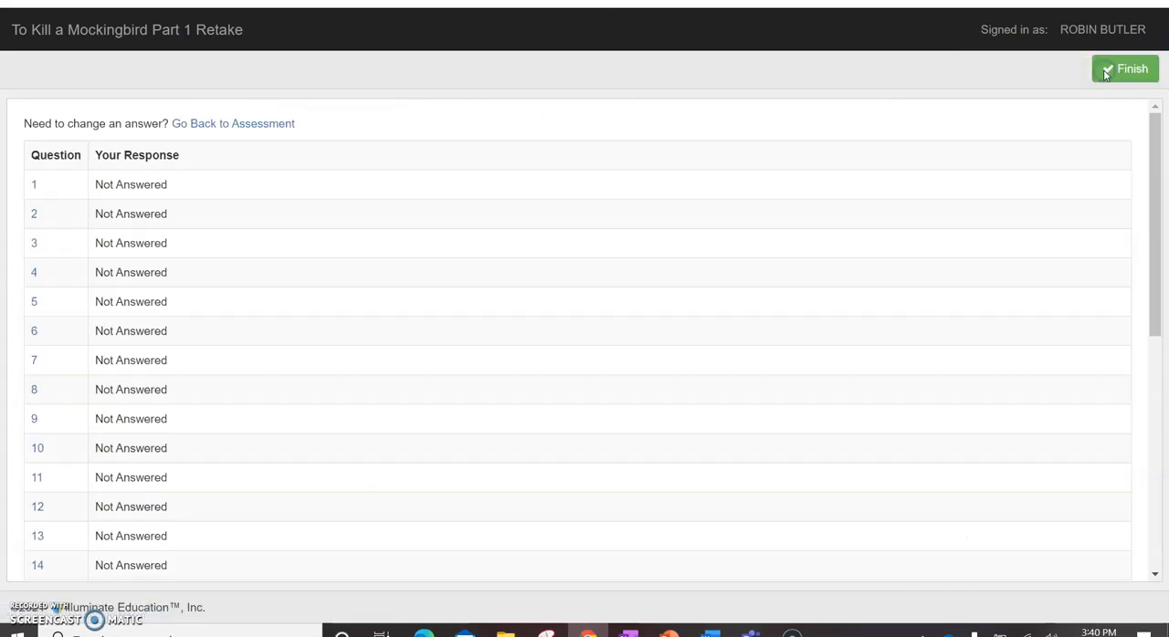
Finish the test, confirm despite unanswered questions, and return to DNA
click(1125, 68)
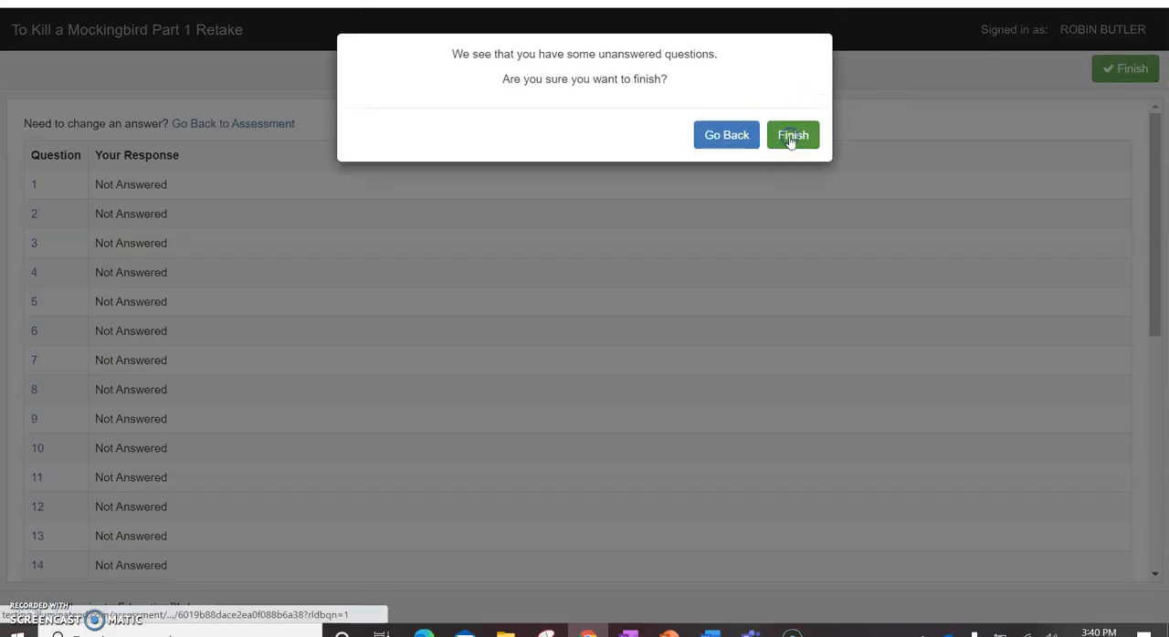
click(793, 134)
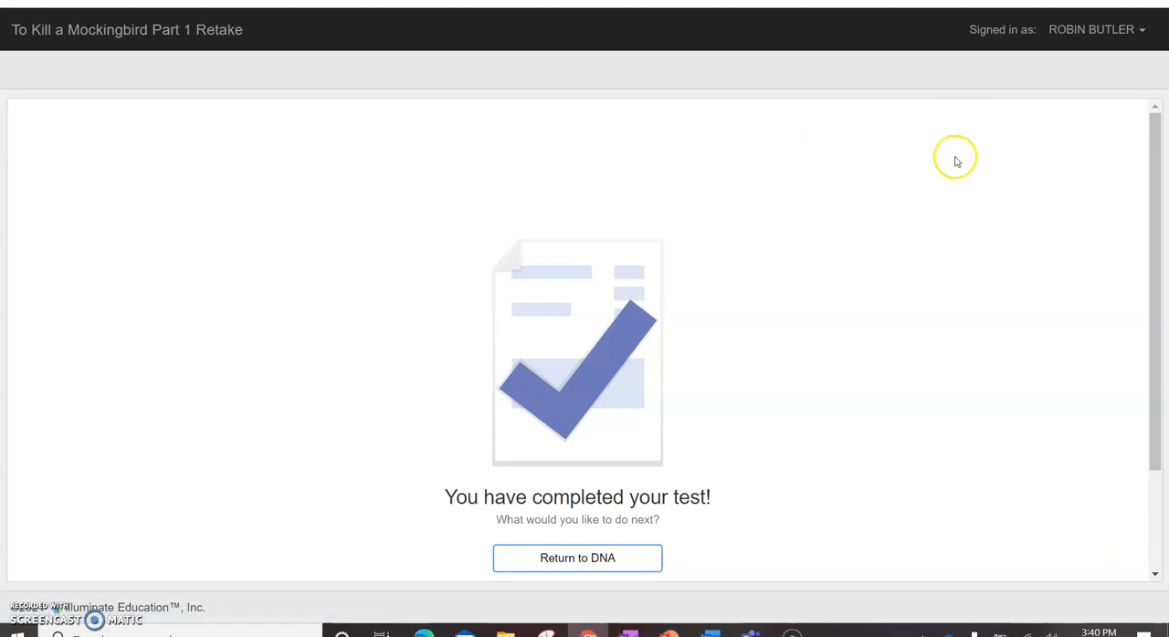
click(578, 558)
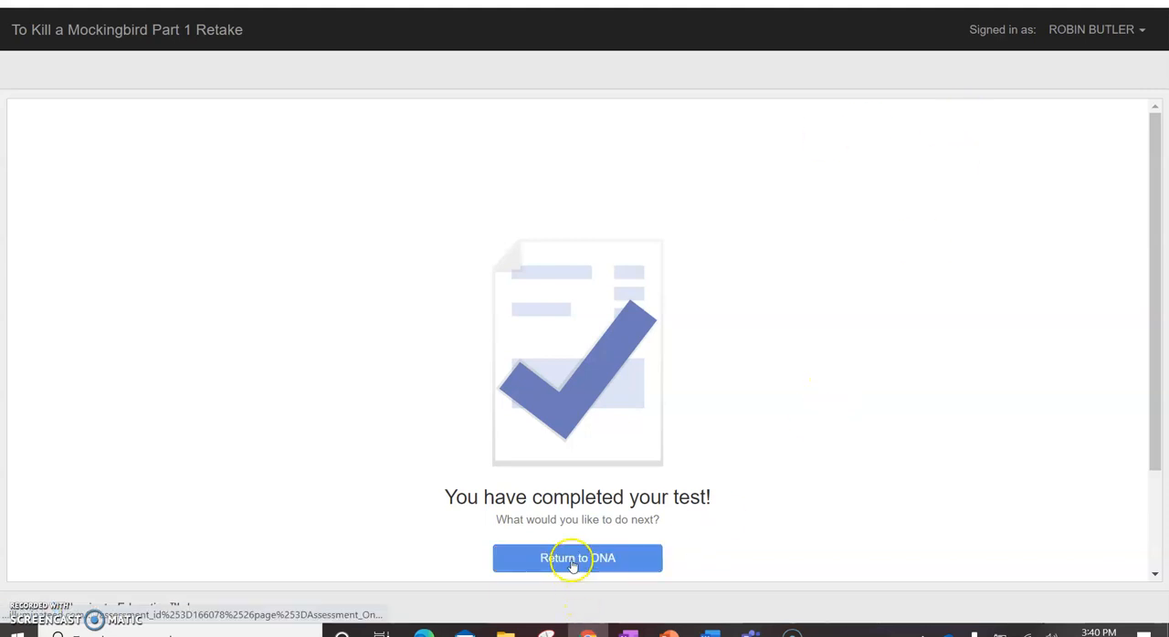
click(577, 557)
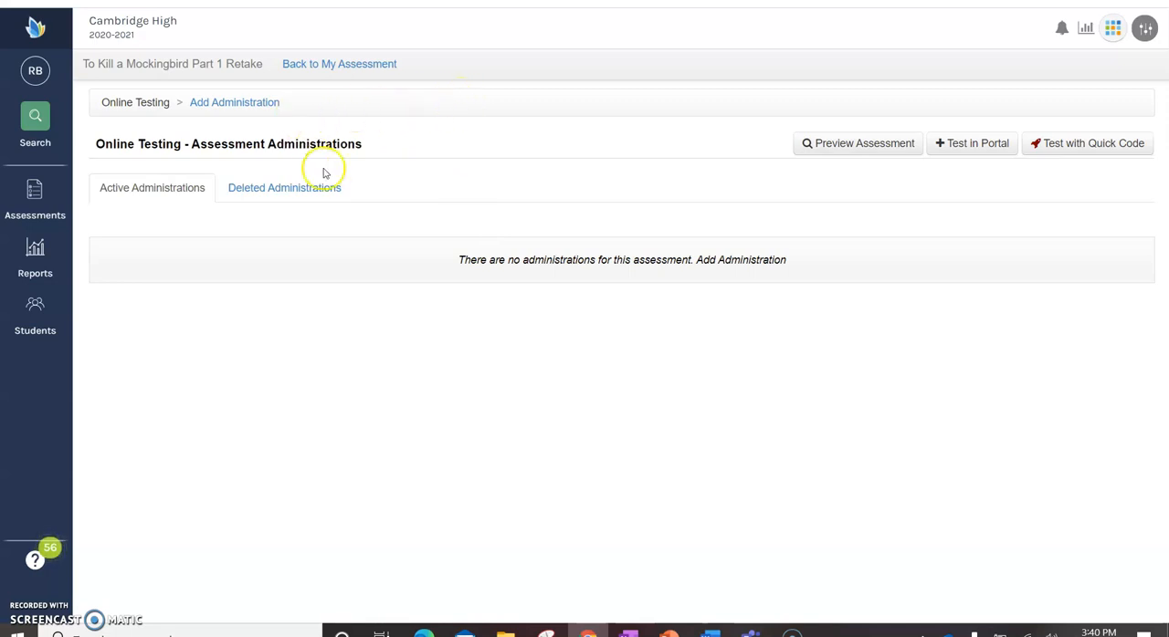
mouse_move(378, 211)
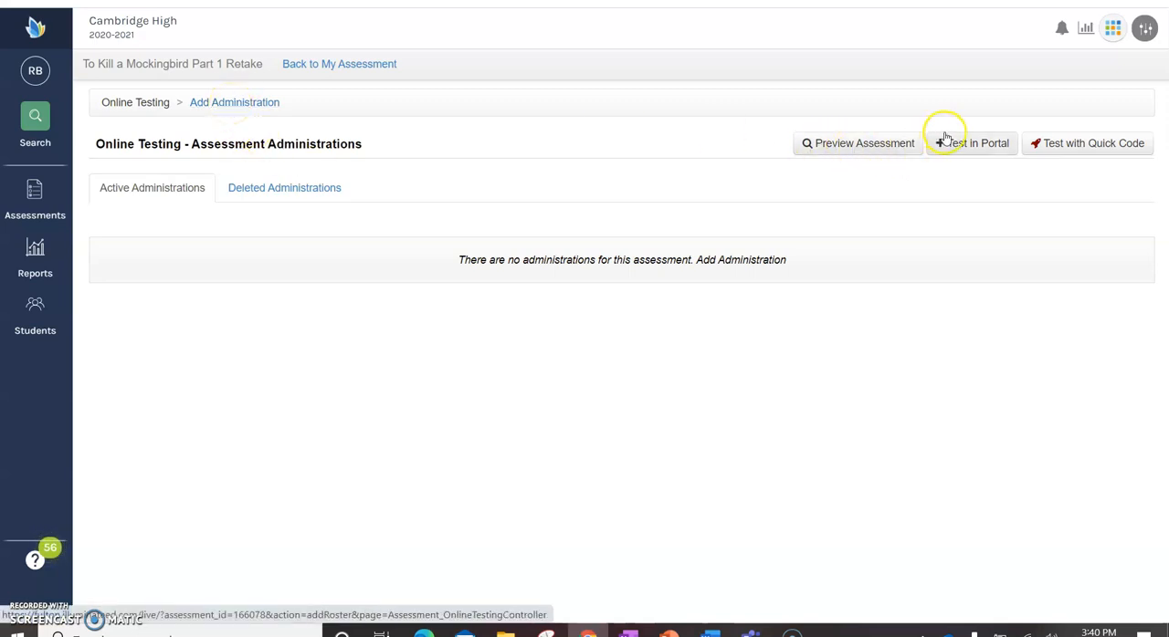
mouse_move(234, 102)
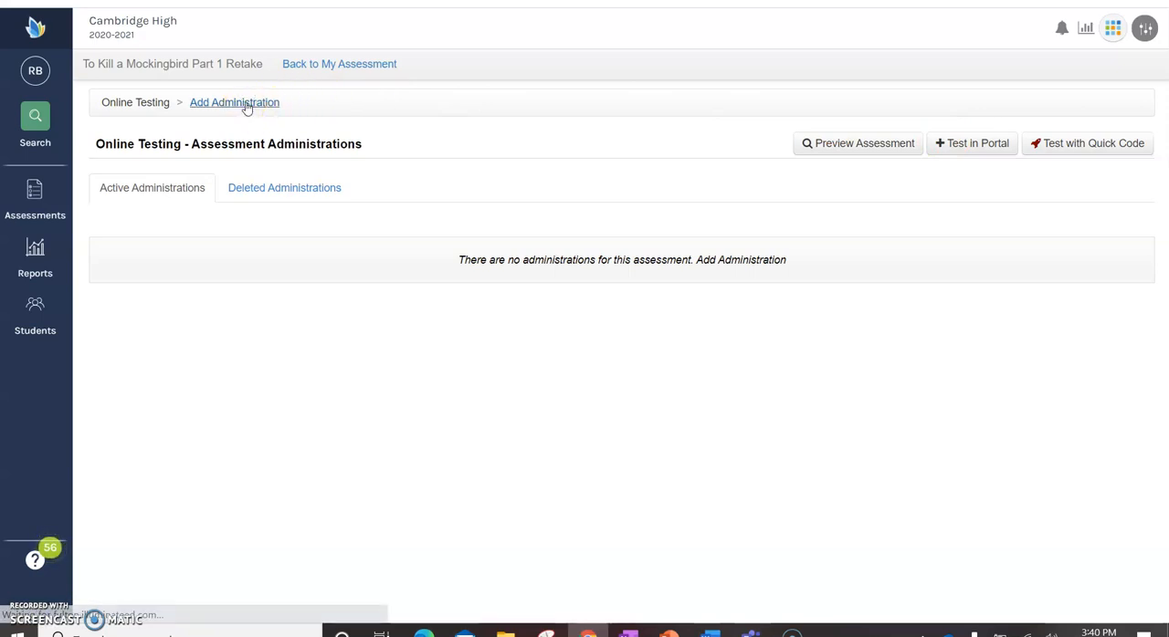
Add a new administration and scroll the form down past the 167-student count
click(233, 102)
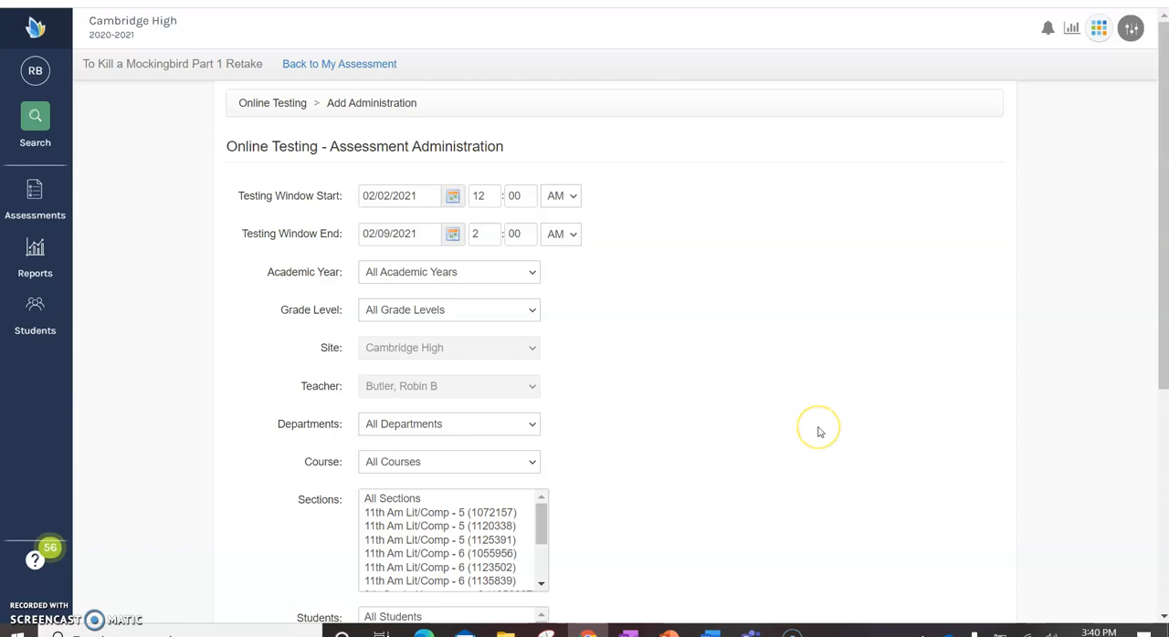
scroll(down, 3)
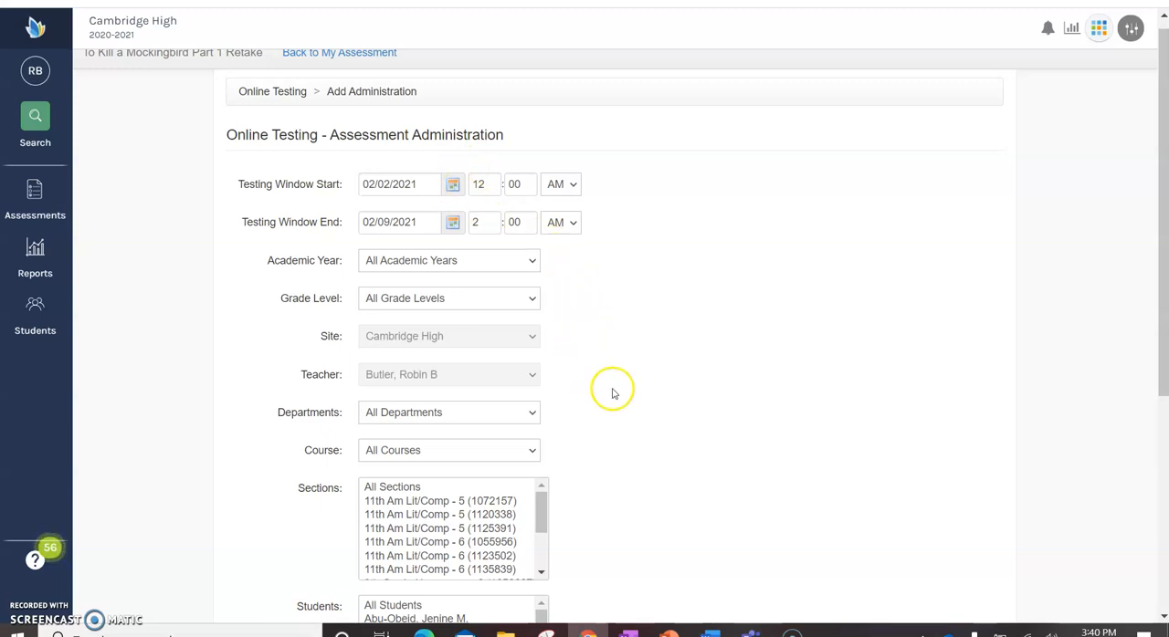
mouse_move(548, 316)
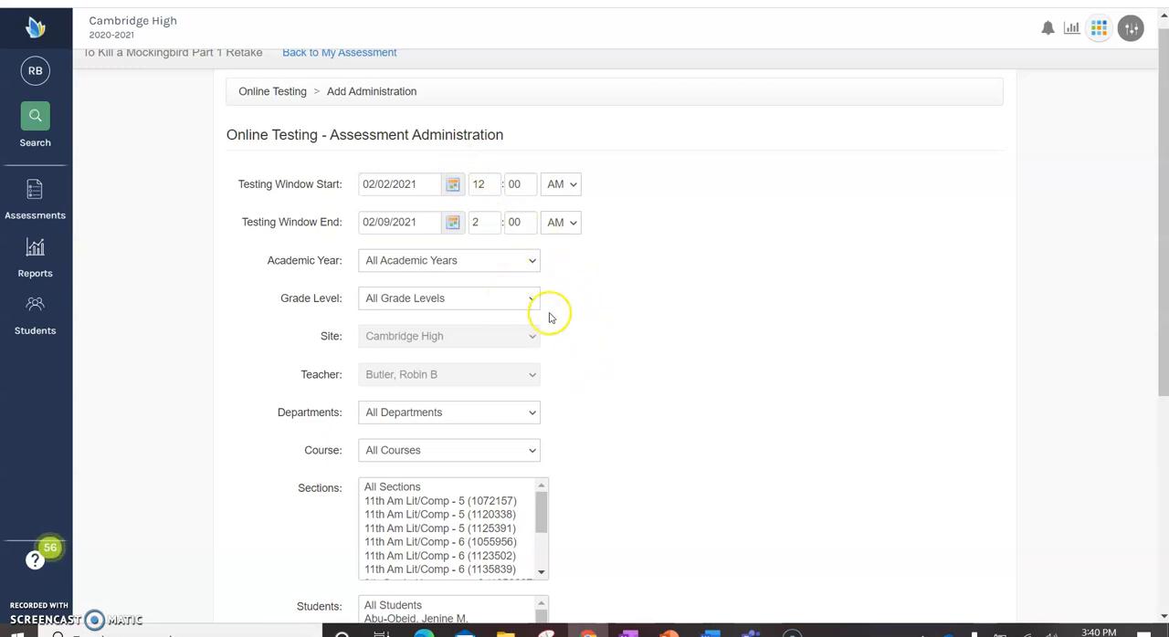
scroll(down, 3)
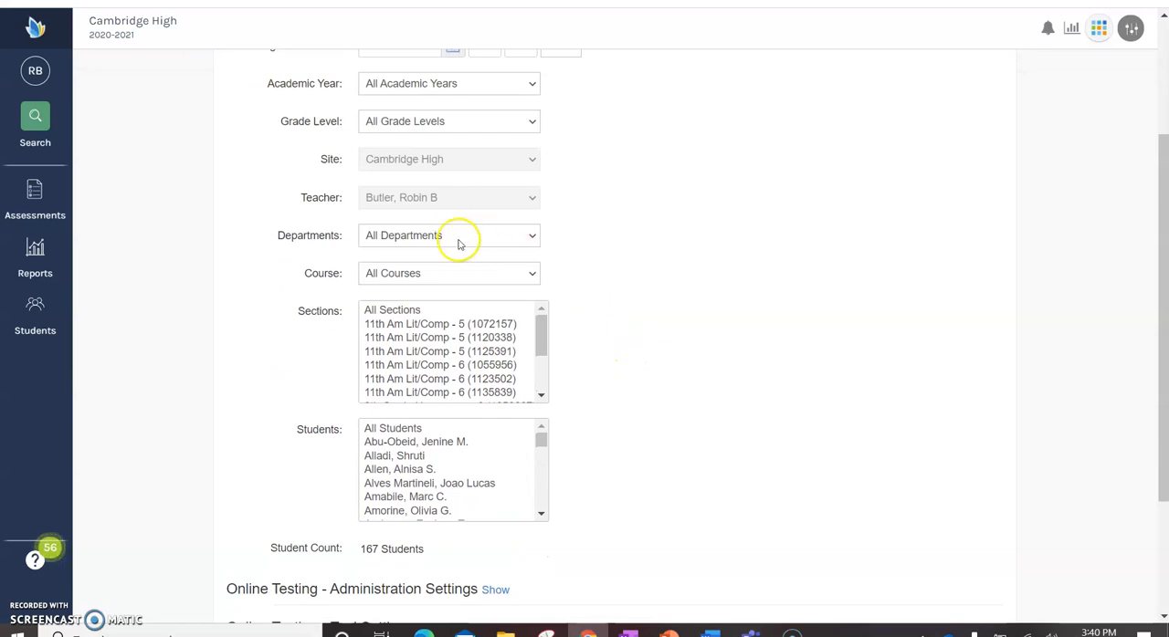
scroll(down, 3)
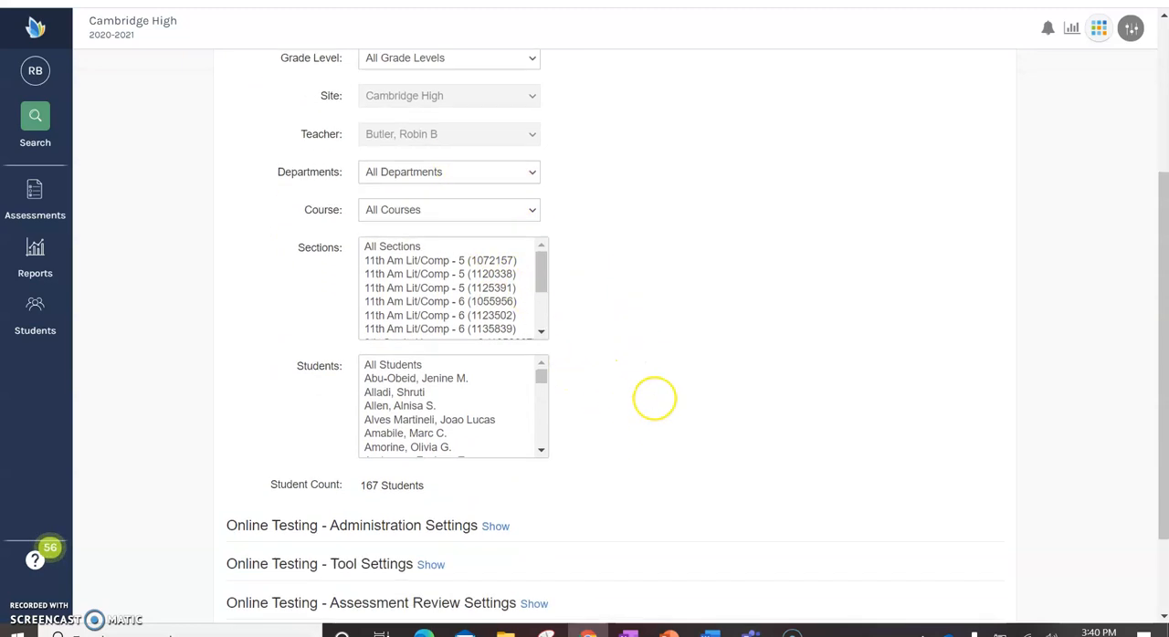
scroll(down, 3)
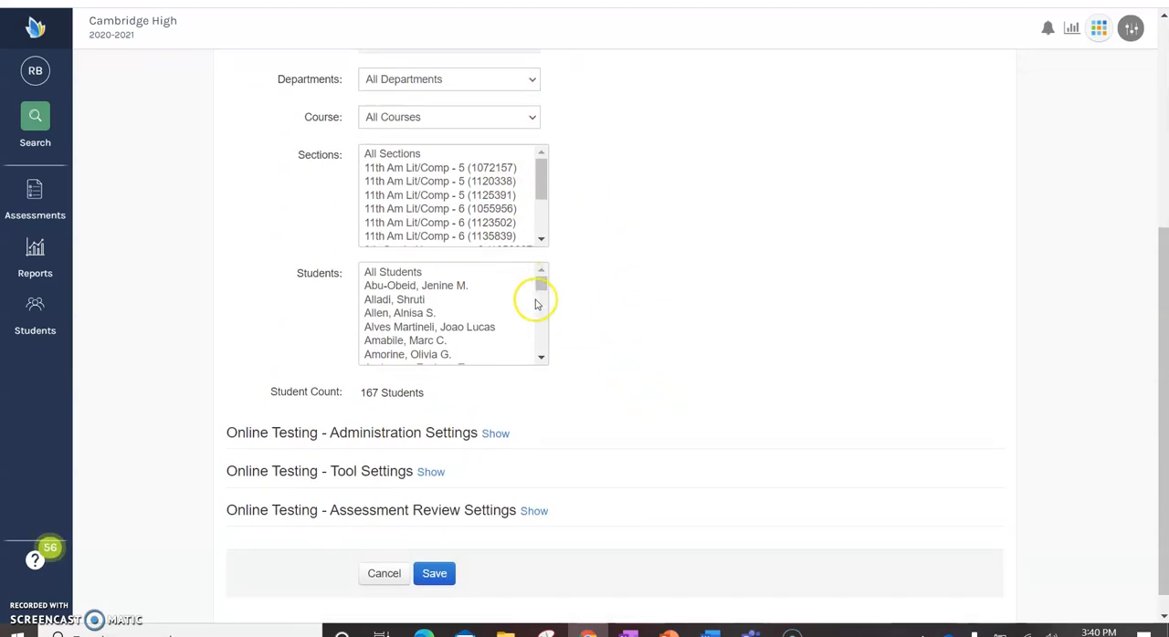
mouse_move(570, 309)
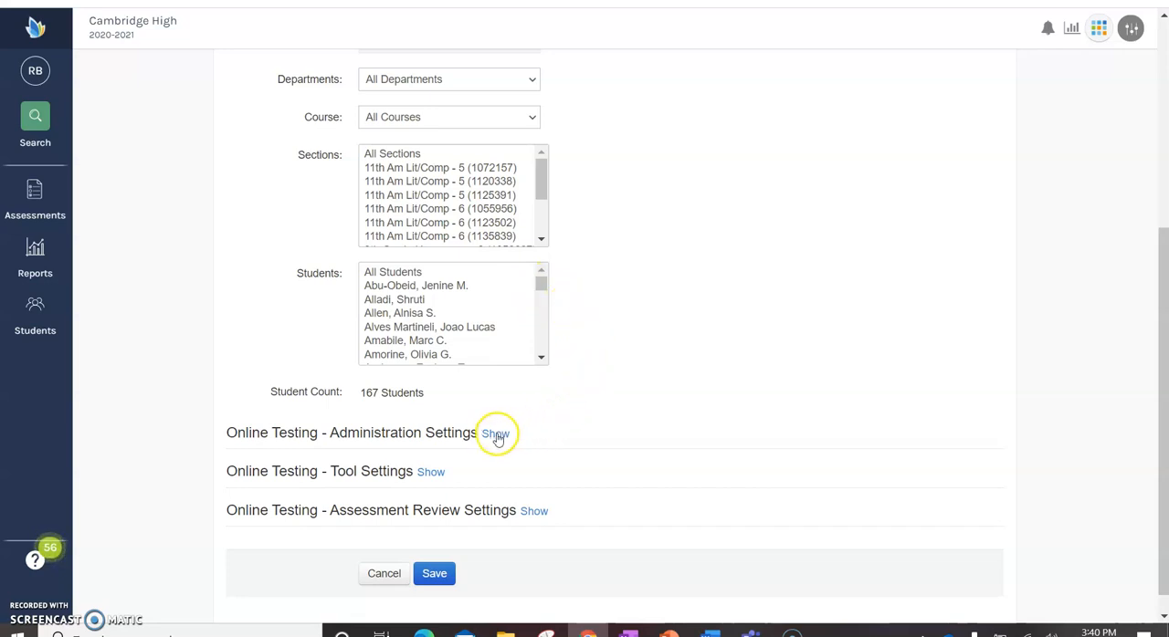
Show the online administration settings and enter the time limit and pause values
click(495, 433)
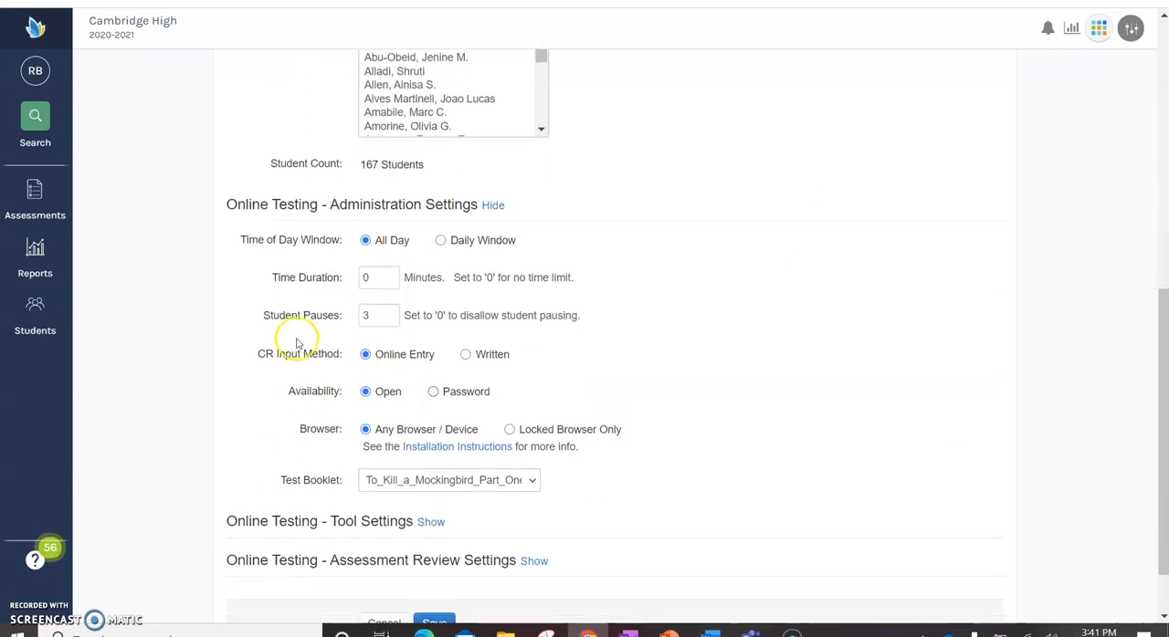
click(378, 277)
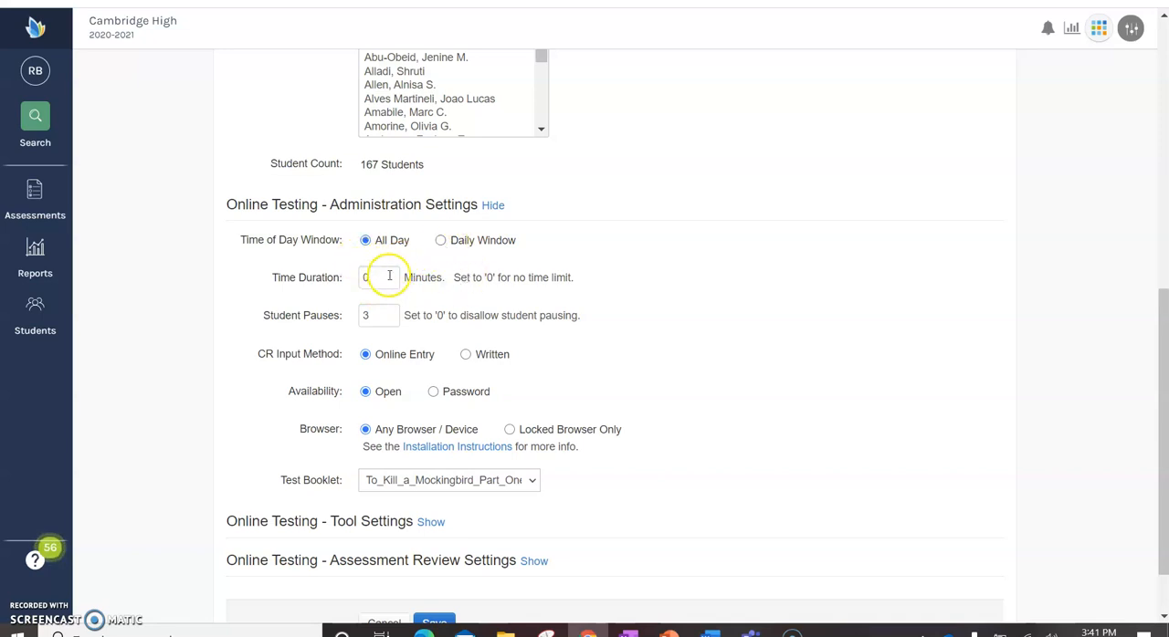
click(374, 278)
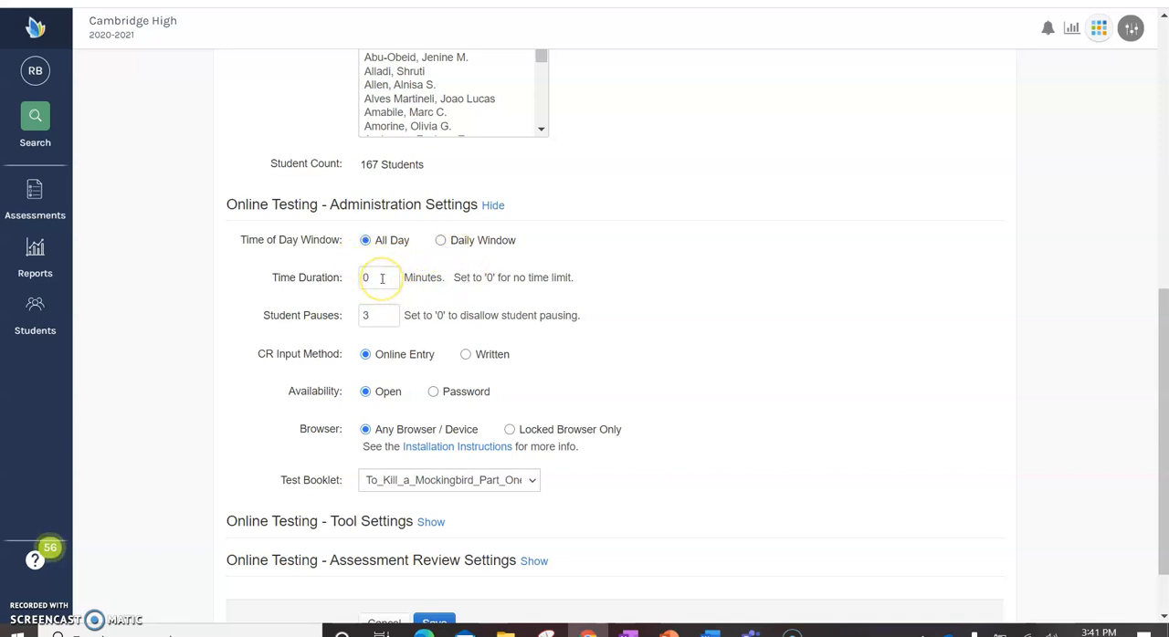
text(45)
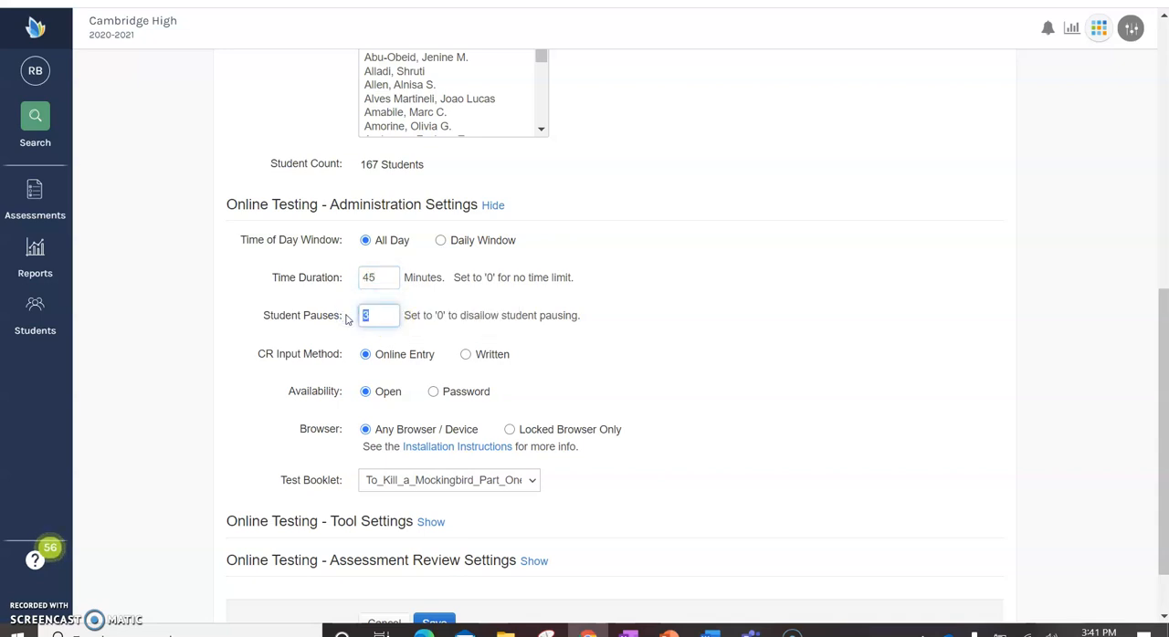
text(1)
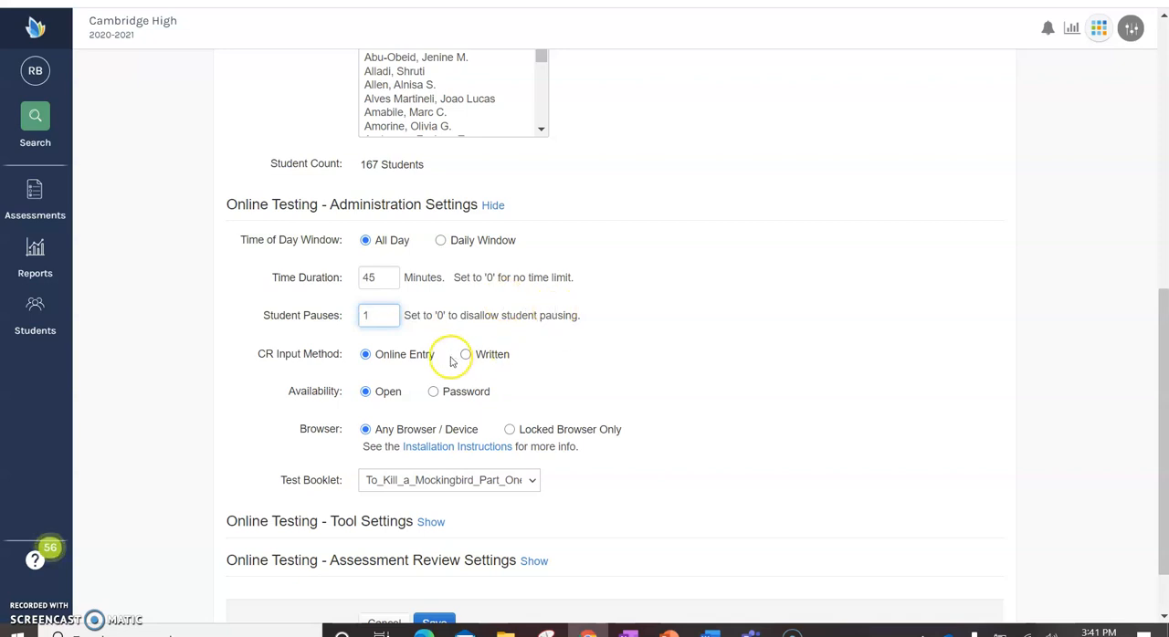
click(433, 392)
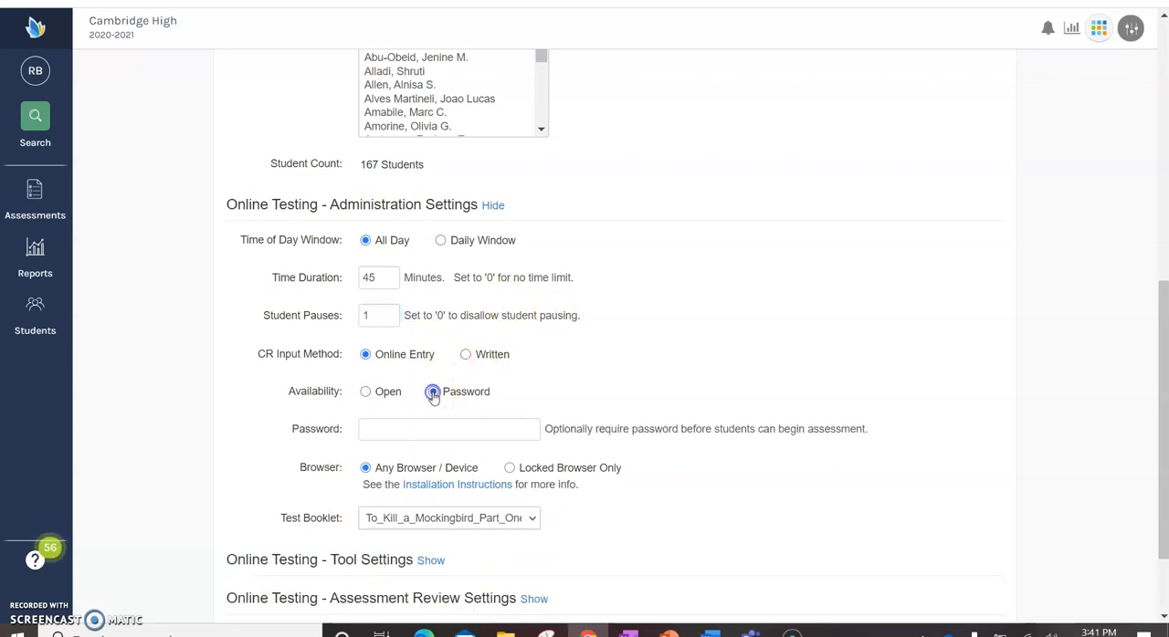
click(433, 391)
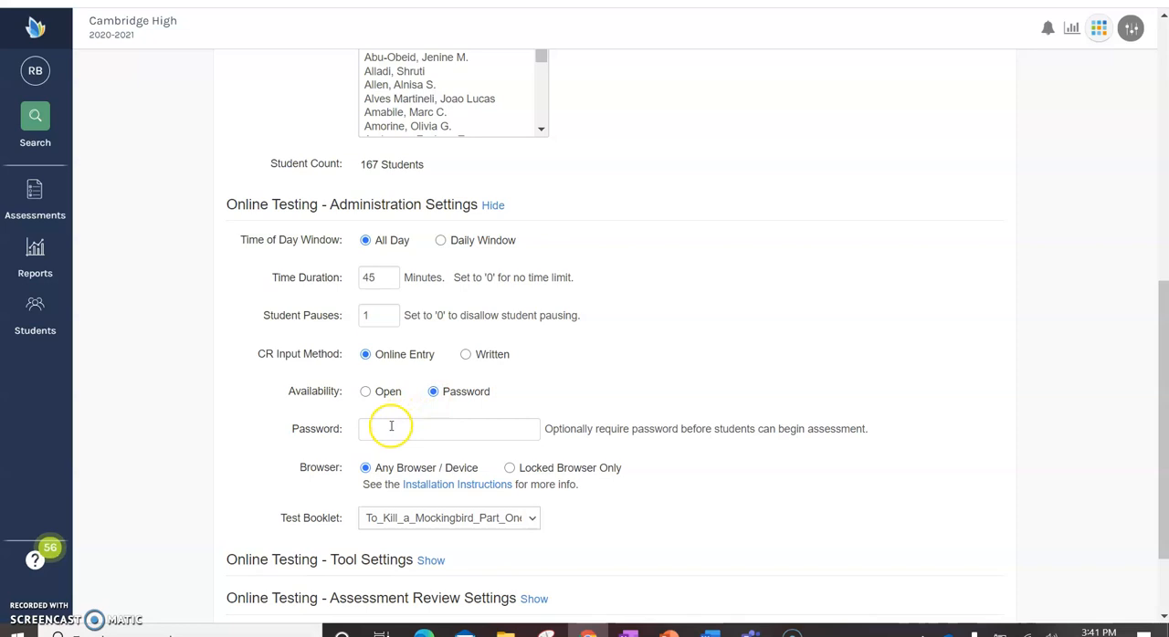
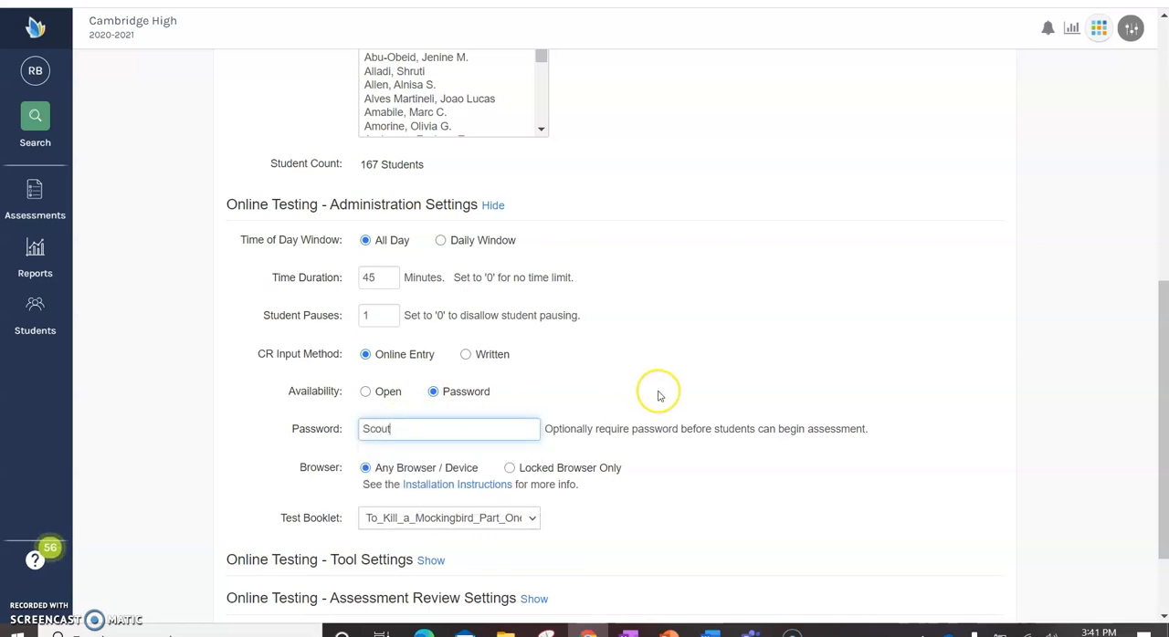
scroll(down, 3)
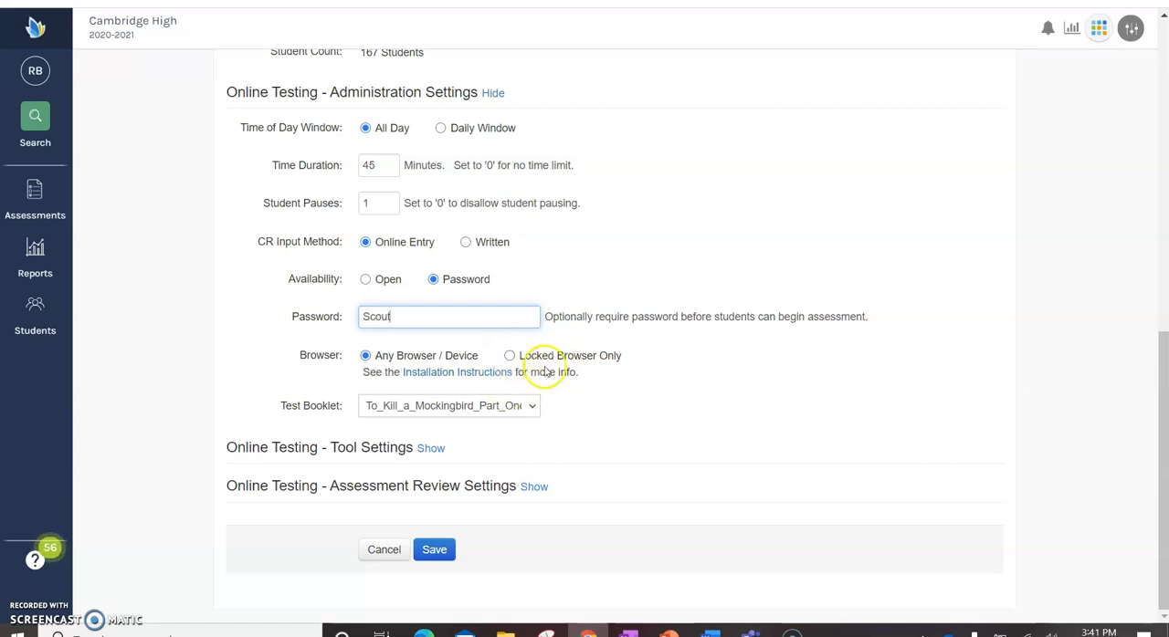
mouse_move(640, 393)
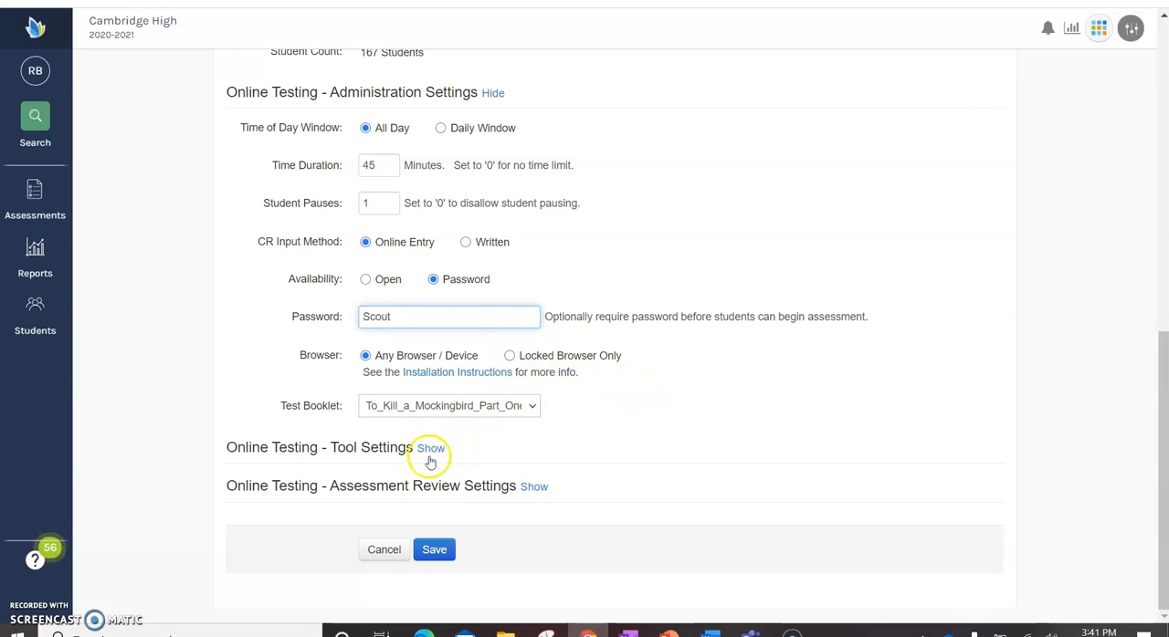
Expand Online Testing - Tool Settings to view Digital Notepad, Strike Through, and other tools
click(430, 449)
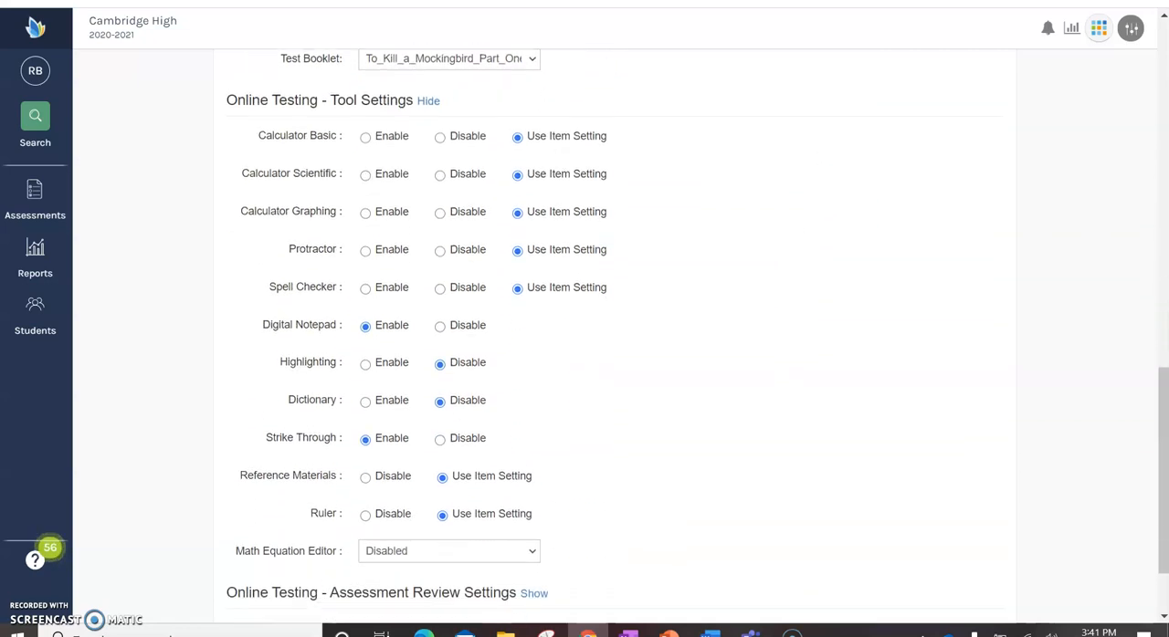
scroll(down, 3)
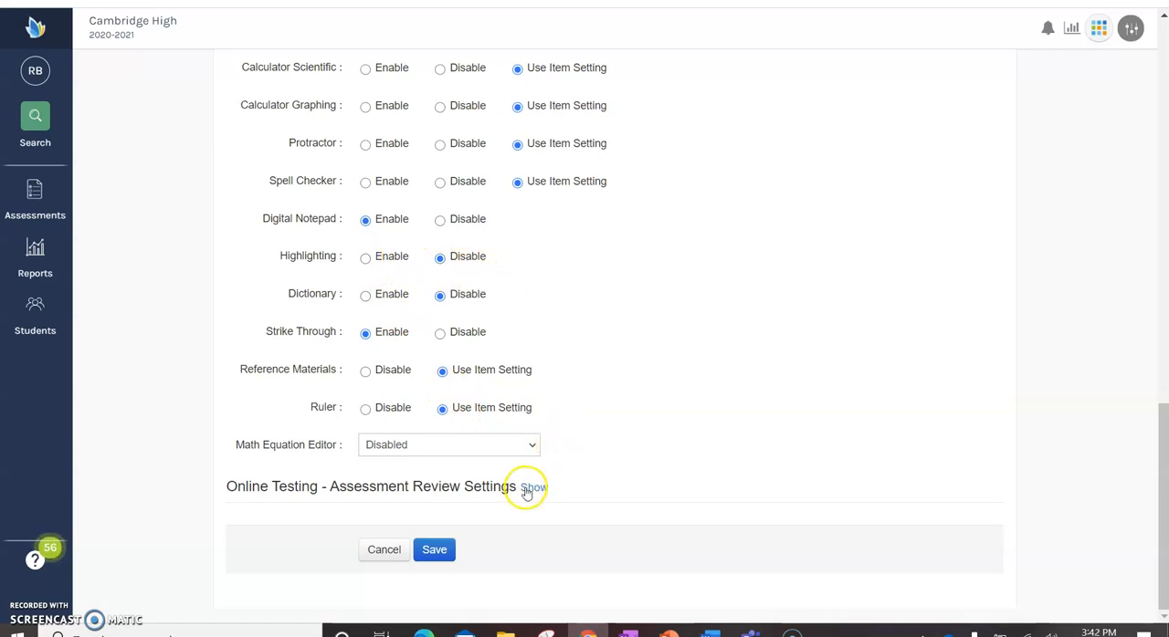
Review the Assessment Review Settings, then cancel the new administration without saving
click(532, 486)
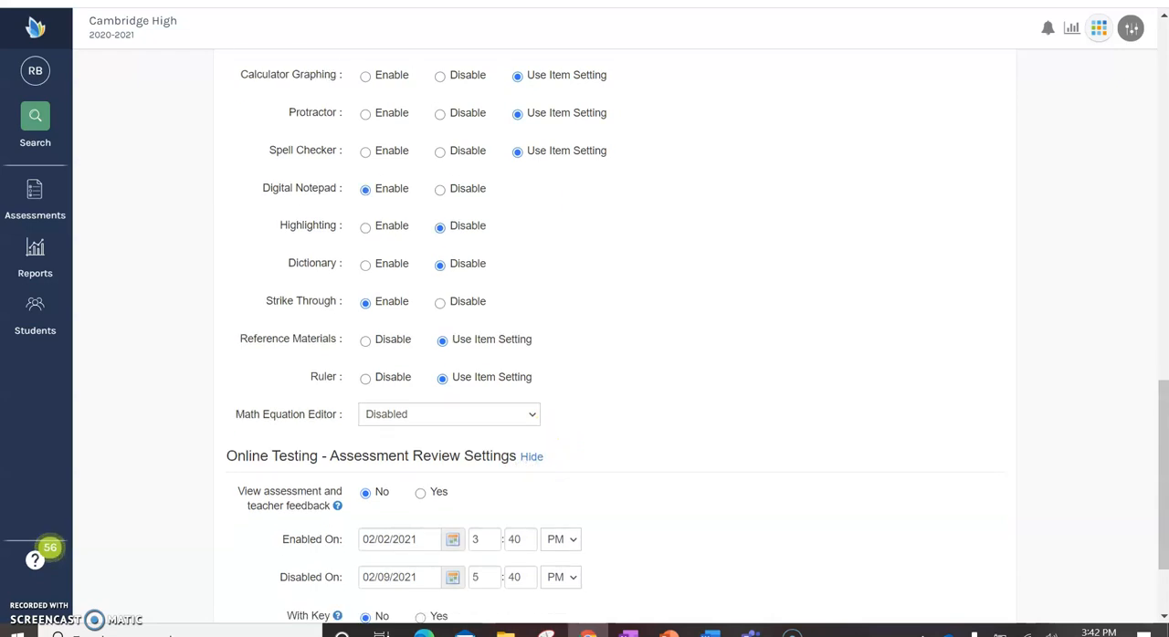
scroll(down, 3)
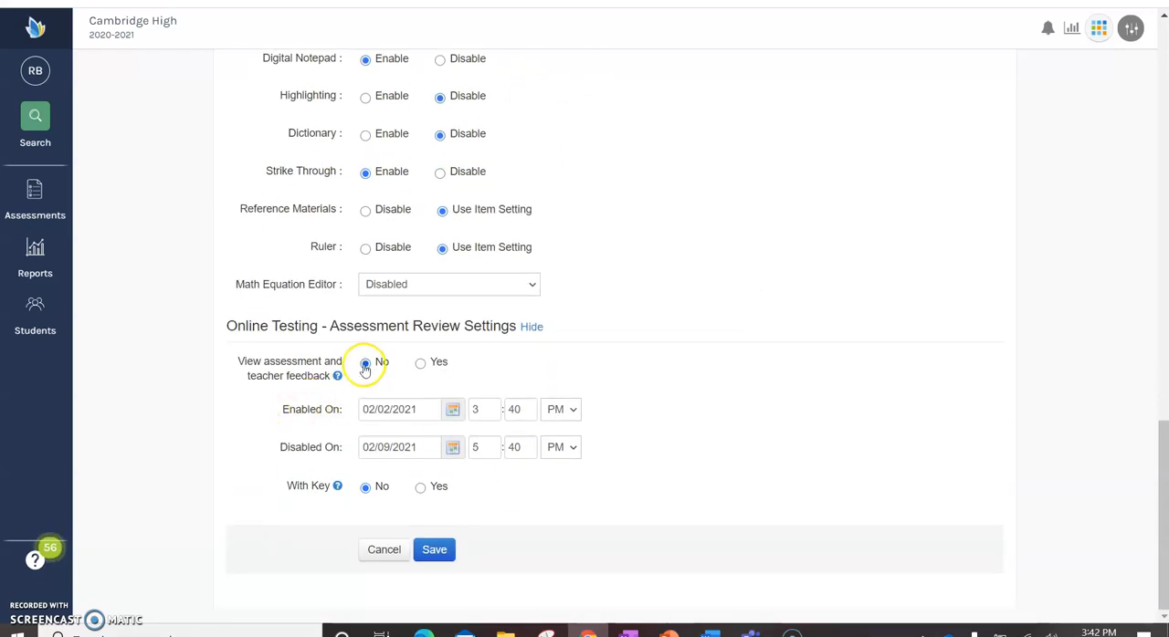
mouse_move(443, 397)
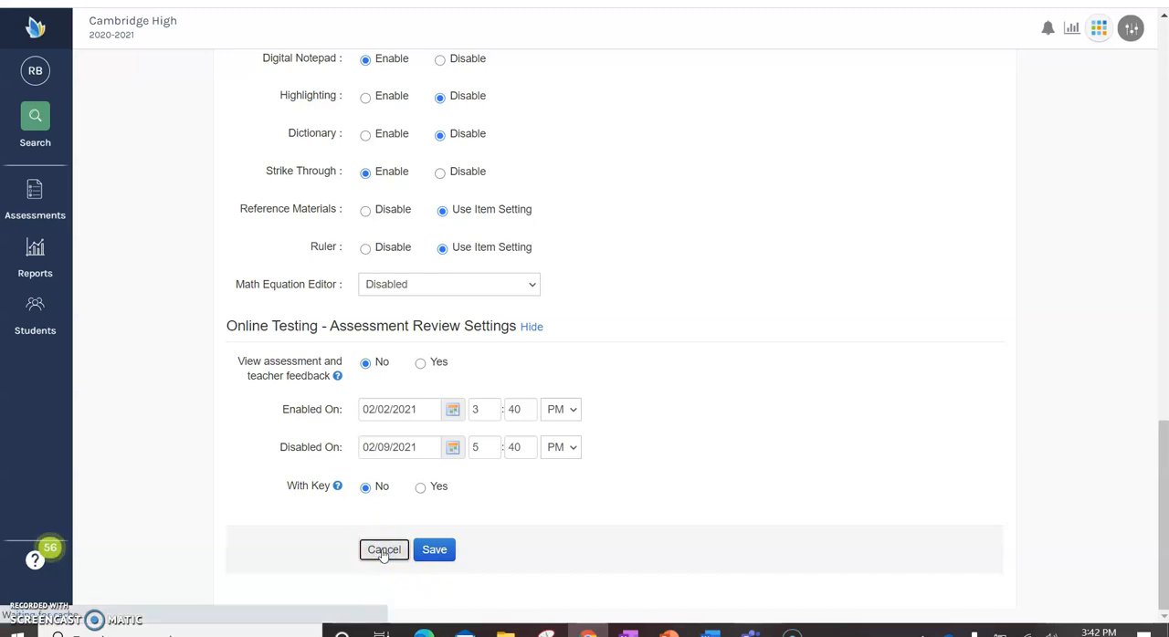
click(383, 550)
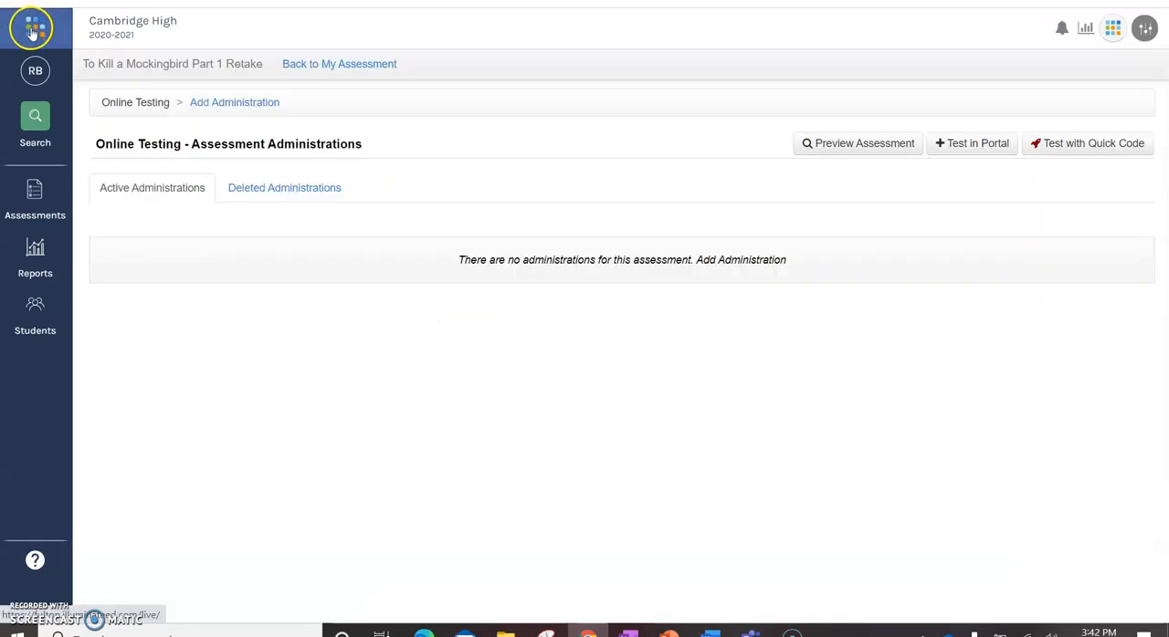
From the home tiles, open the To Kill a Mockingbird Part 1 Test's second administration
click(34, 27)
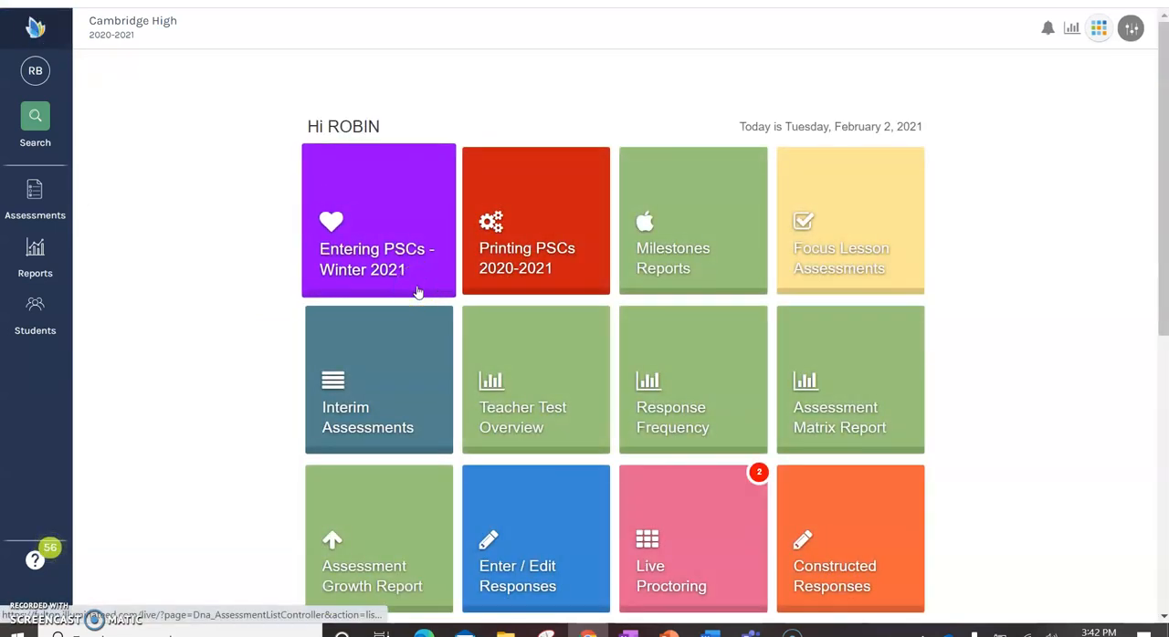
scroll(down, 3)
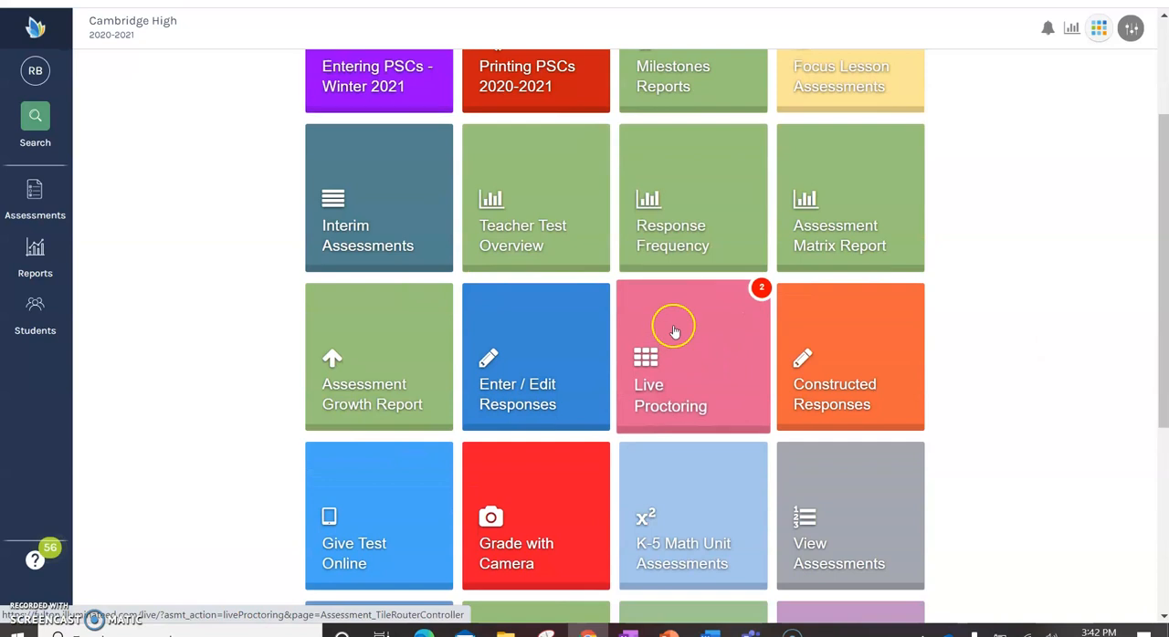
mouse_move(708, 362)
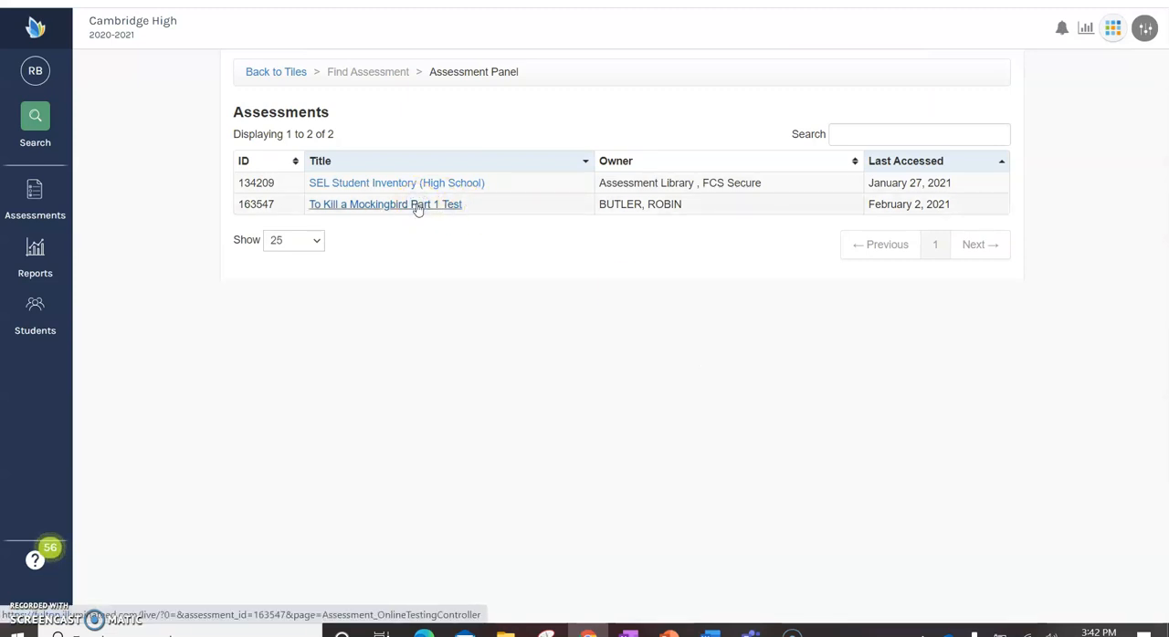
click(384, 203)
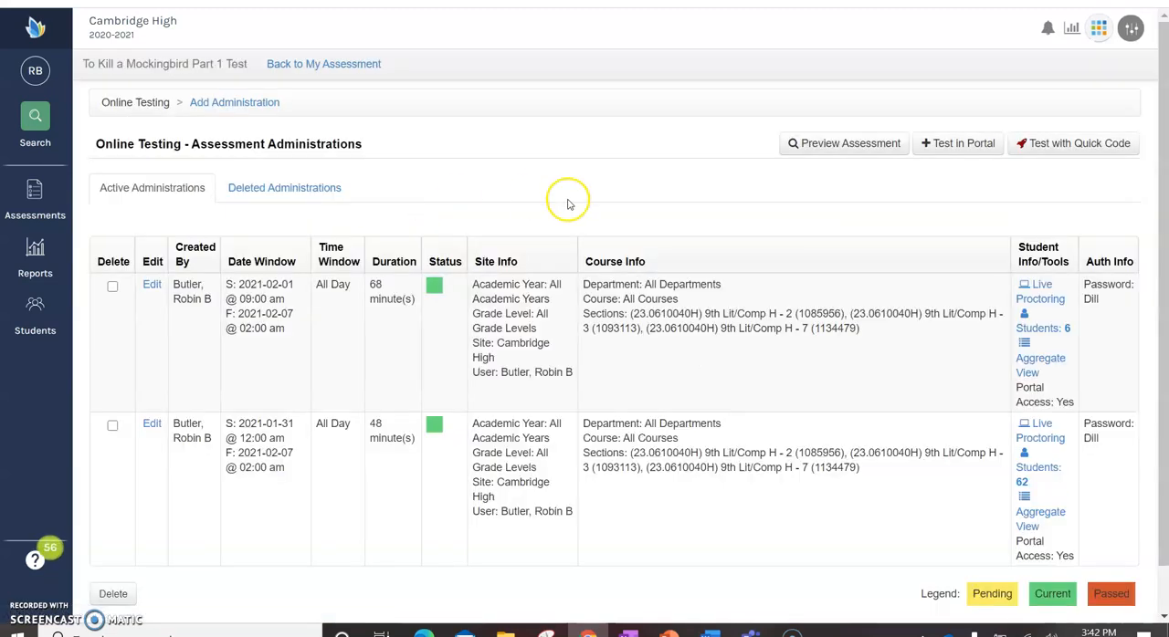
mouse_move(1041, 292)
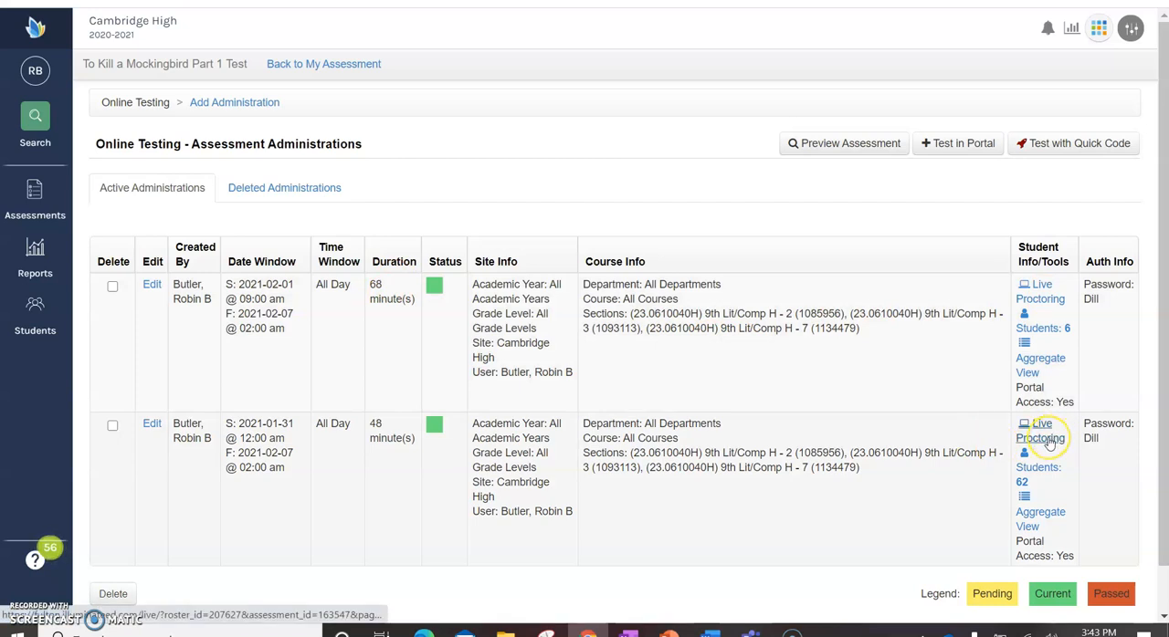
click(1041, 431)
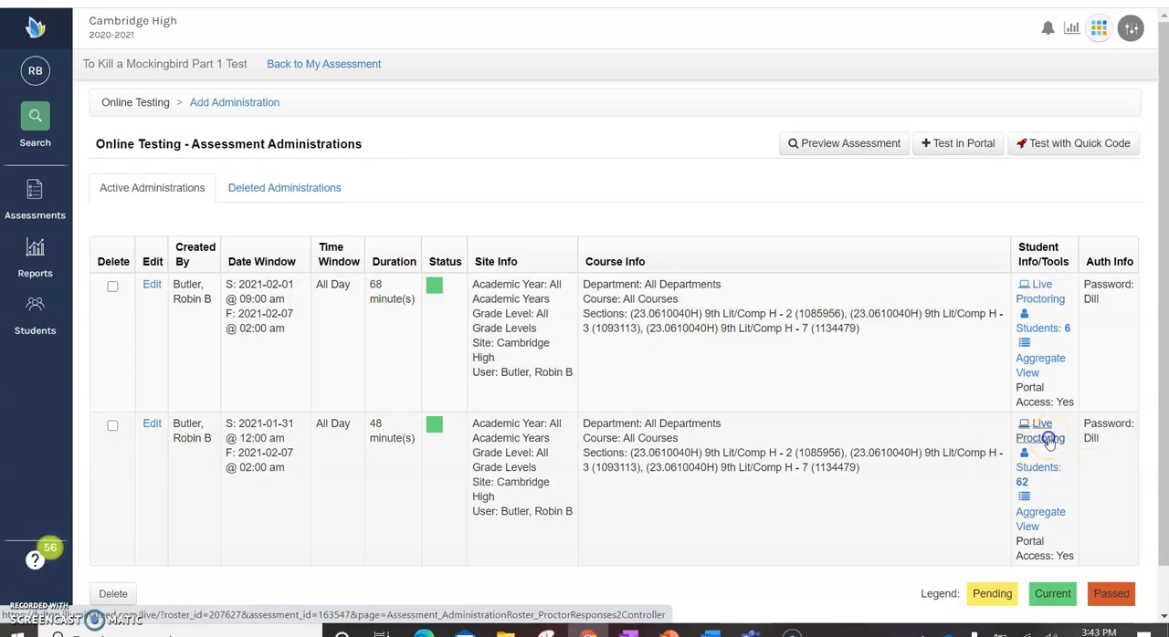
Open Live Proctoring for the 62-student administration to view the answer grid
click(1039, 430)
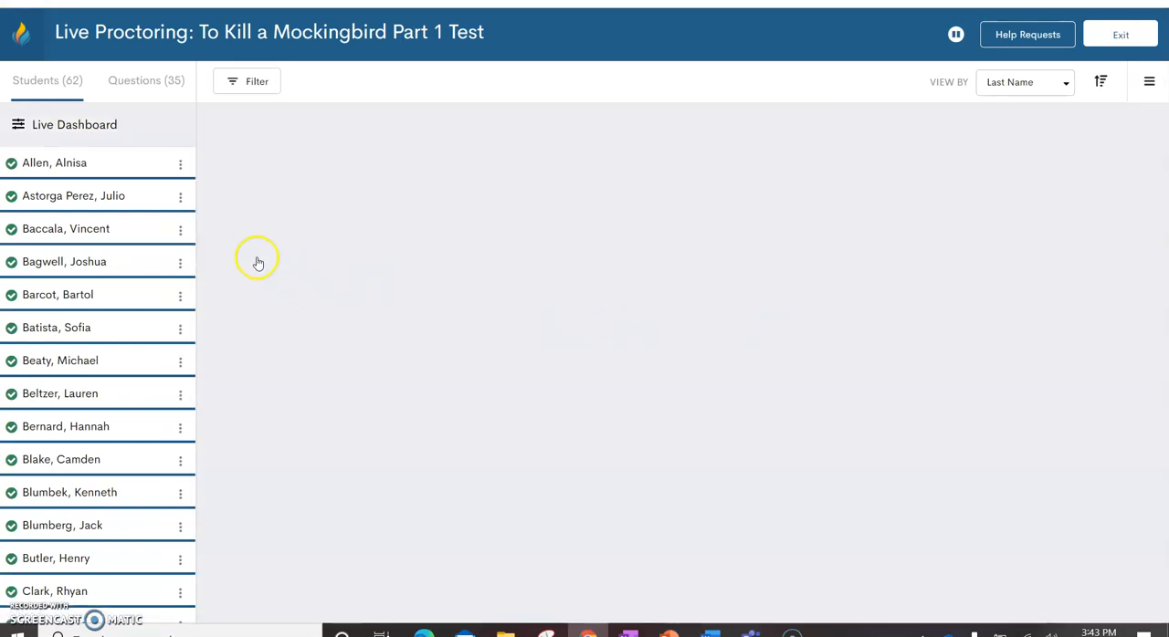
mouse_move(514, 320)
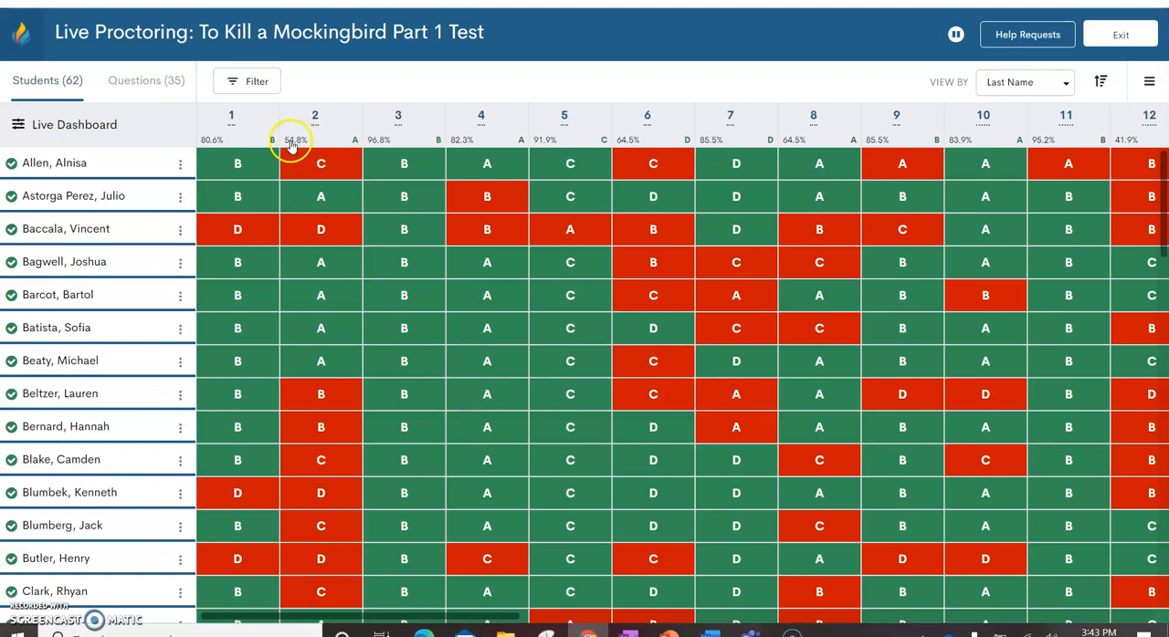
mouse_move(947, 192)
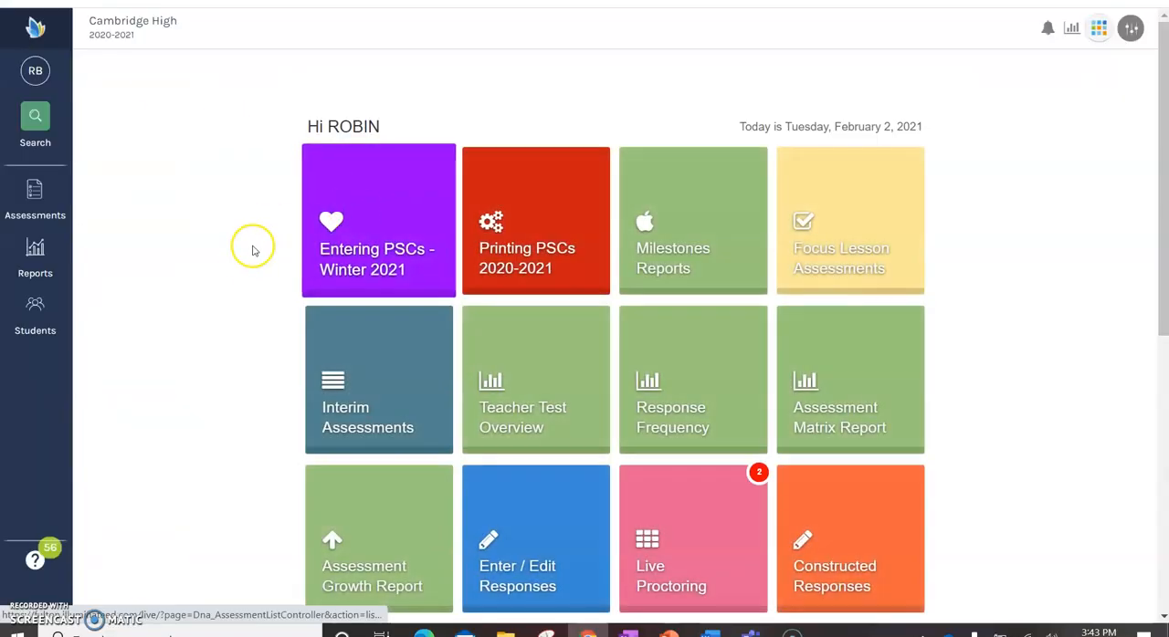
Open the Assessment Matrix Report tile, reaching its setup form with Cambridge High as site
click(849, 379)
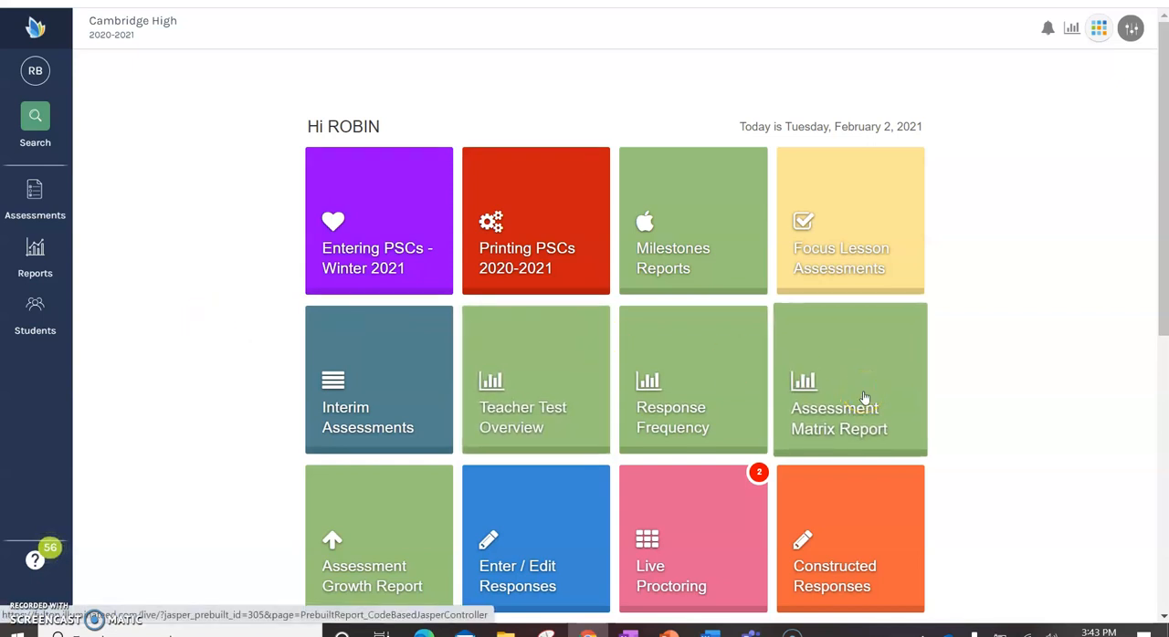
click(850, 379)
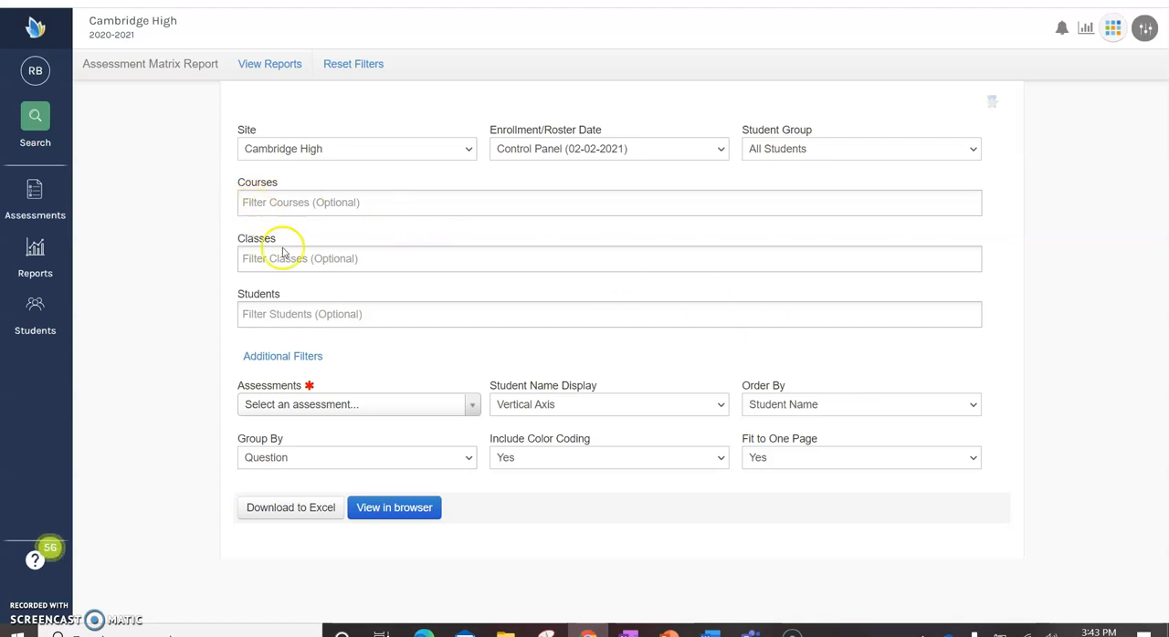
mouse_move(287, 314)
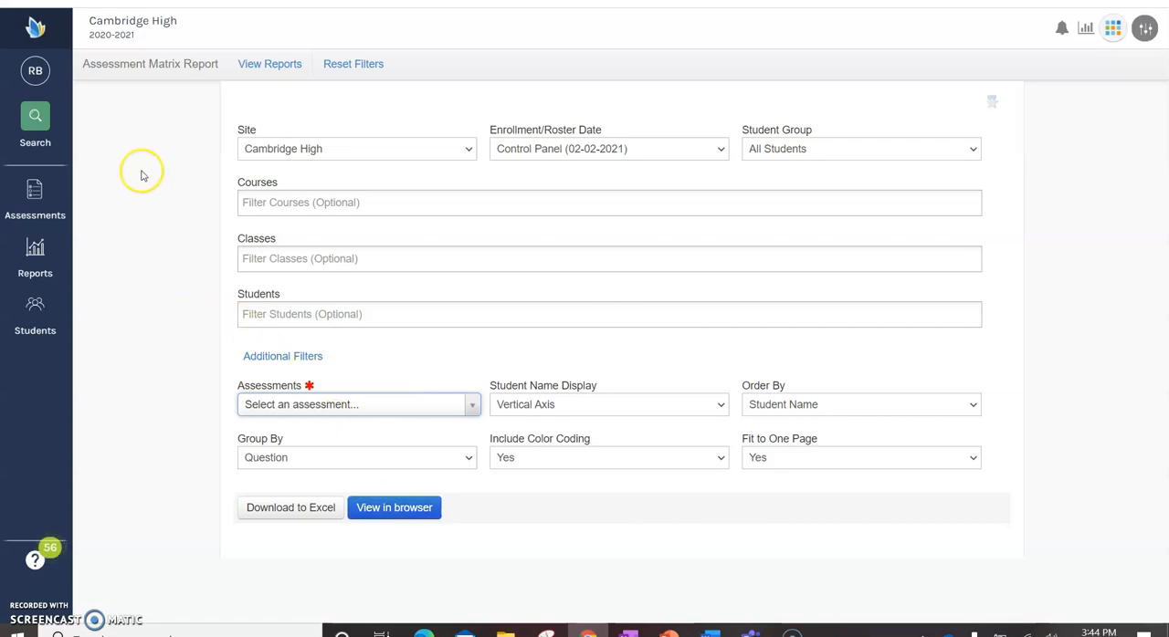
mouse_move(127, 115)
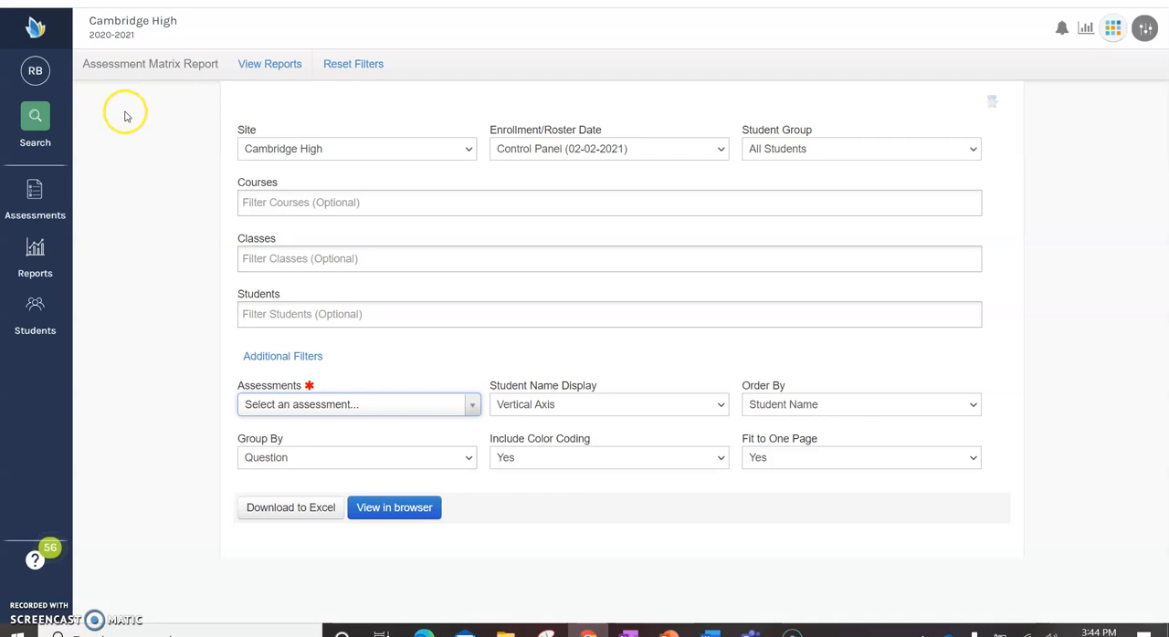
mouse_move(100, 94)
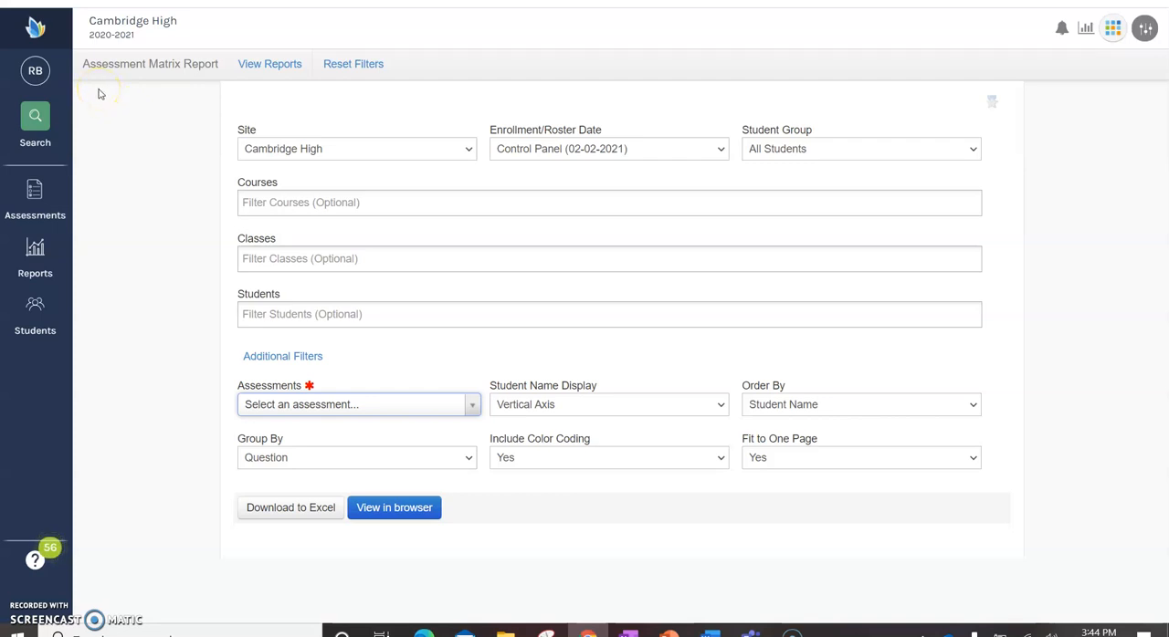
mouse_move(143, 132)
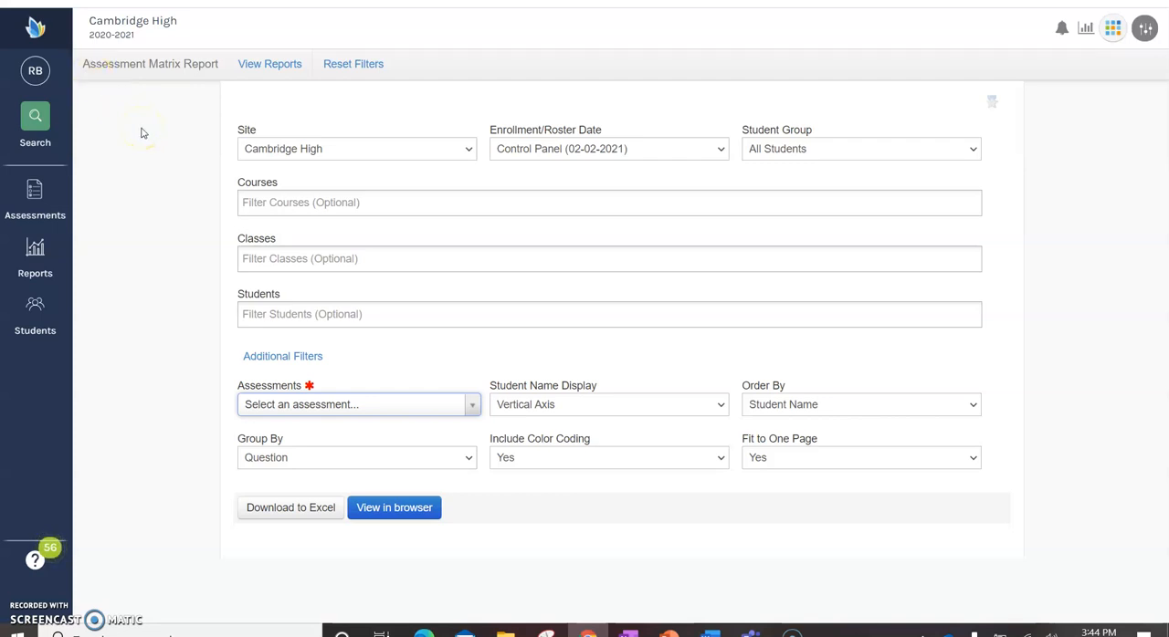